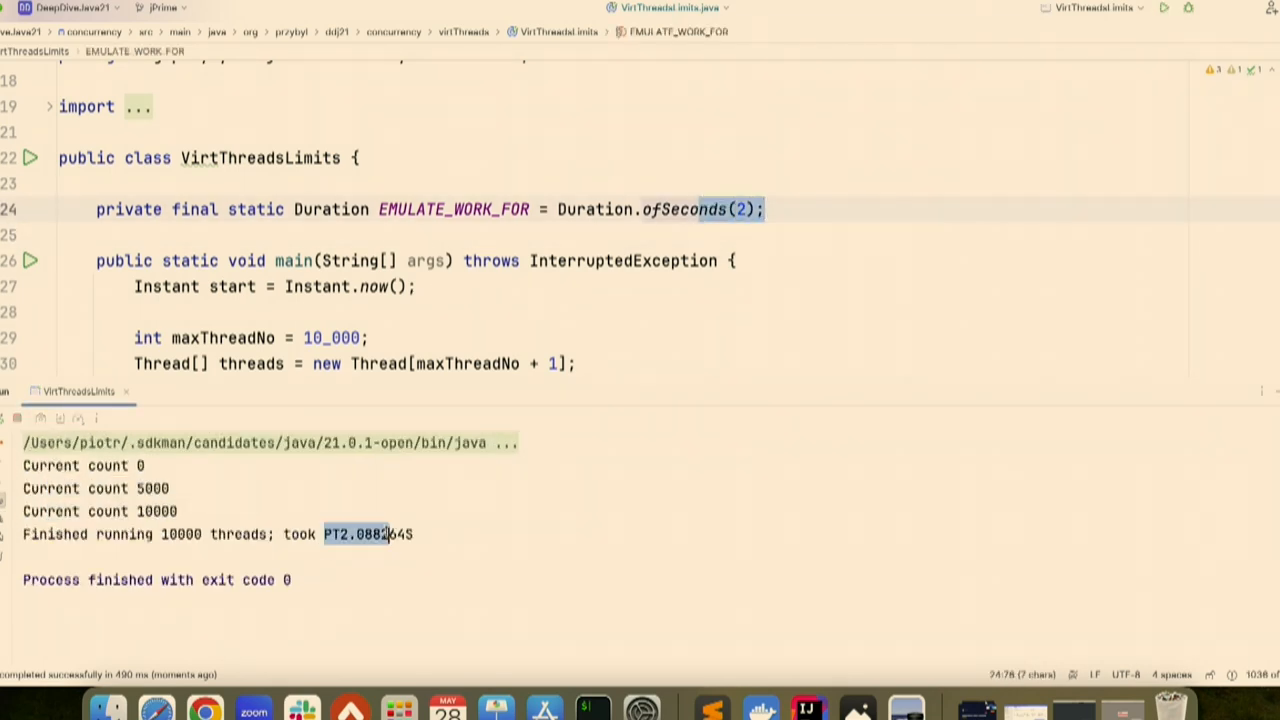
Change maxThreadNo from 10_000 to 1_000_000 and run VirtThreadsLimits to read the elapsed time.
{"action": "left_click", "coordinate": [308, 336]}
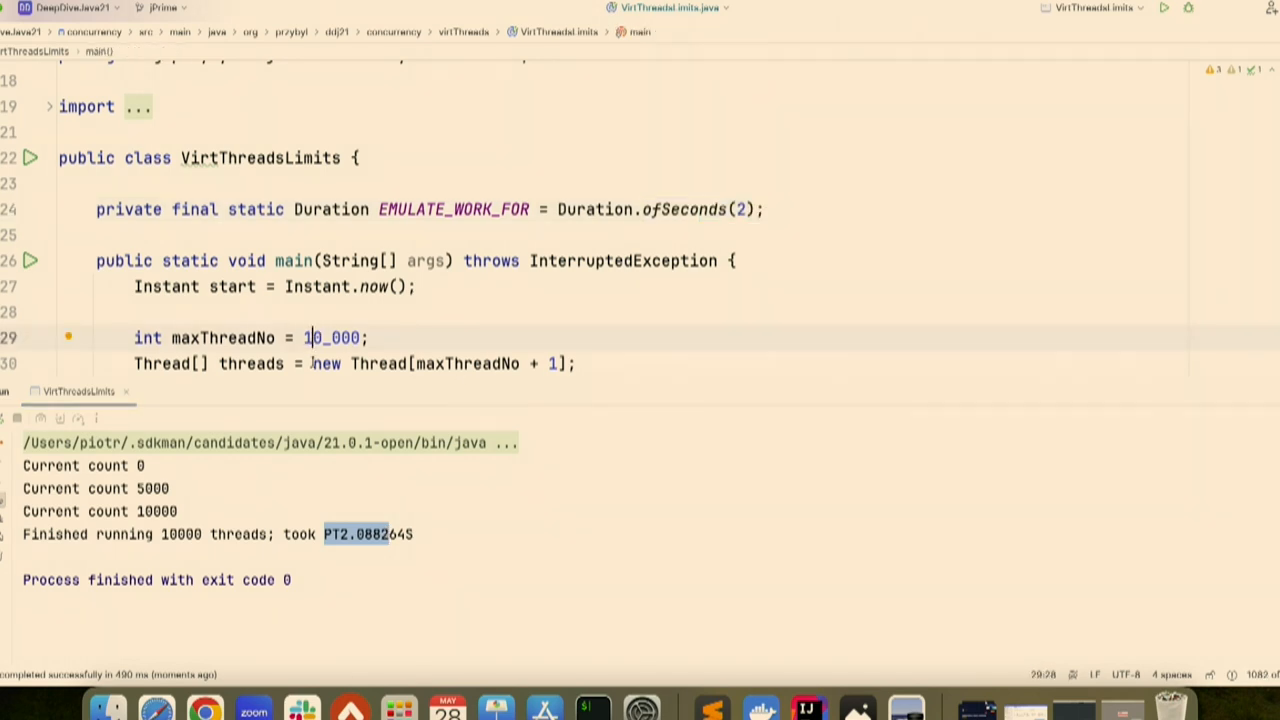
{"action": "type", "text": "_00"}
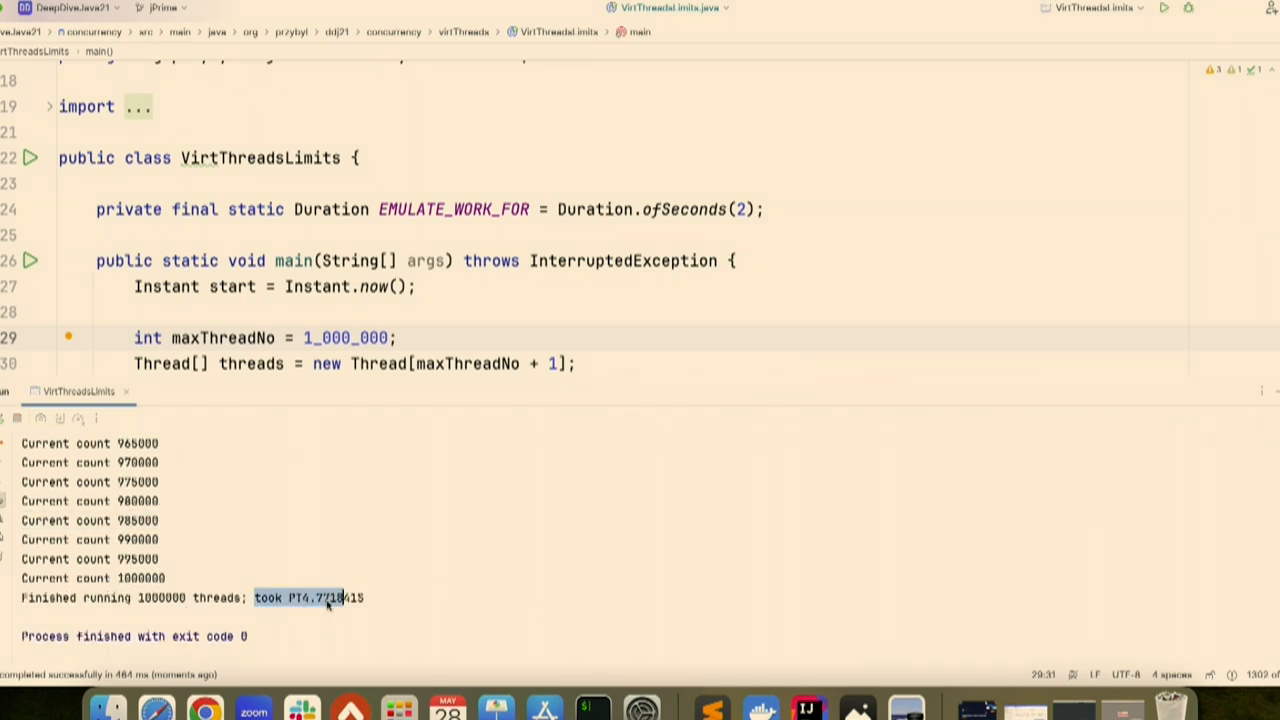
{"action": "mouse_move", "coordinate": [376, 552]}
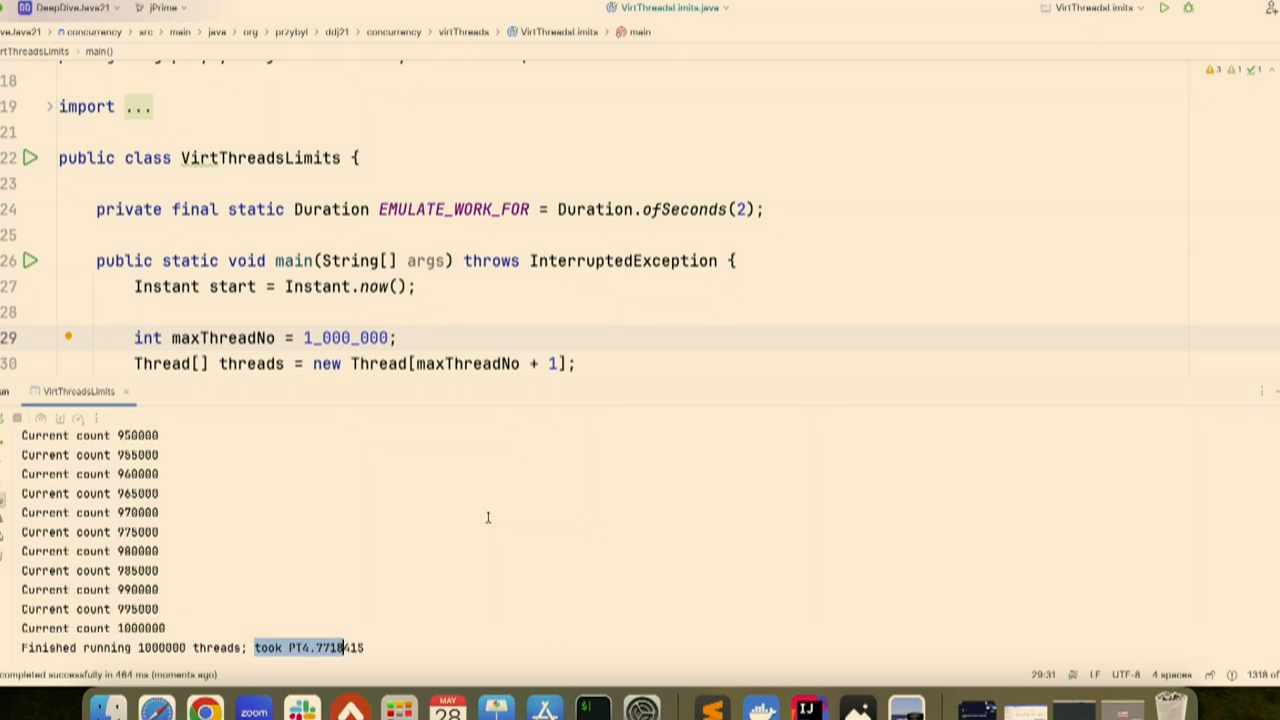
Navigate from the EMULATE_WORK_FOR constant to sneakySleep and its Thread.sleep(d) call.
{"action": "left_click", "coordinate": [648, 210]}
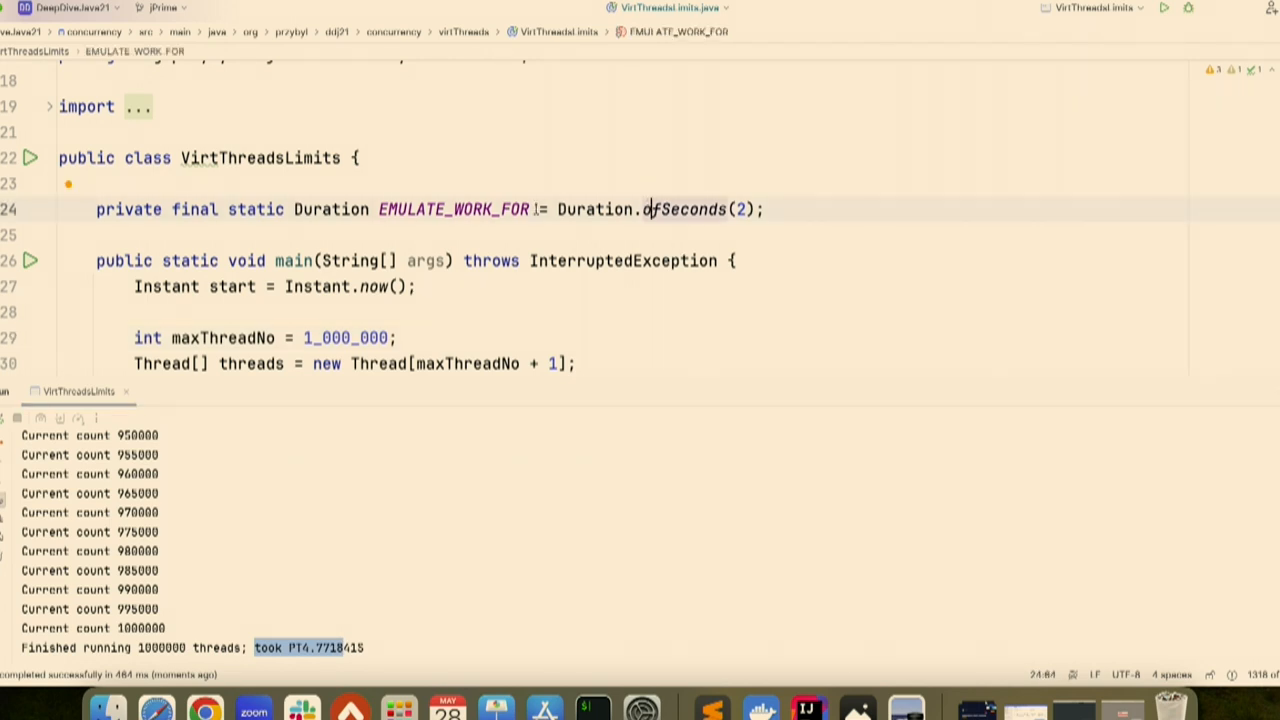
{"action": "double_click", "coordinate": [452, 210]}
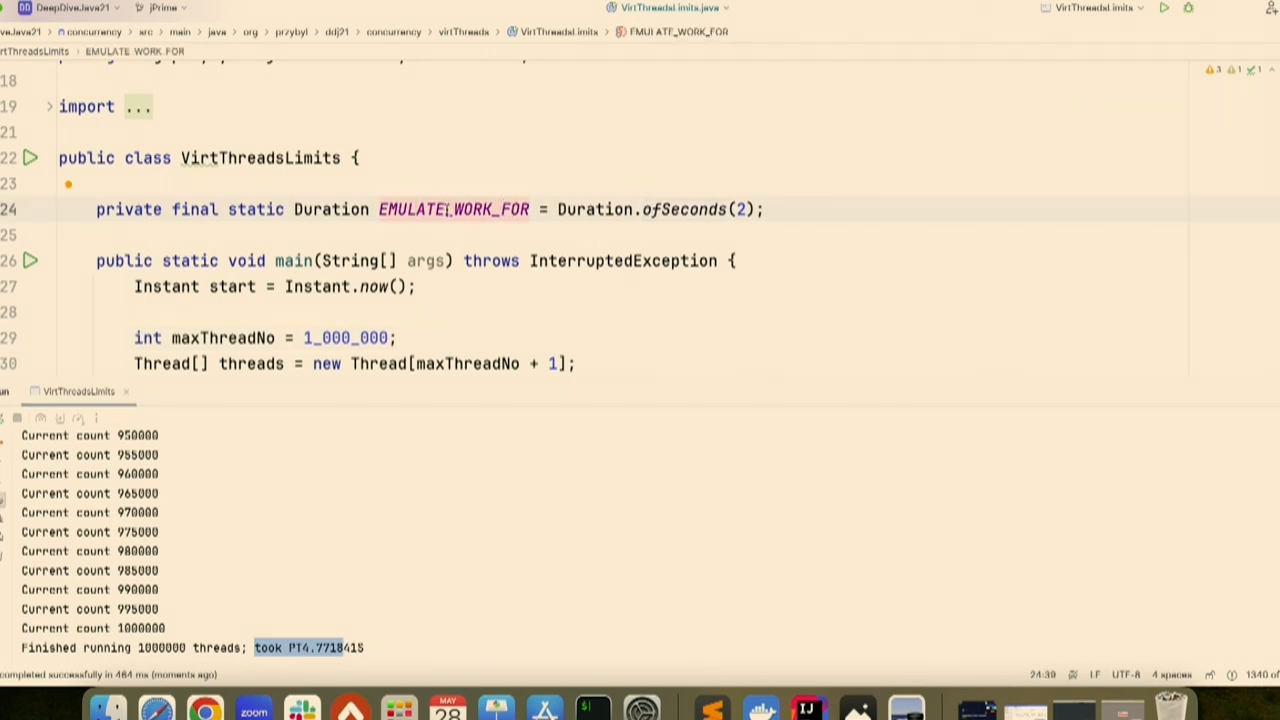
{"action": "left_click", "coordinate": [470, 210]}
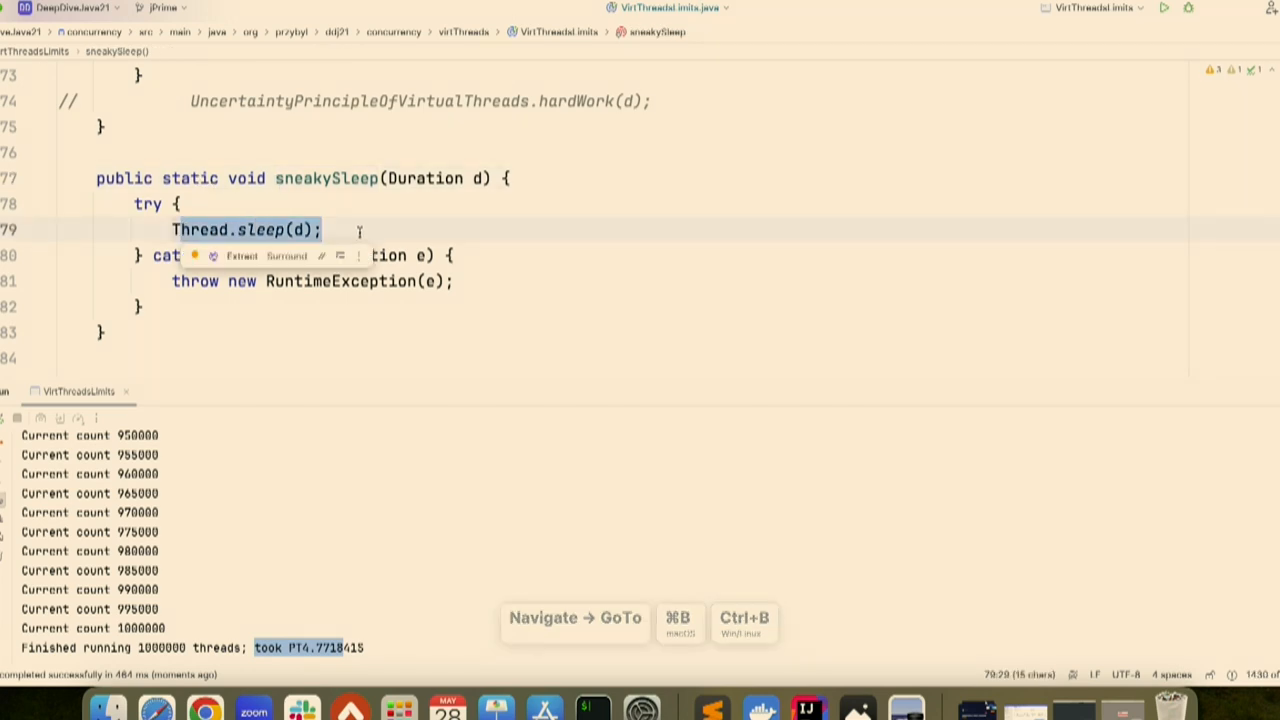
{"action": "mouse_move", "coordinate": [296, 264]}
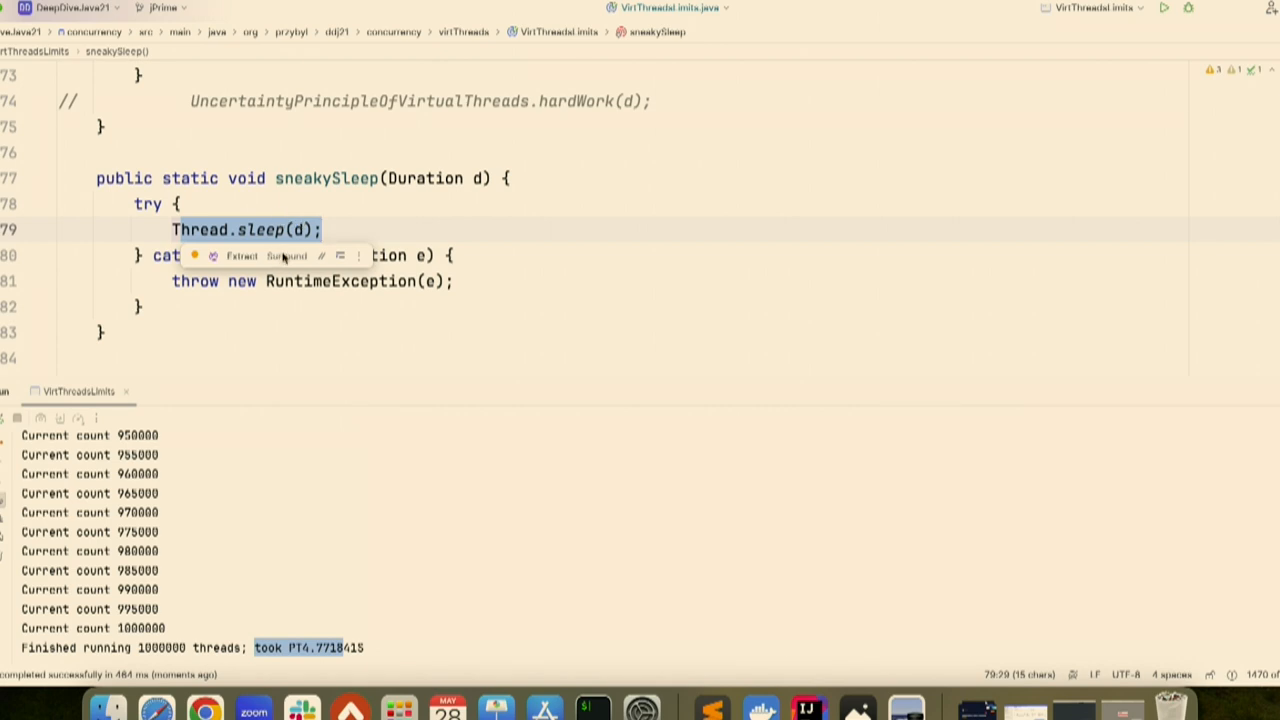
{"action": "left_click", "coordinate": [324, 228]}
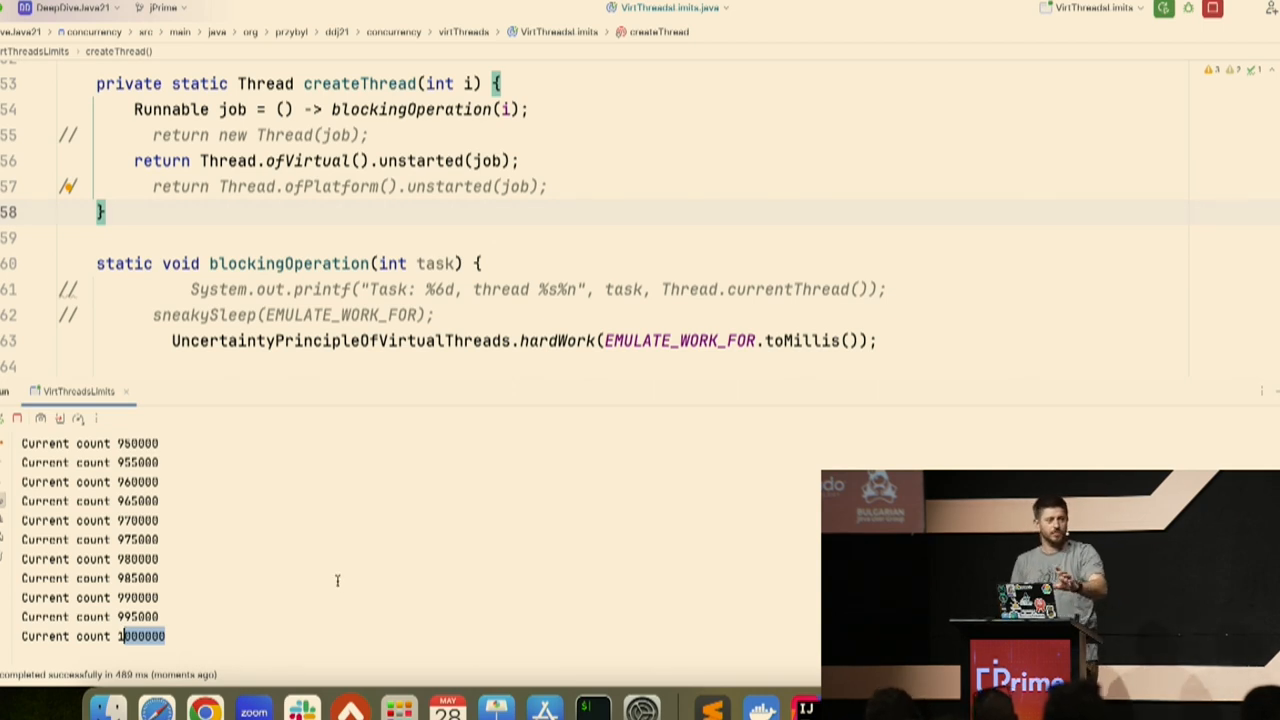
{"action": "mouse_move", "coordinate": [402, 552]}
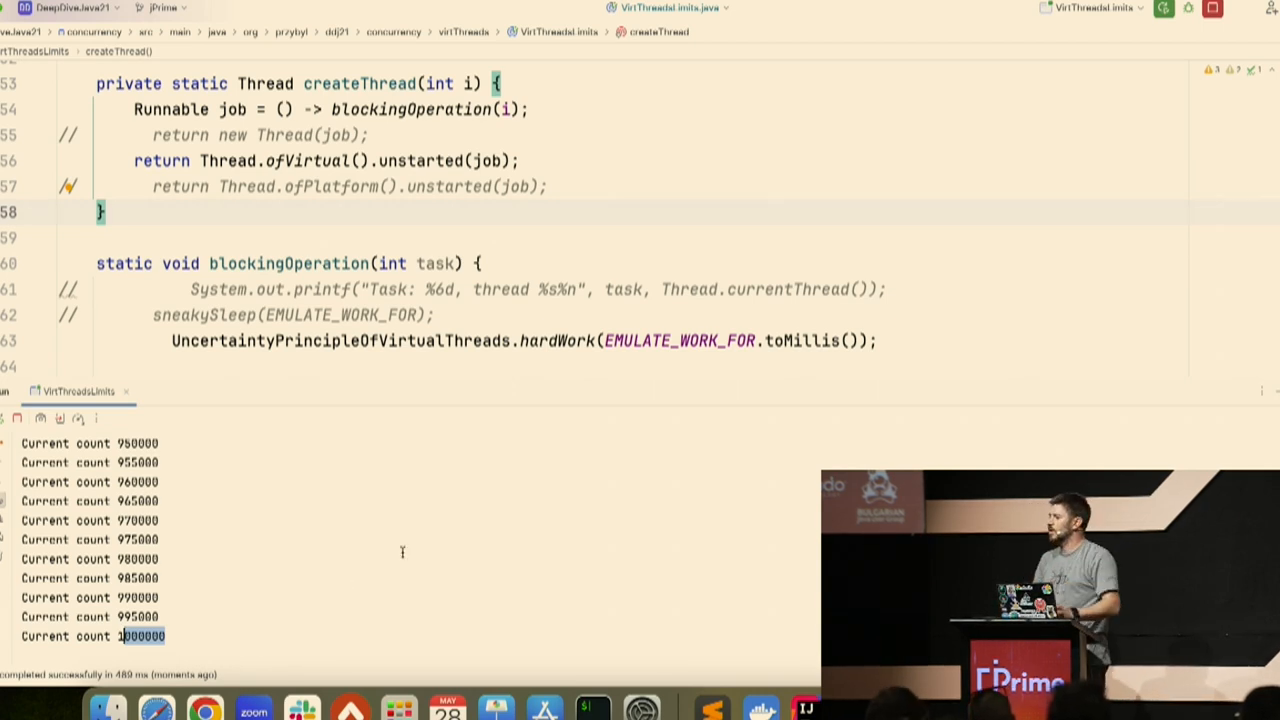
{"action": "mouse_move", "coordinate": [408, 536]}
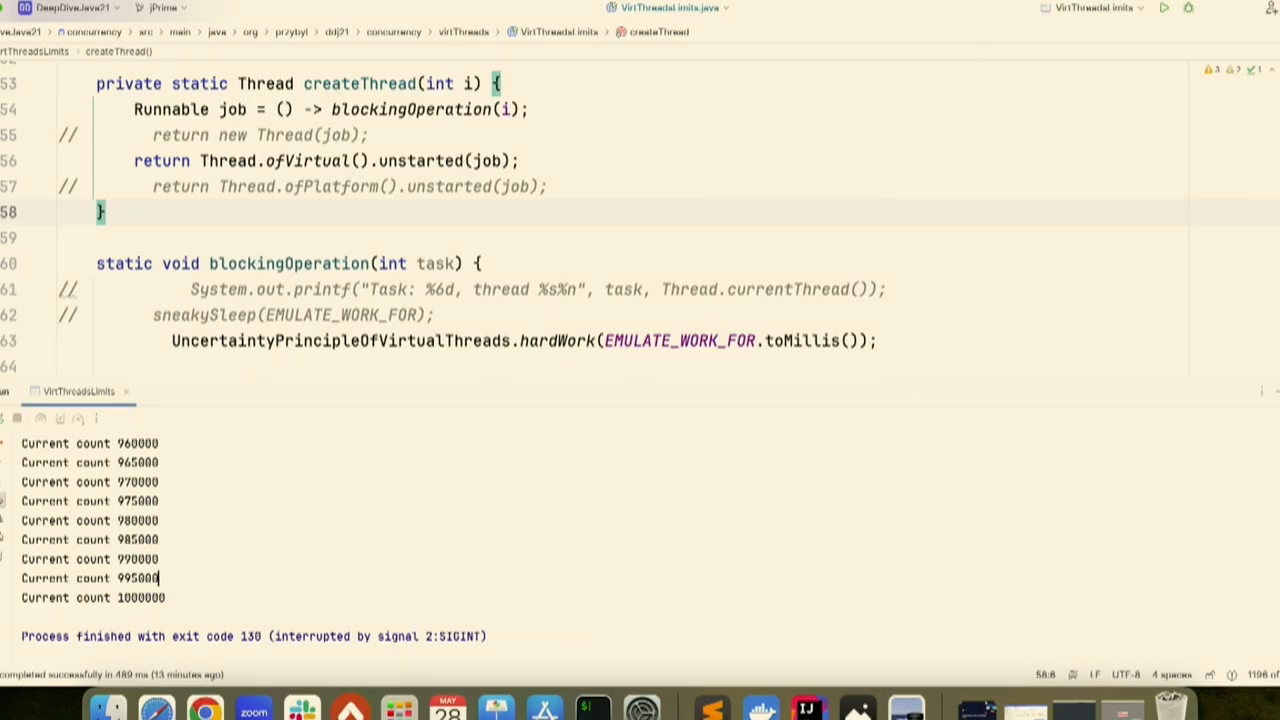
From the Project tree, expand the test sources and open the VirtThreadsPinTCTest class.
{"action": "left_click", "coordinate": [6, 56]}
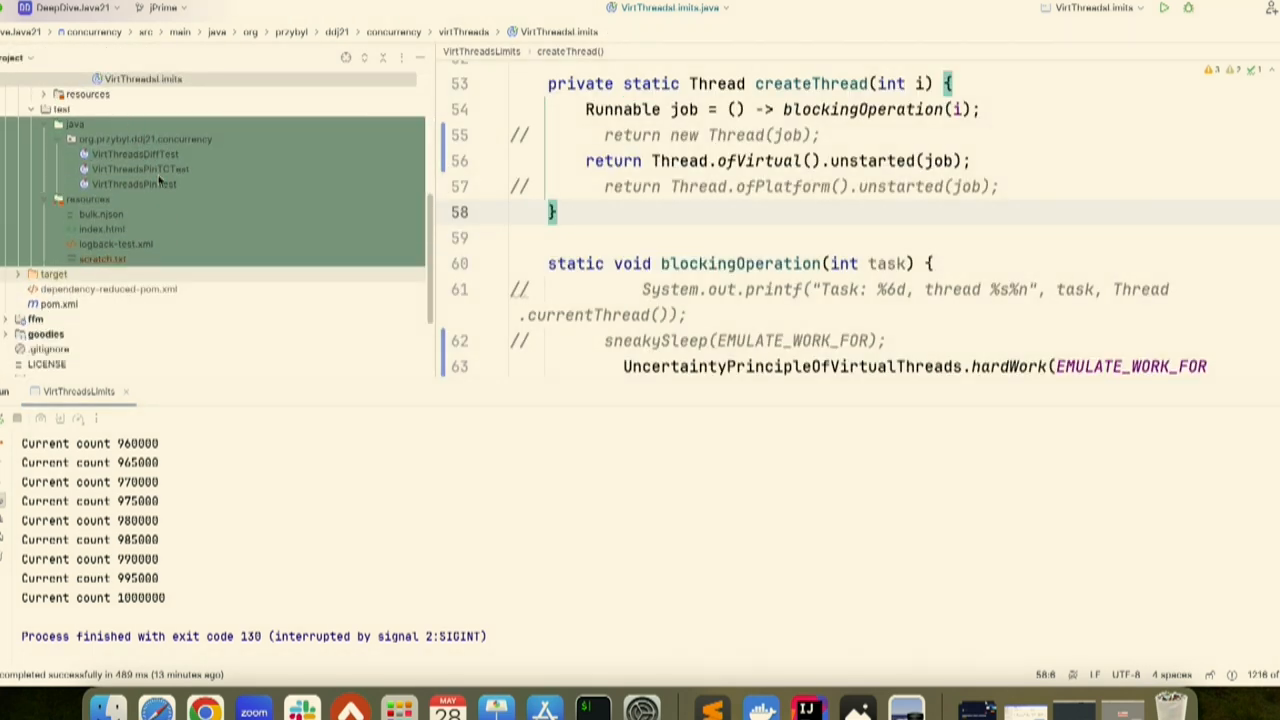
{"action": "double_click", "coordinate": [140, 168]}
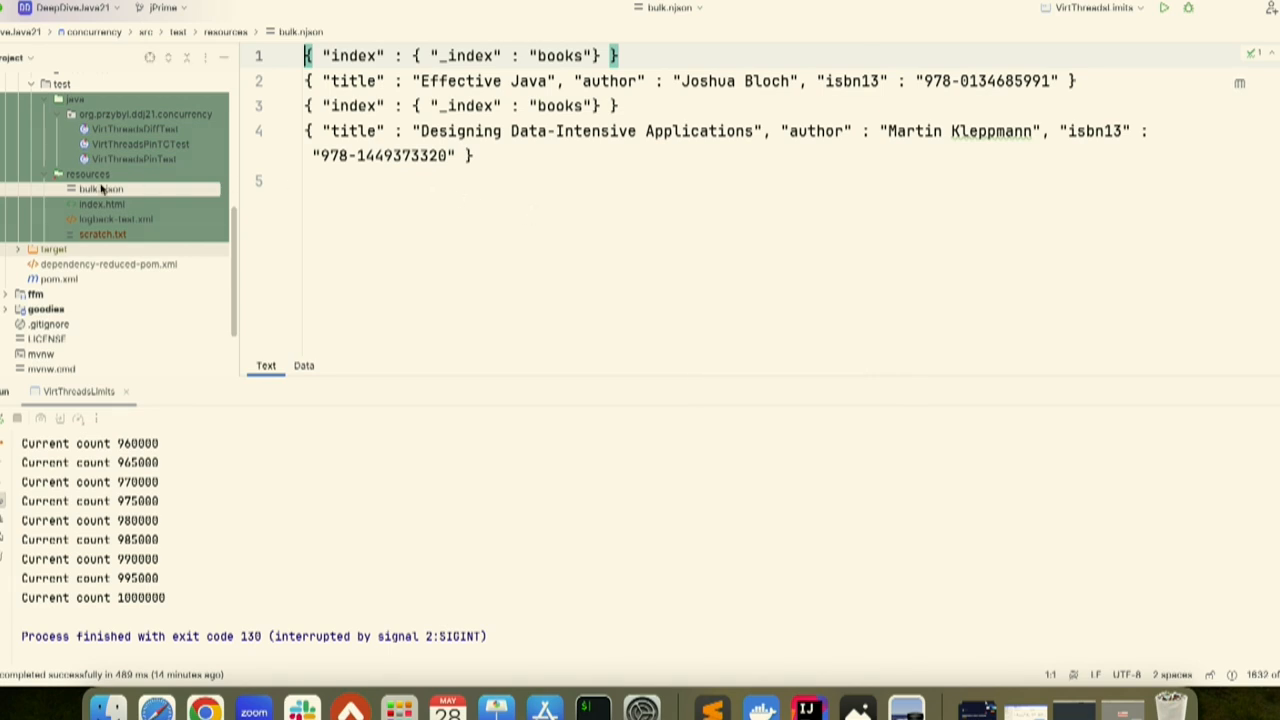
{"action": "left_click", "coordinate": [140, 144]}
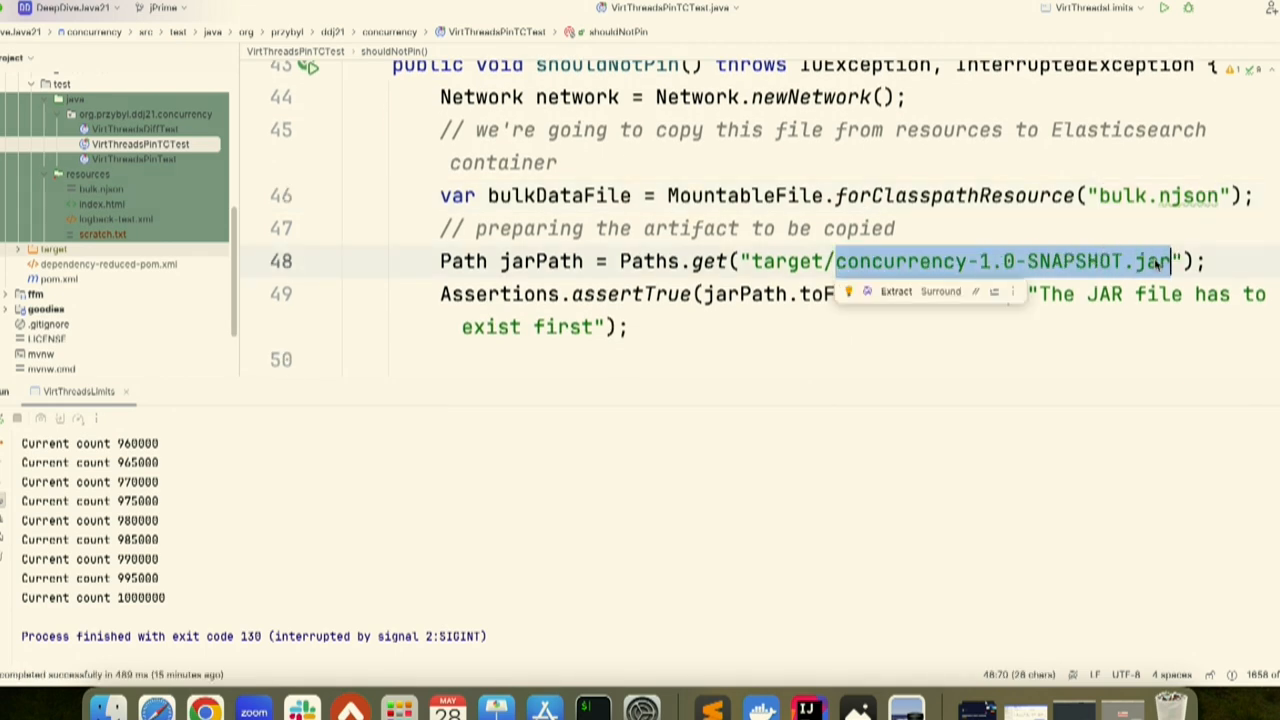
{"action": "mouse_move", "coordinate": [984, 256]}
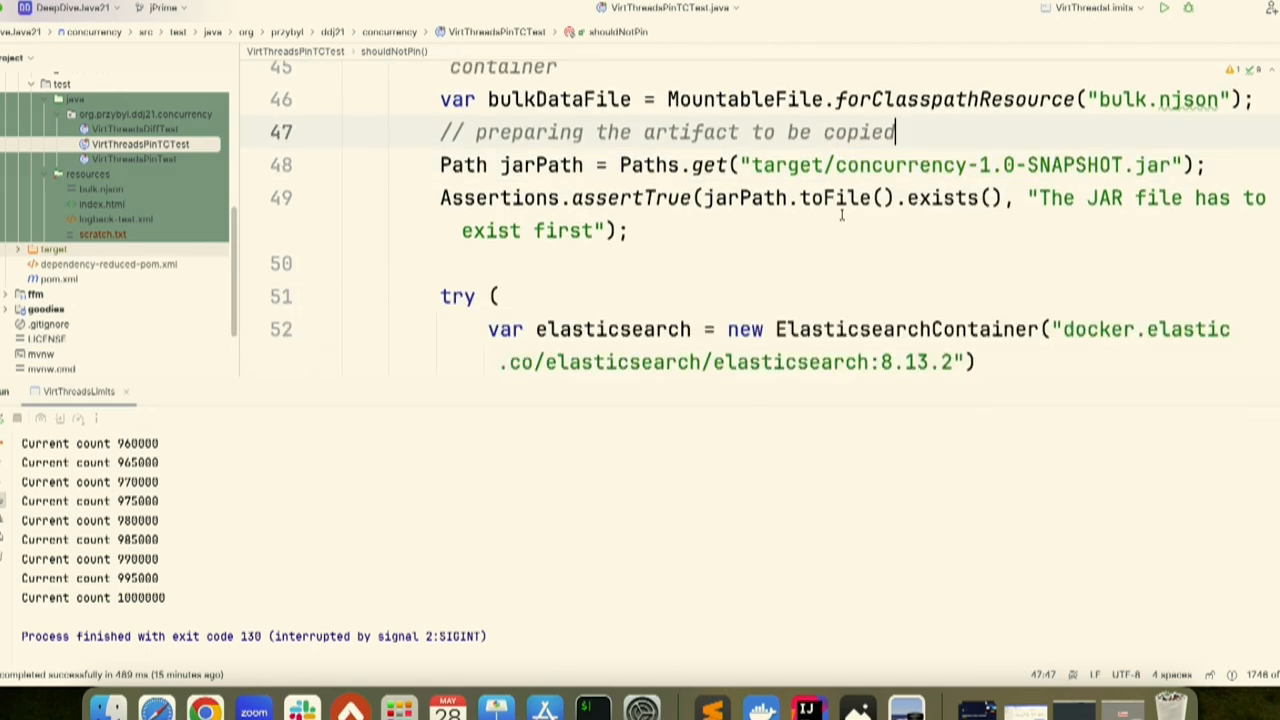
Review the shouldNotPin test's container and Toxiproxy setup in VirtThreadsPinTCTest.
{"action": "scroll", "scroll_direction": "down", "scroll_amount": 3}
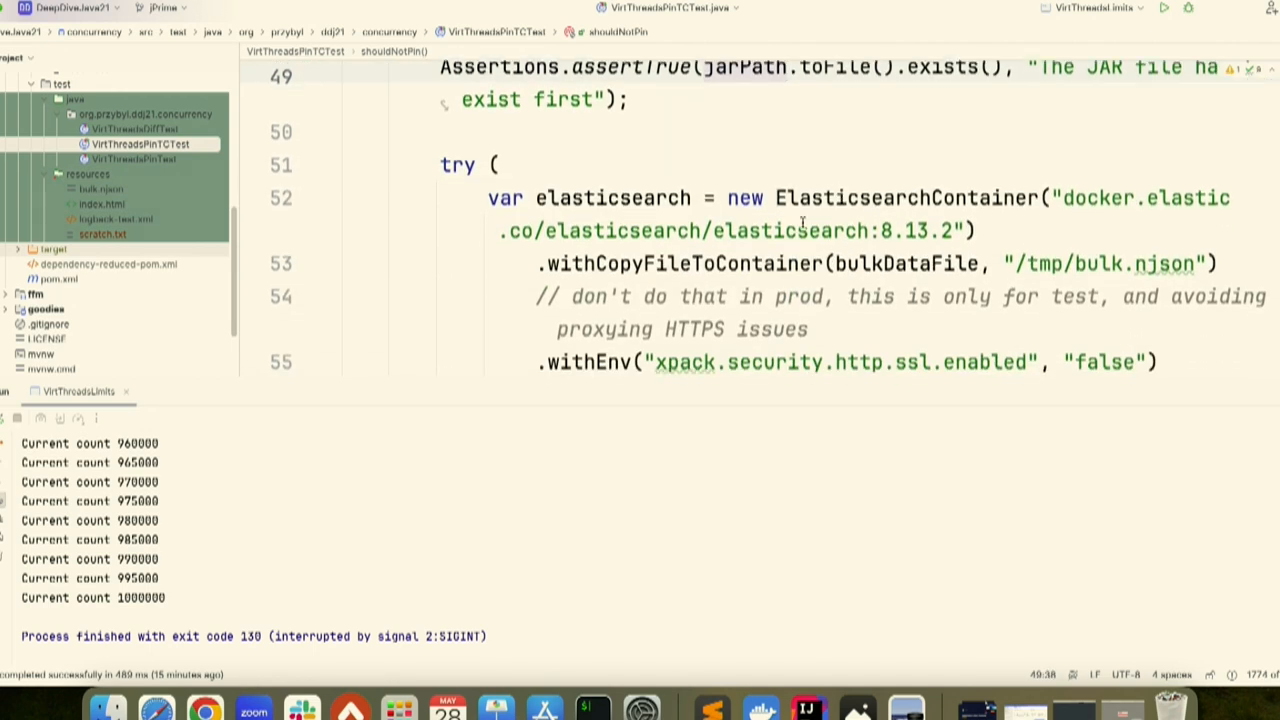
{"action": "left_click", "coordinate": [352, 264]}
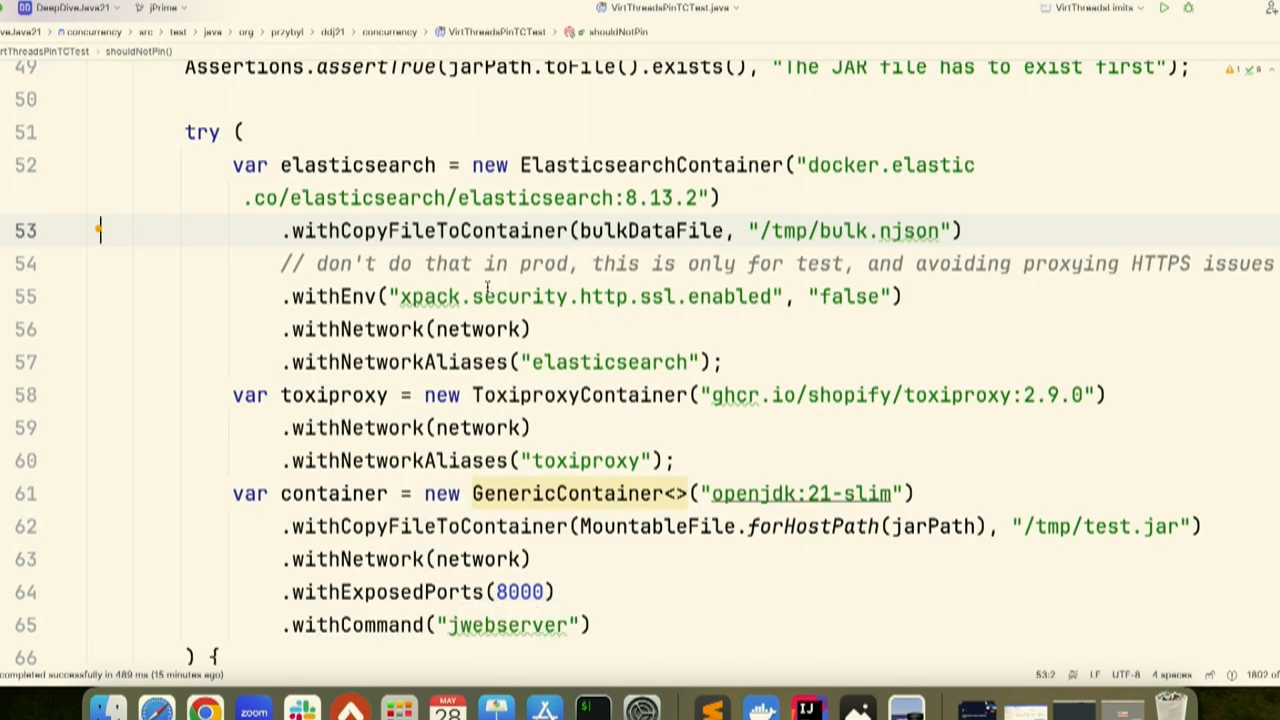
{"action": "mouse_move", "coordinate": [488, 292]}
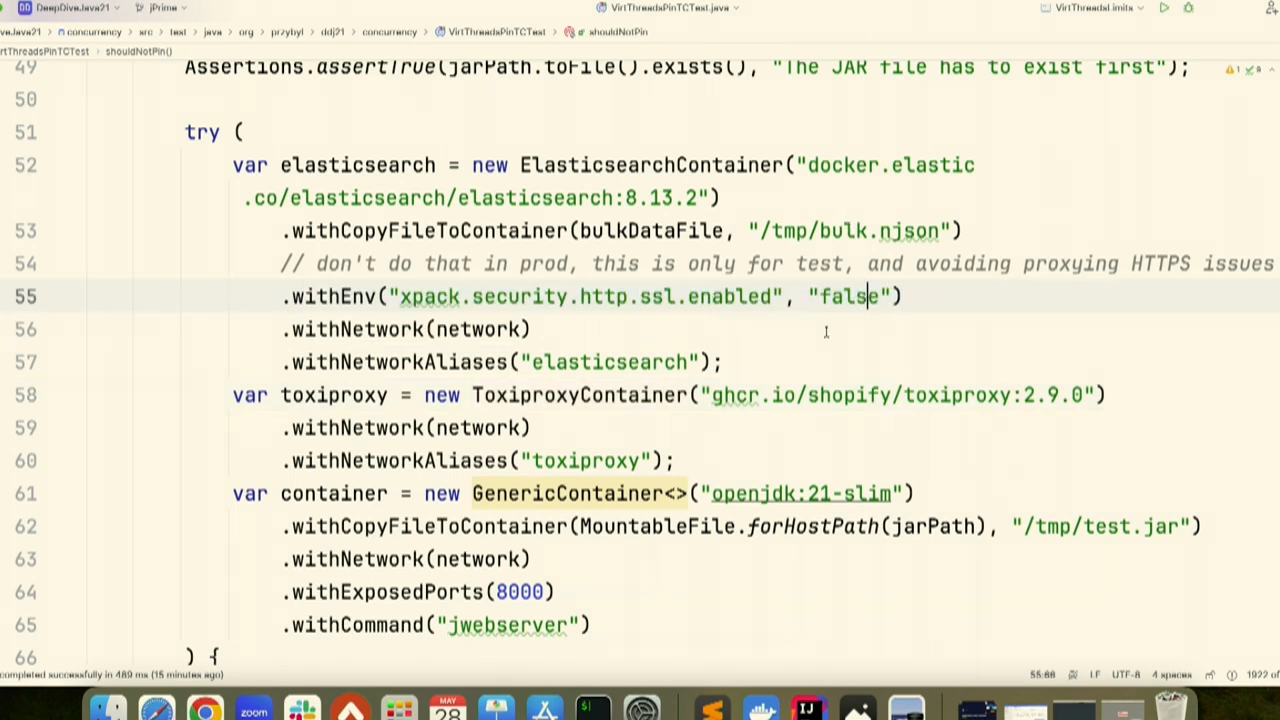
{"action": "left_click", "coordinate": [616, 360]}
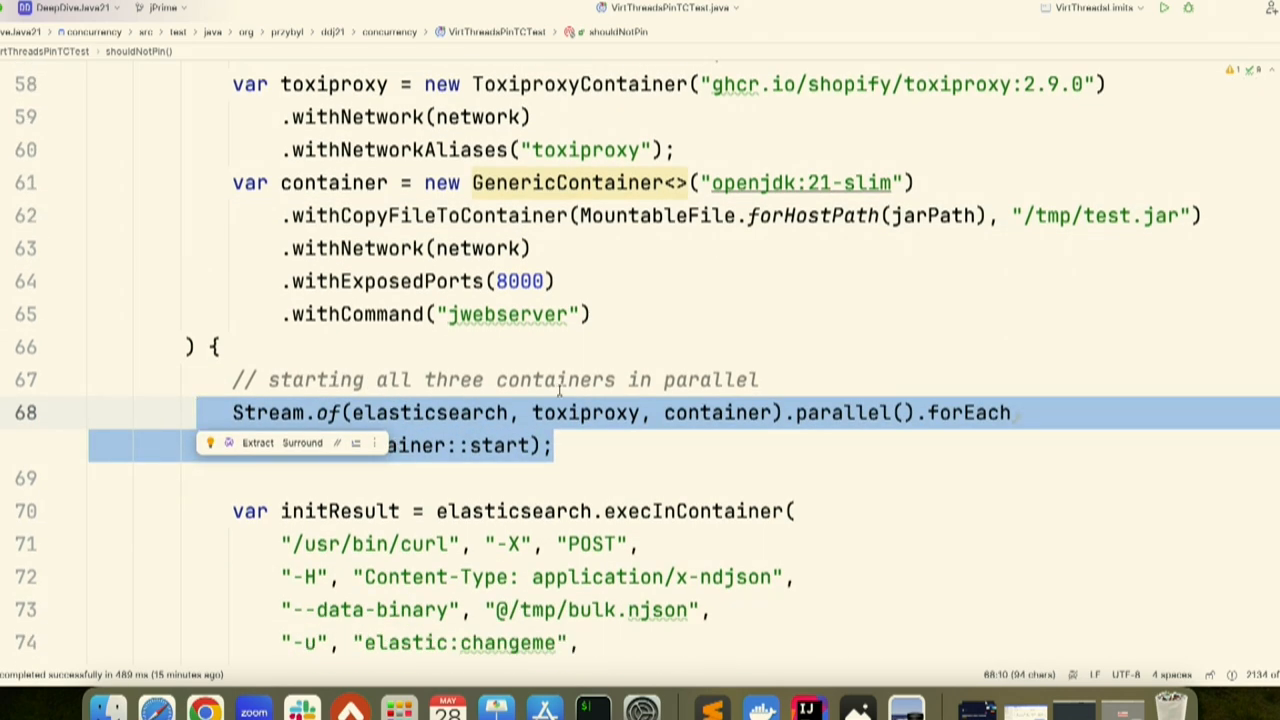
{"action": "scroll", "scroll_direction": "down", "scroll_amount": 3}
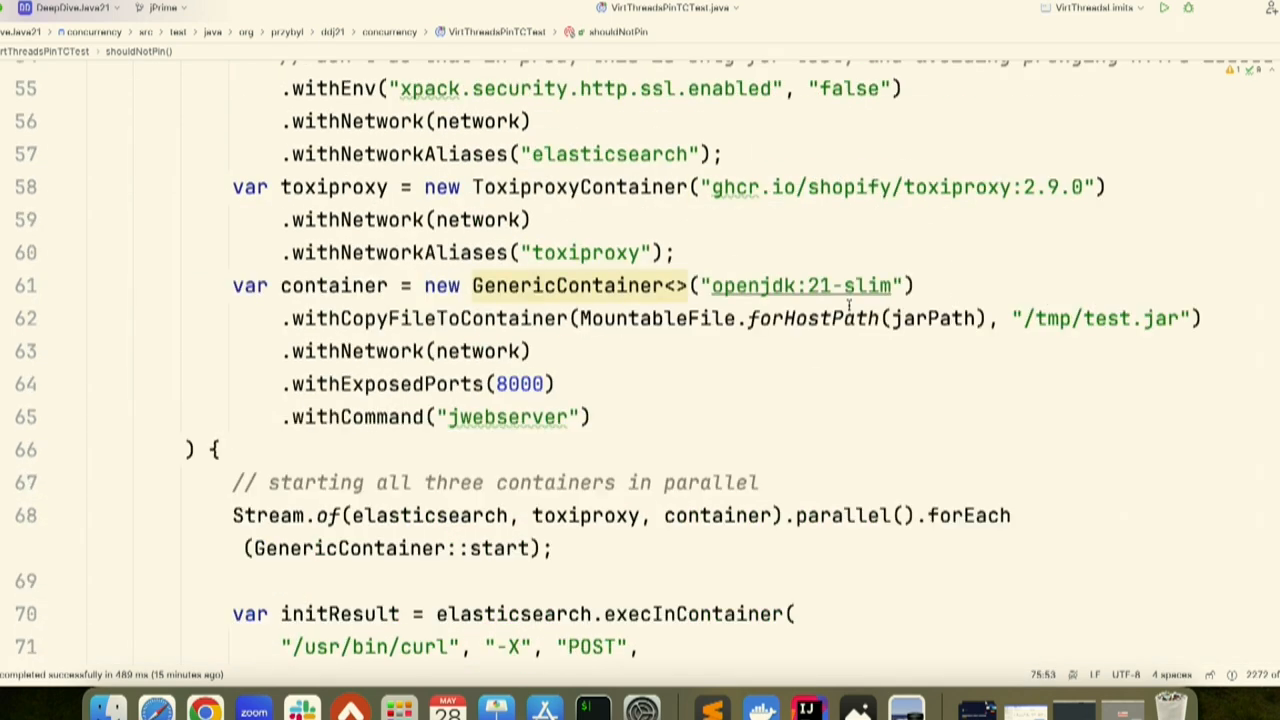
{"action": "scroll", "scroll_direction": "down", "scroll_amount": 3}
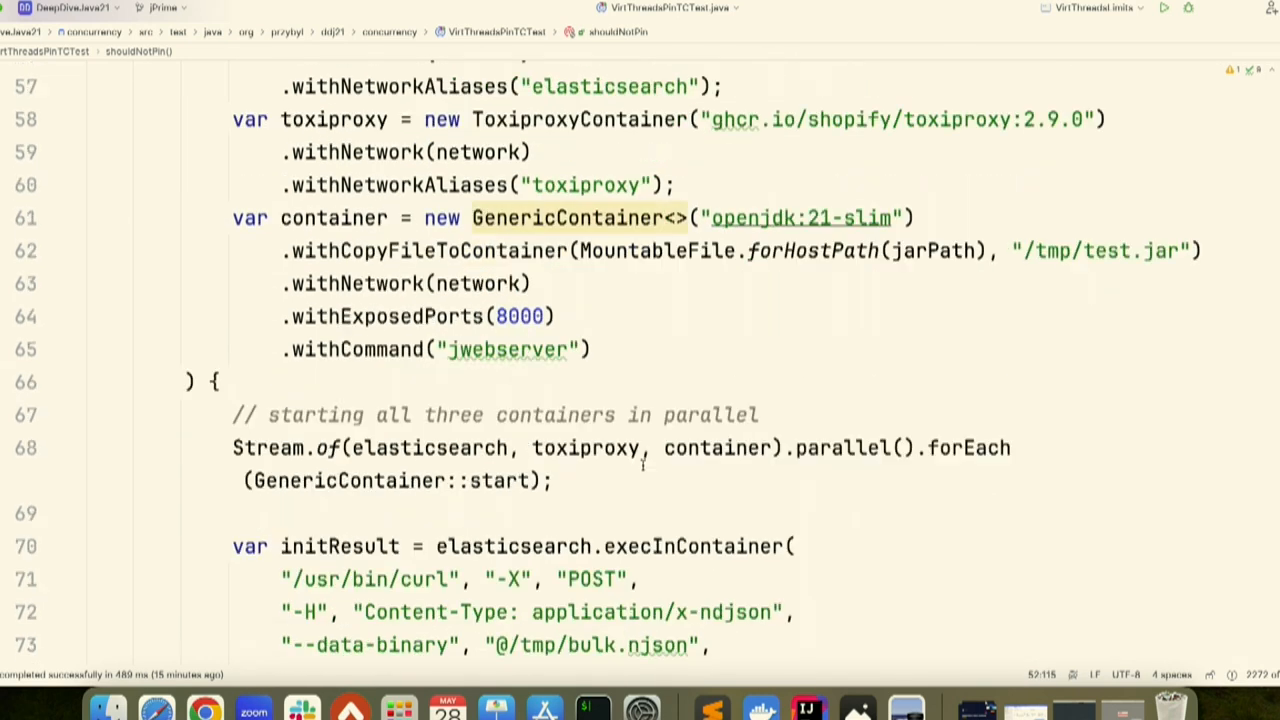
{"action": "scroll", "scroll_direction": "down", "scroll_amount": 3}
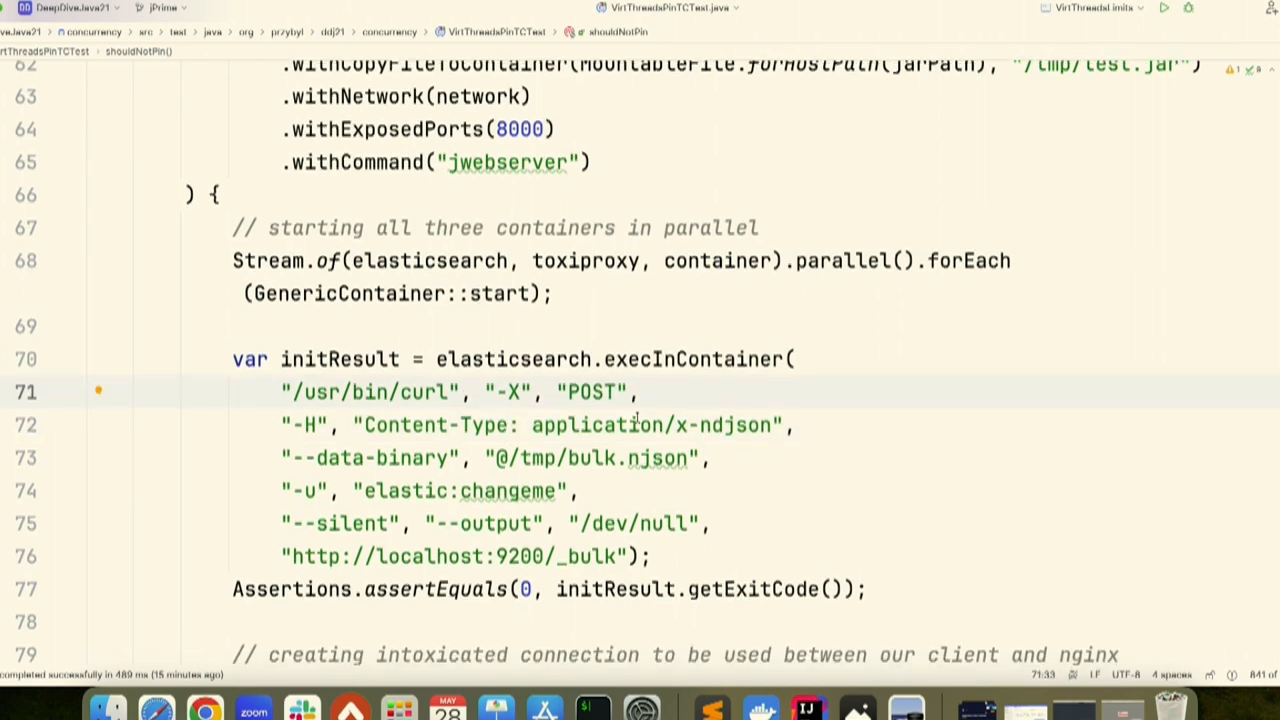
Review the tracePinnedThreads JVM option and the no-pinned-threads assertion, then run the test.
{"action": "scroll", "scroll_direction": "down", "scroll_amount": 3}
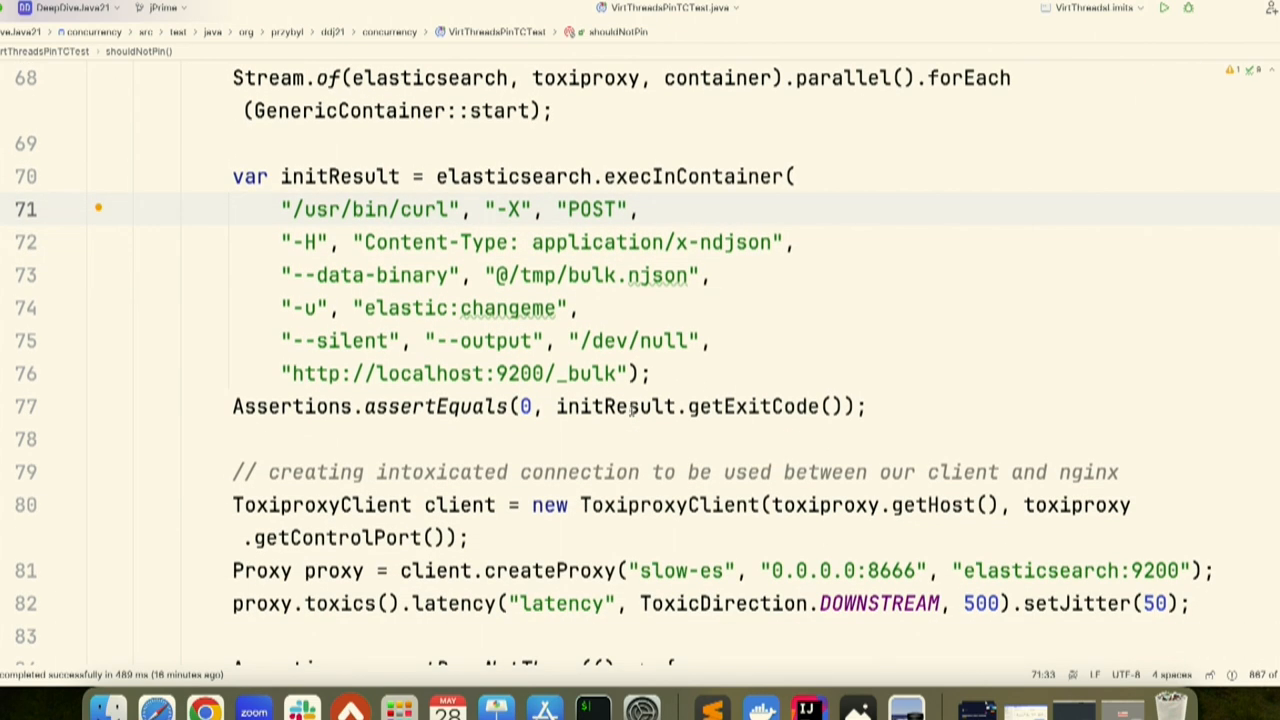
{"action": "scroll", "scroll_direction": "down", "scroll_amount": 3}
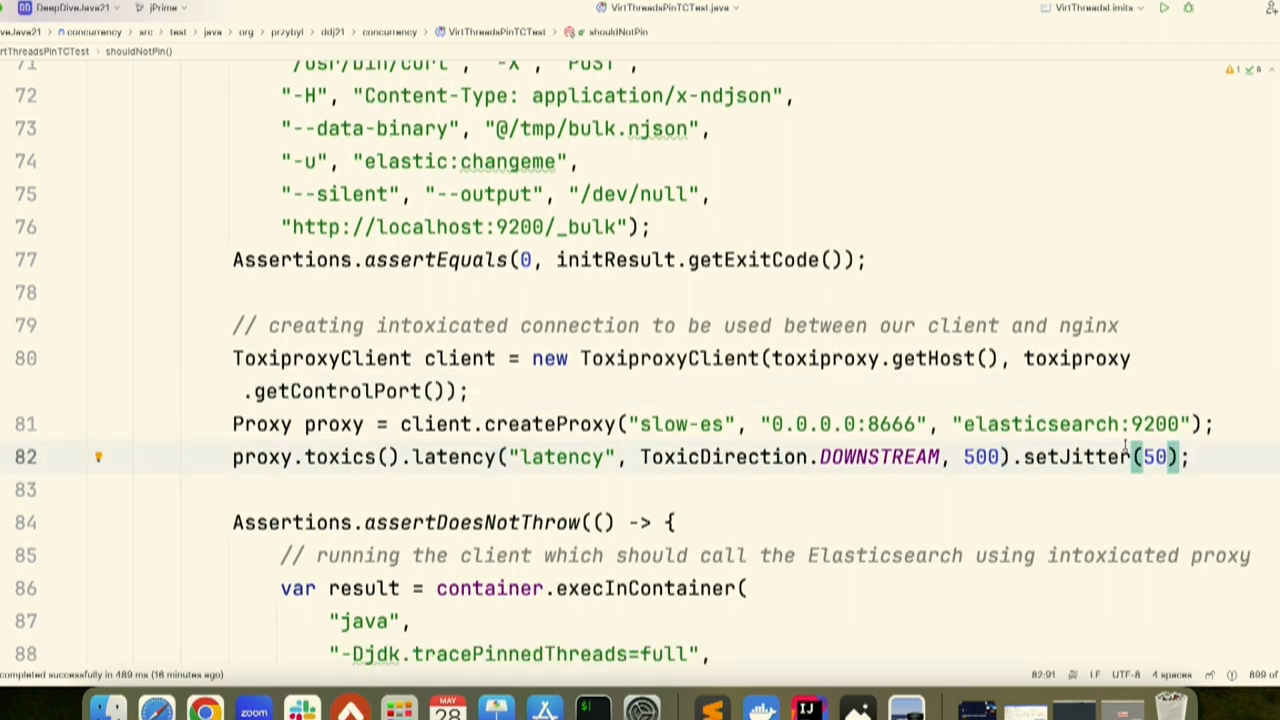
{"action": "scroll", "scroll_direction": "down", "scroll_amount": 3}
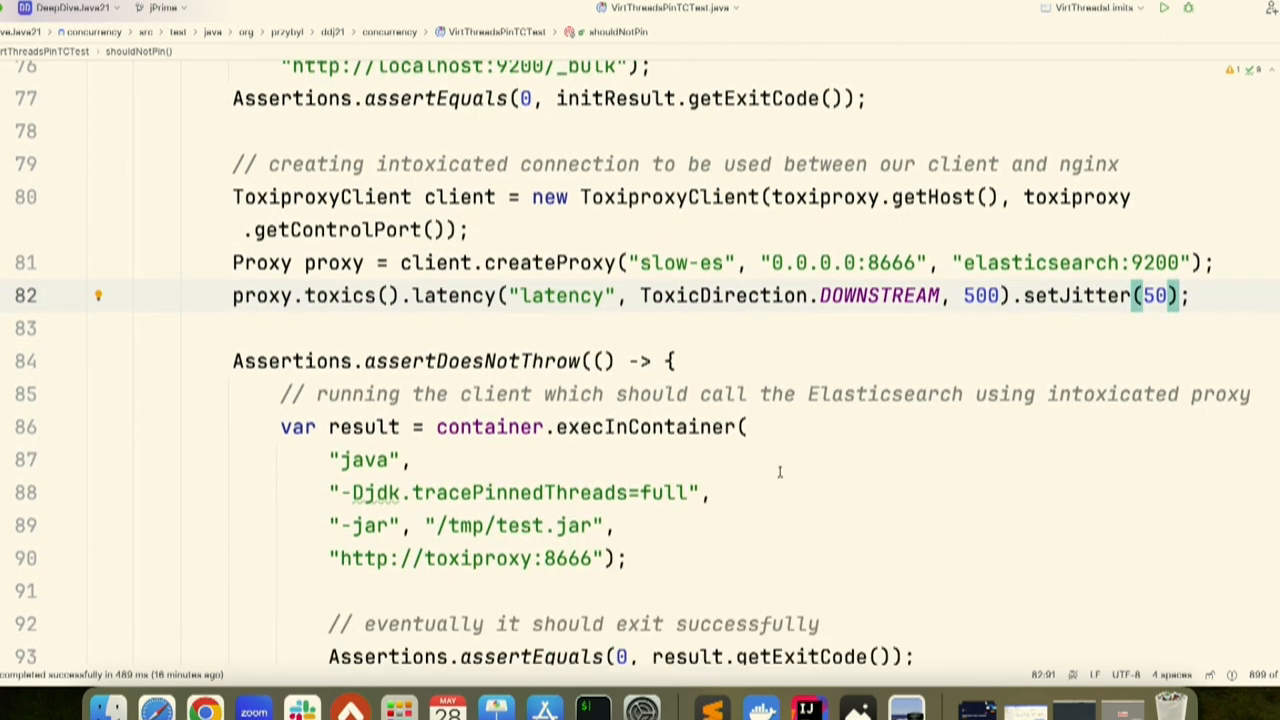
{"action": "double_click", "coordinate": [364, 458]}
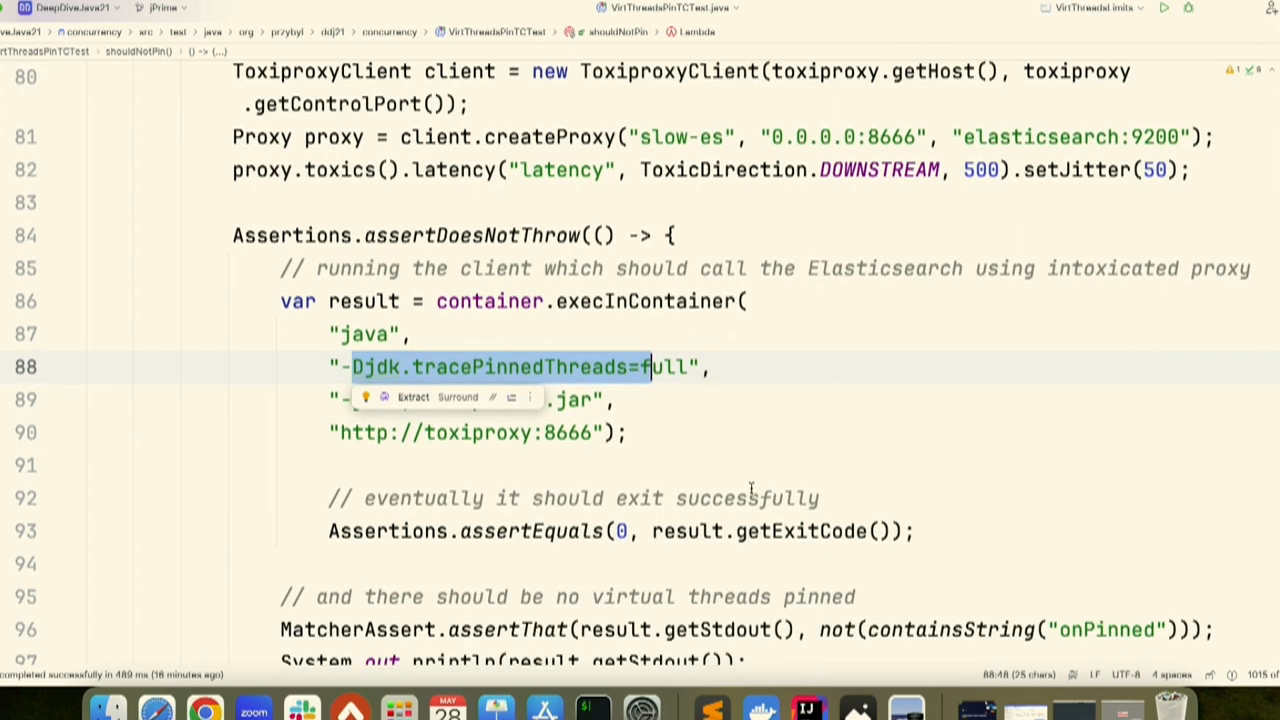
{"action": "scroll", "scroll_direction": "down", "scroll_amount": 3}
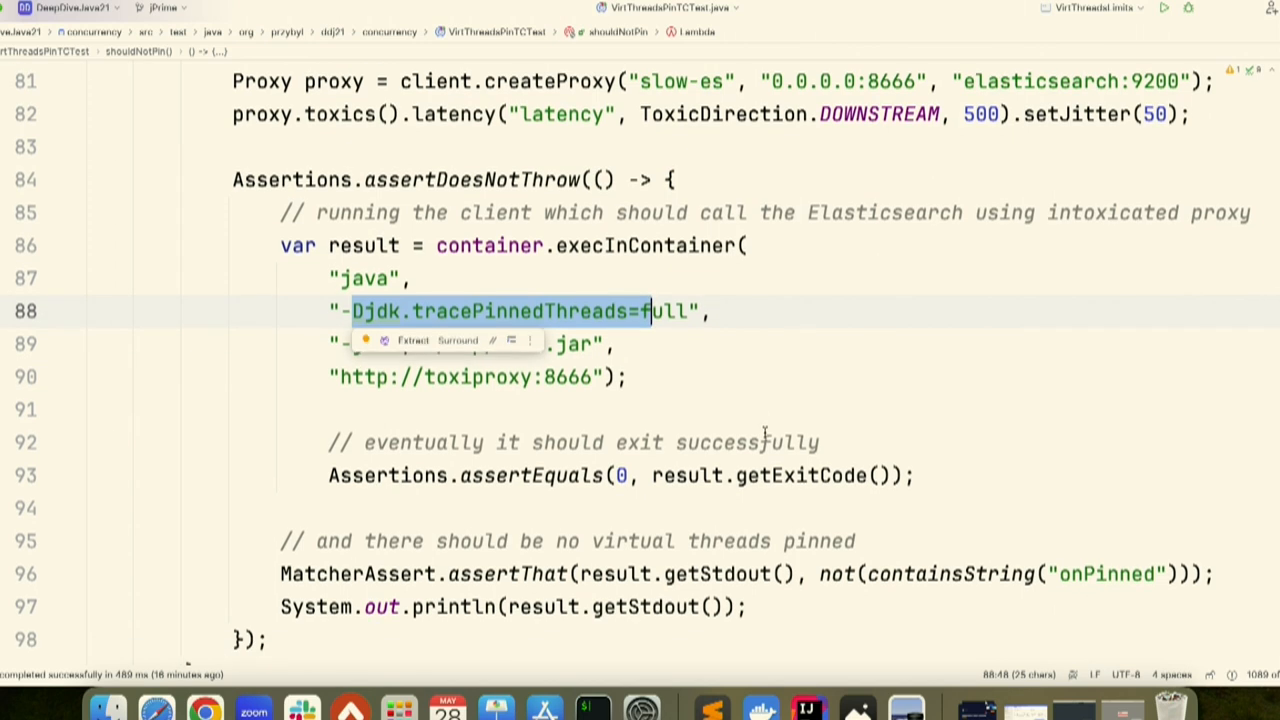
{"action": "scroll", "scroll_direction": "down", "scroll_amount": 3}
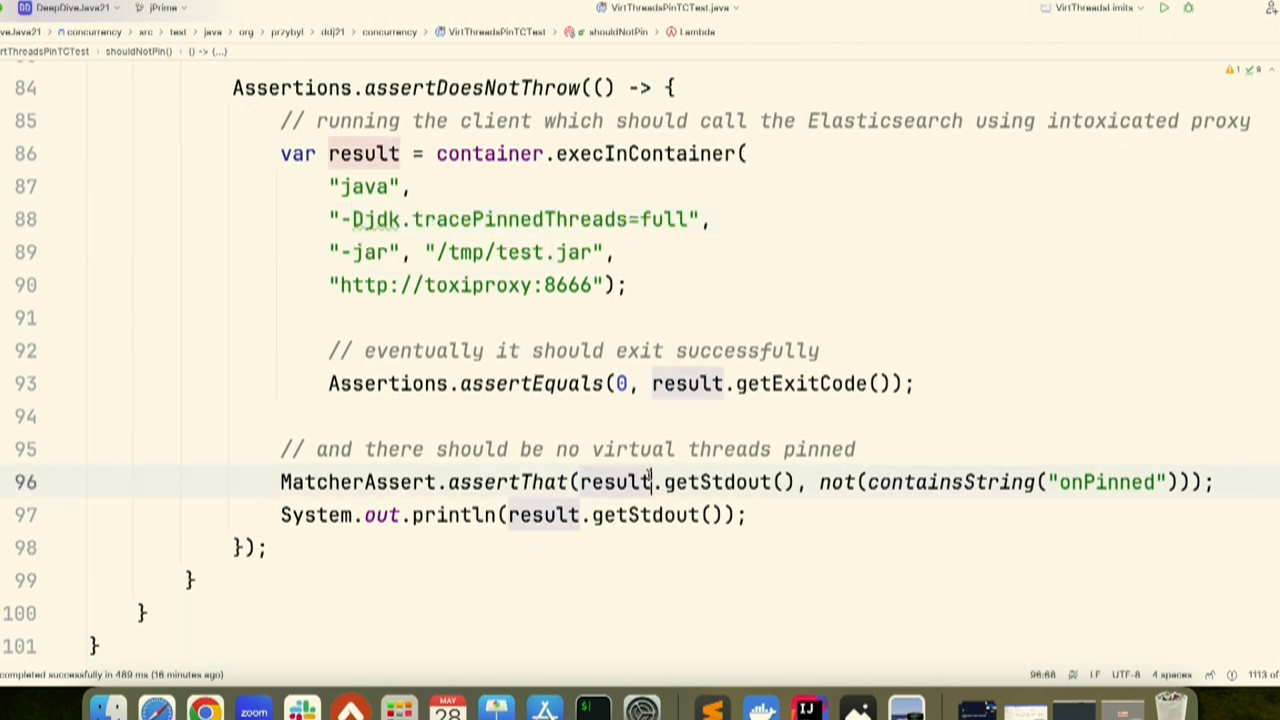
{"action": "left_click", "coordinate": [392, 186]}
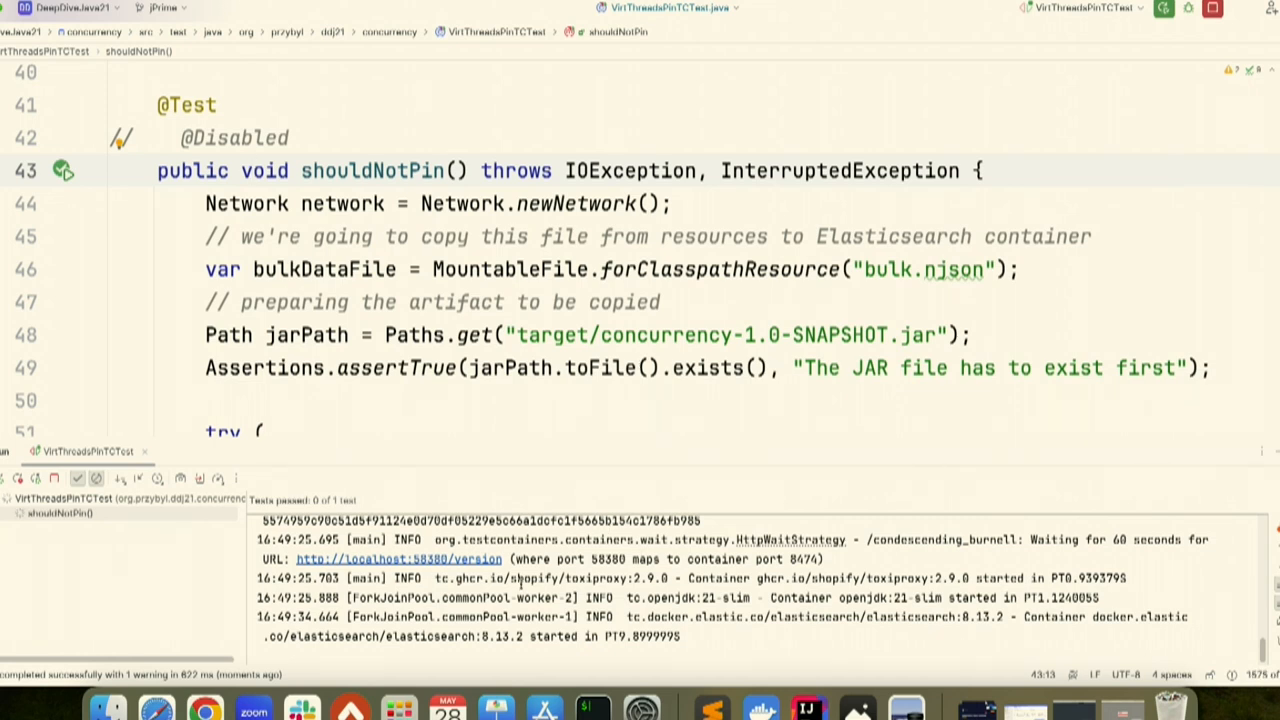
Scroll the failed shouldNotPin test down to line 96 and mark the pinned-threads assertion with a breakpoint.
{"action": "double_click", "coordinate": [836, 616]}
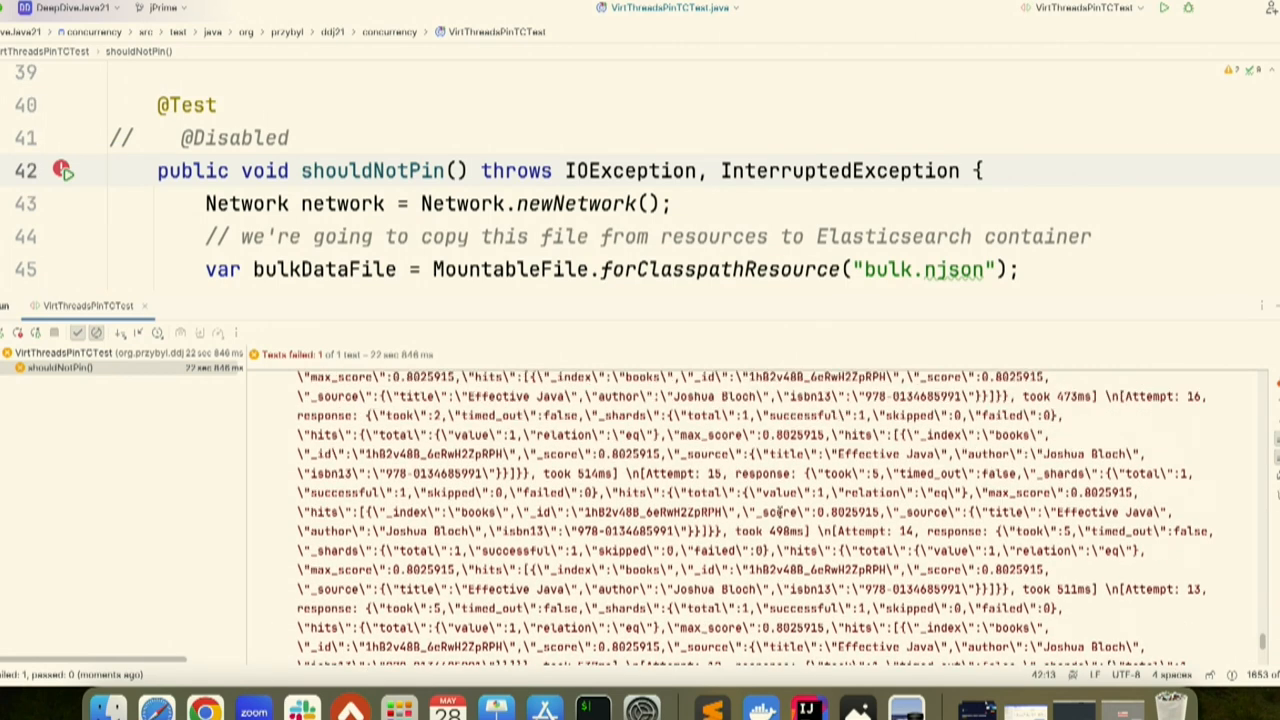
{"action": "scroll", "scroll_direction": "down", "scroll_amount": 3}
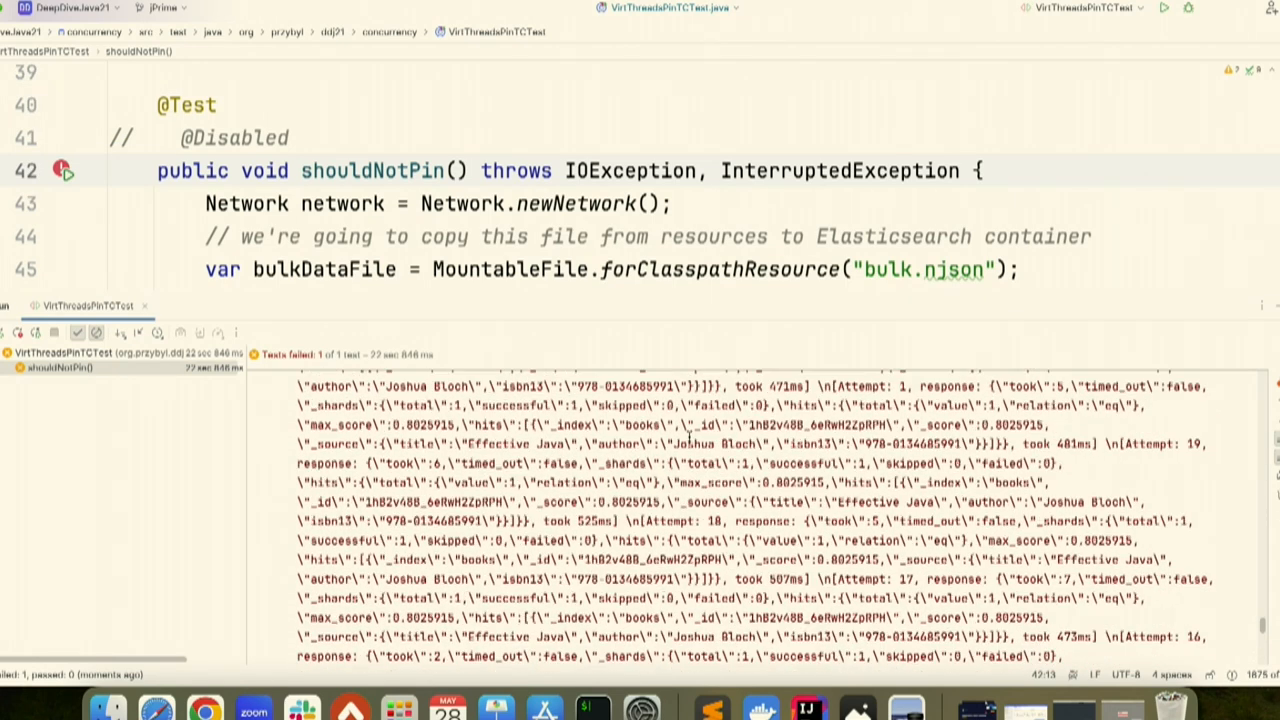
{"action": "type", "text": "// preparing the artifact to be copied"}
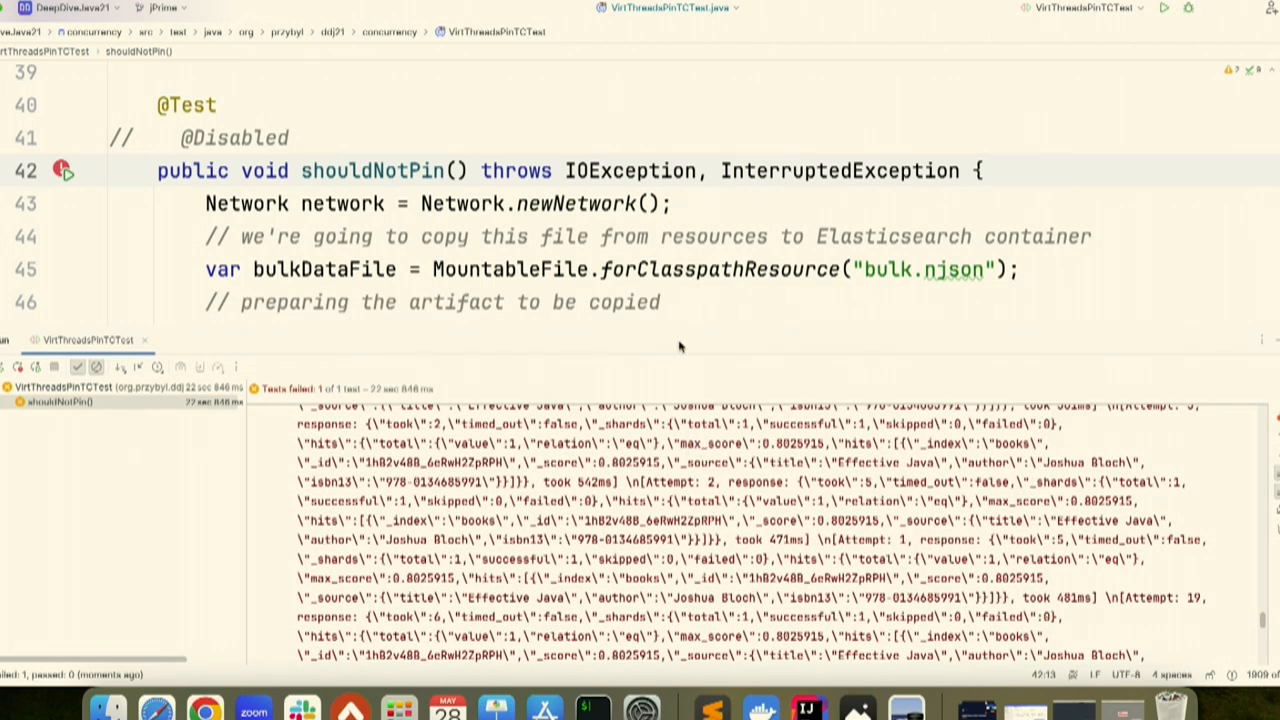
{"action": "scroll", "scroll_direction": "down", "scroll_amount": 3}
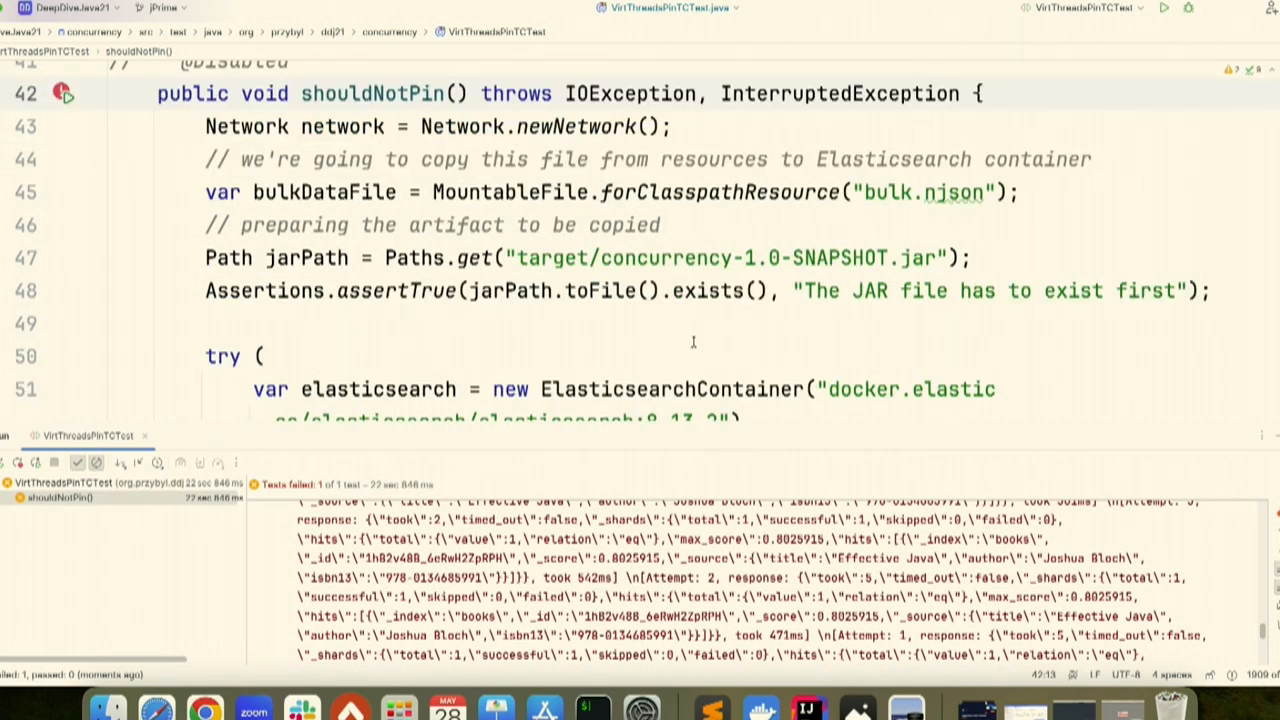
{"action": "scroll", "scroll_direction": "down", "scroll_amount": 3}
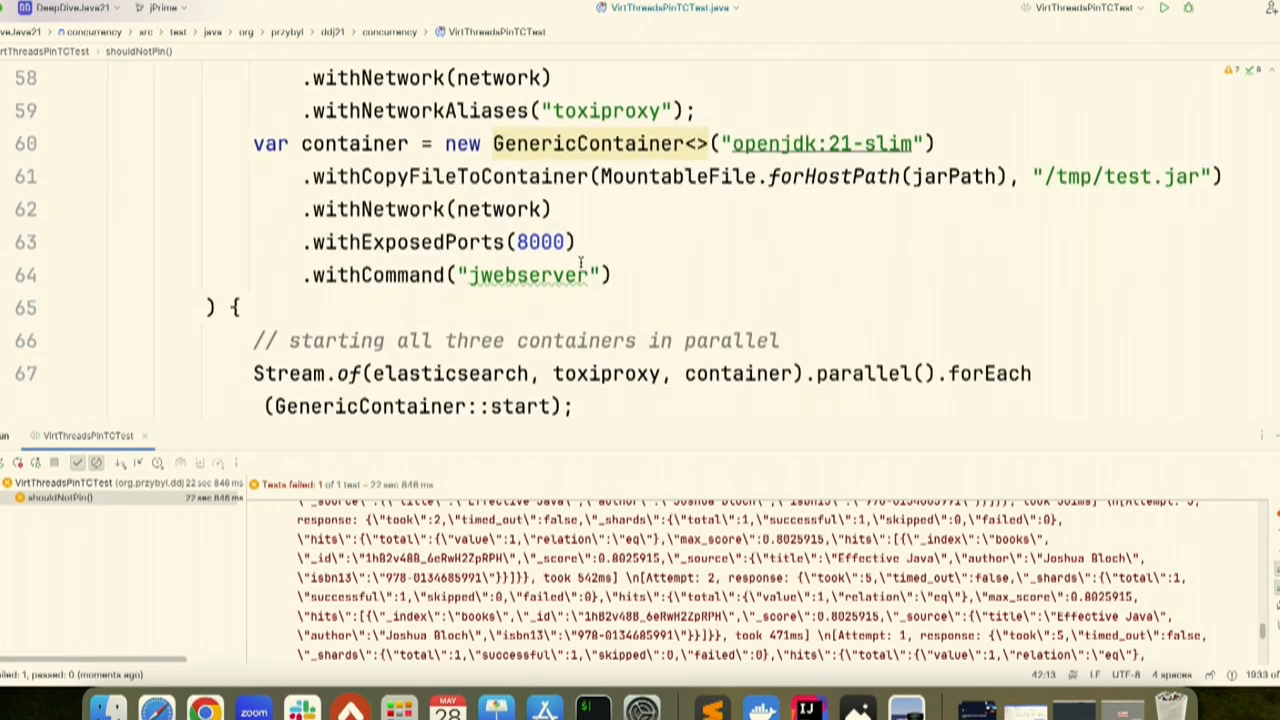
{"action": "scroll", "scroll_direction": "down", "scroll_amount": 3}
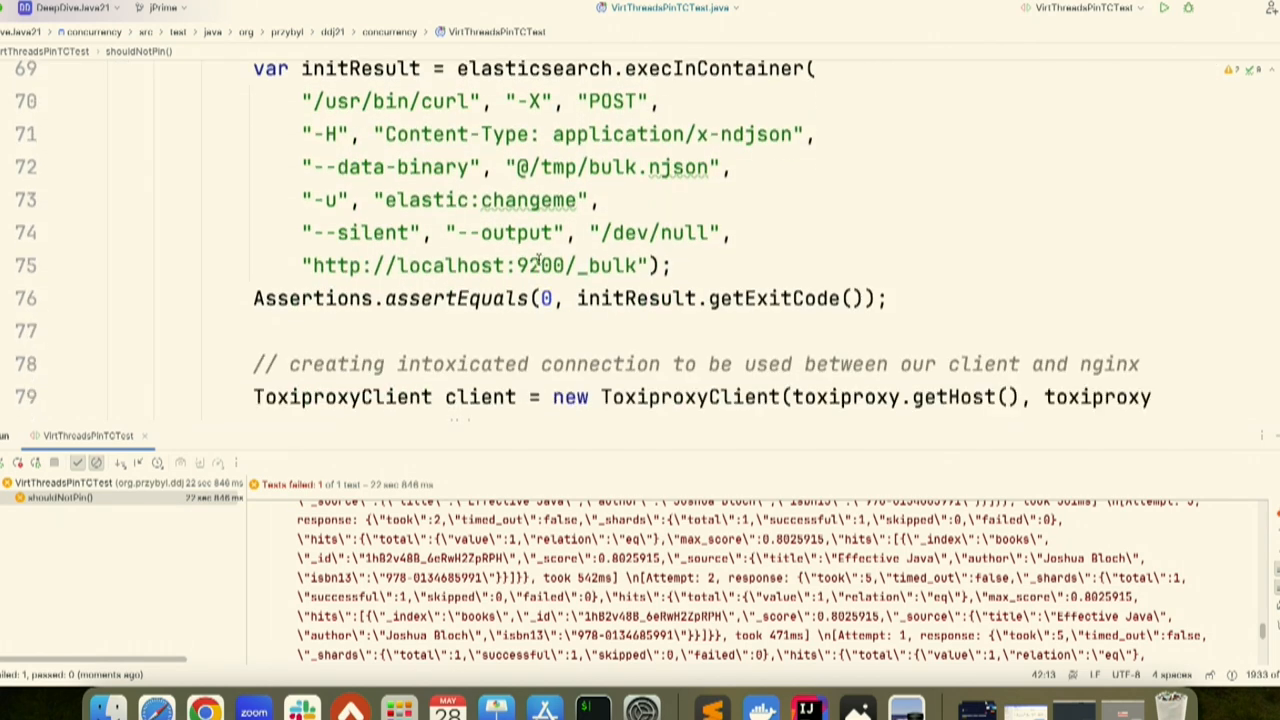
{"action": "scroll", "scroll_direction": "down", "scroll_amount": 3}
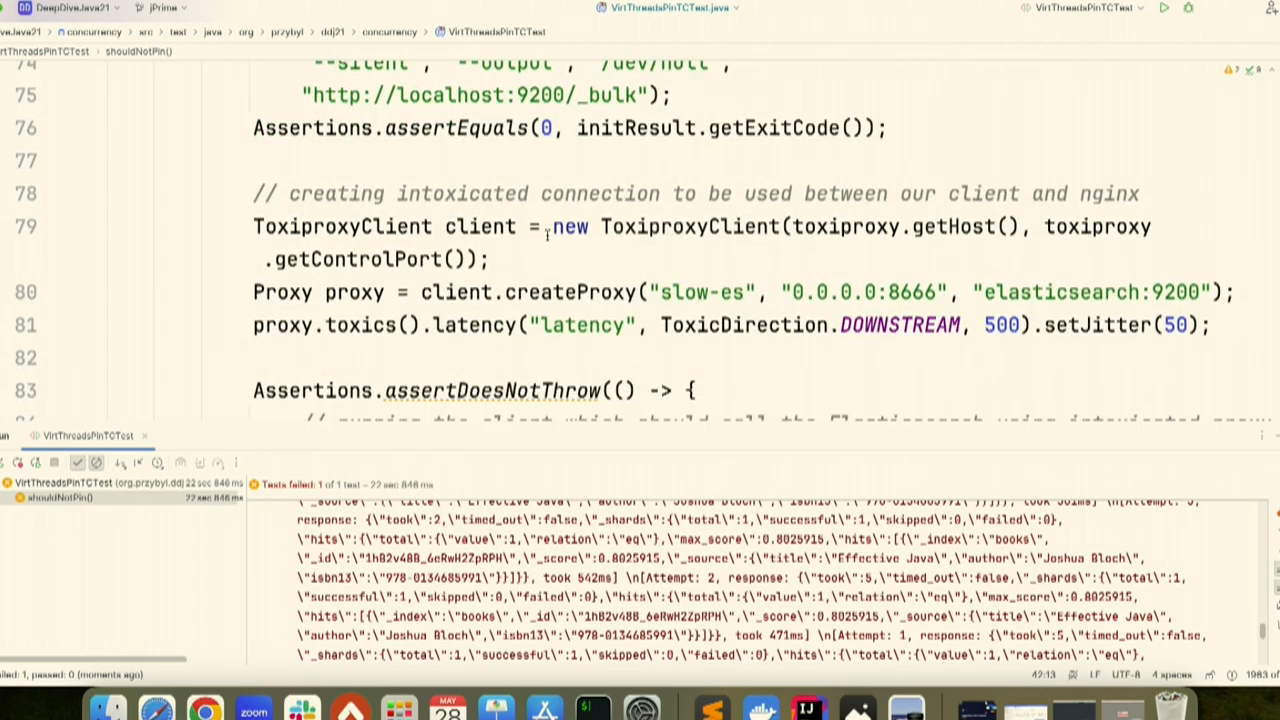
{"action": "scroll", "scroll_direction": "down", "scroll_amount": 3}
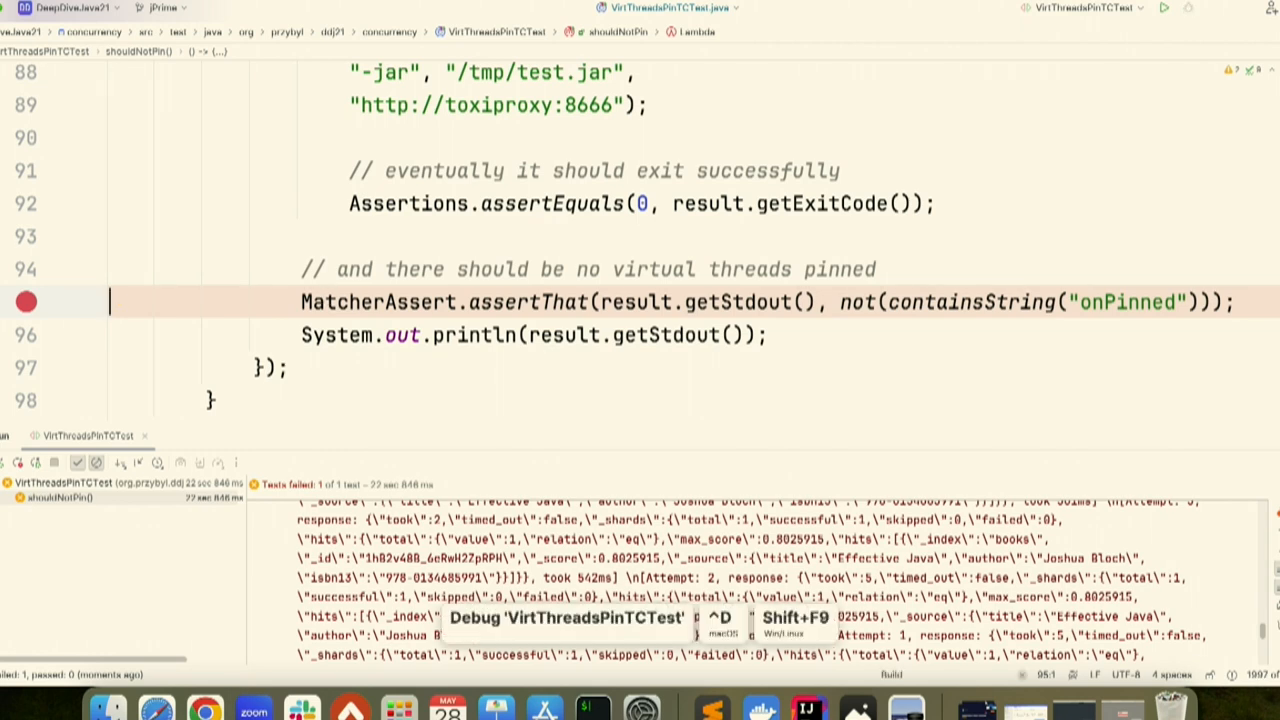
Debug shouldNotPin and follow the console while the containers start again.
{"action": "left_click", "coordinate": [1164, 8]}
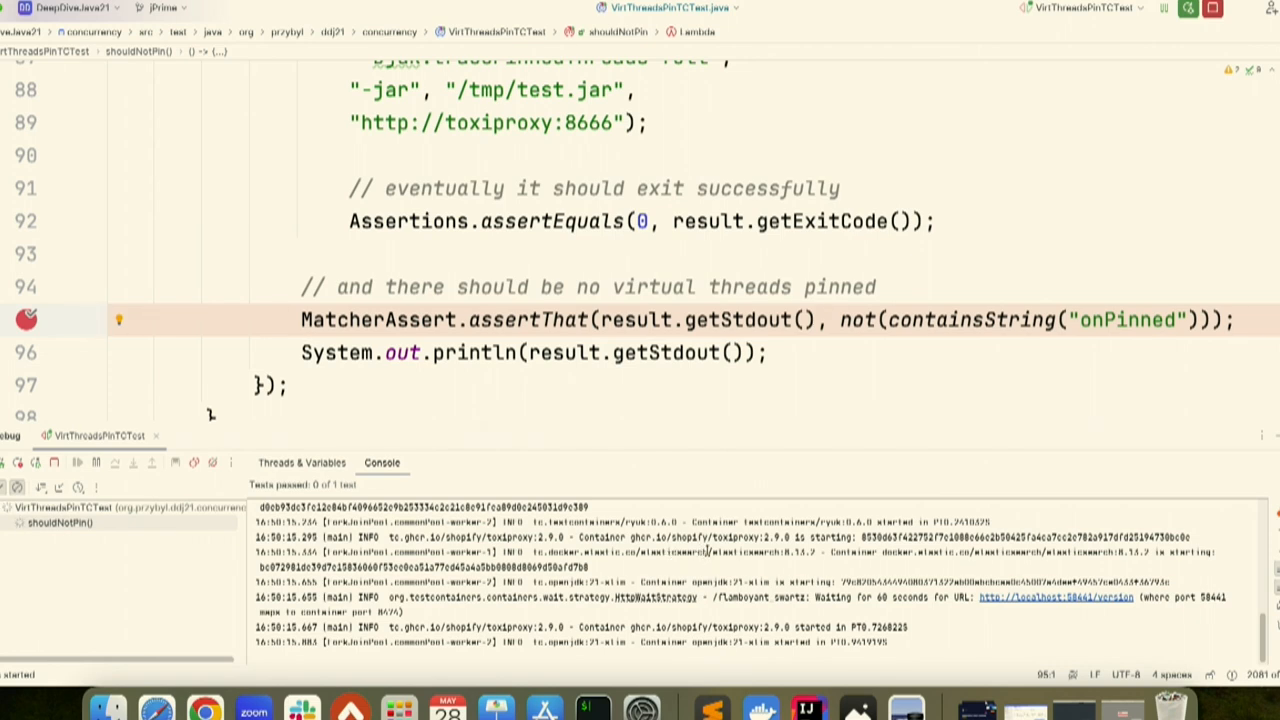
{"action": "scroll", "scroll_direction": "down", "scroll_amount": 3}
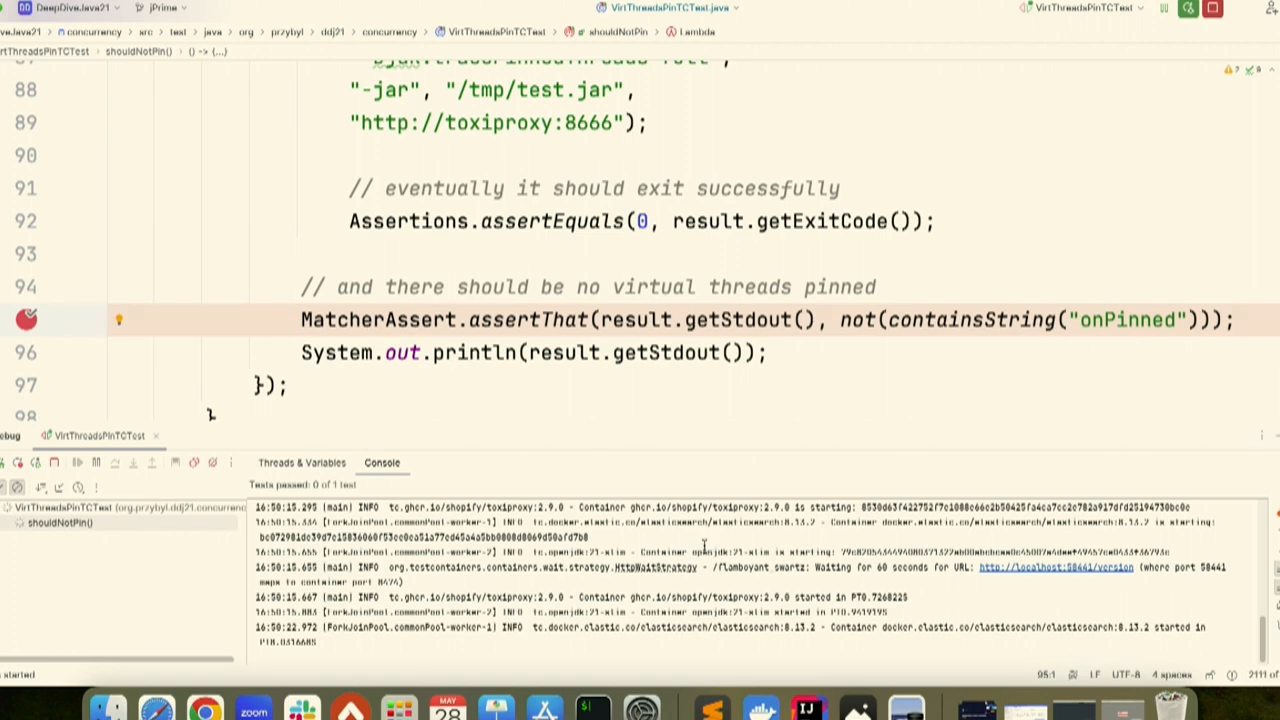
{"action": "mouse_move", "coordinate": [708, 548]}
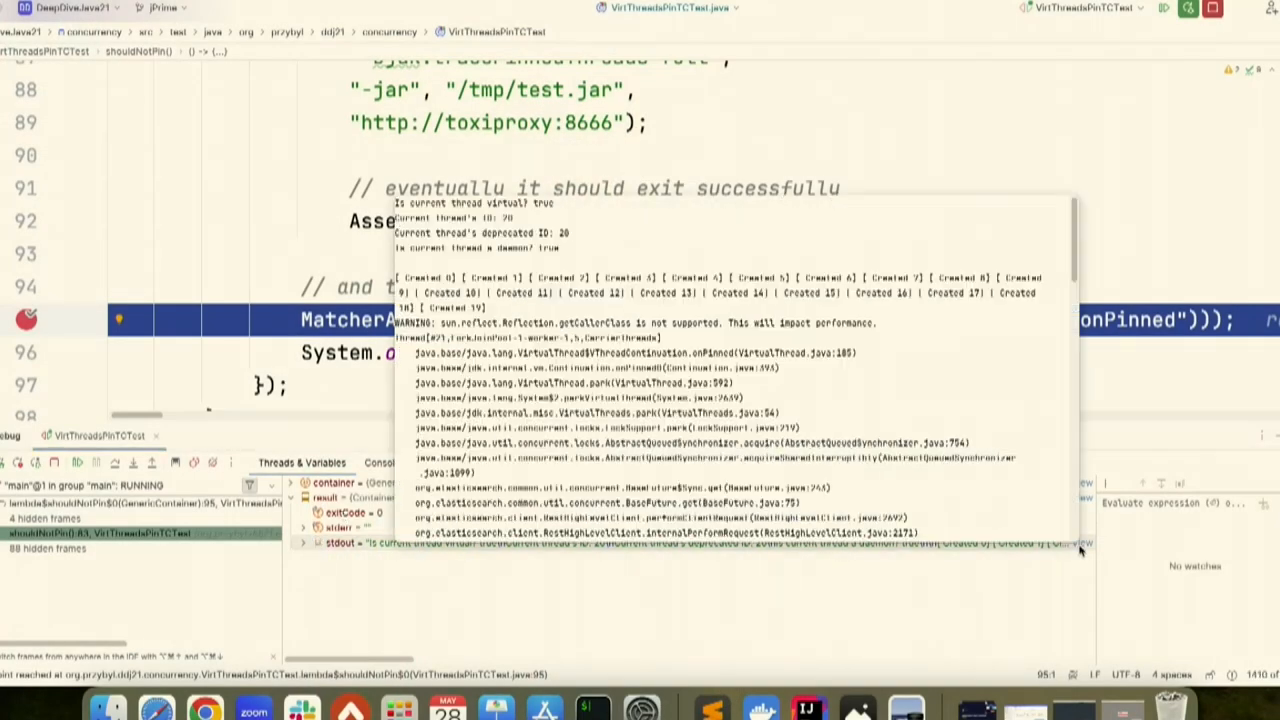
{"action": "mouse_move", "coordinate": [784, 376]}
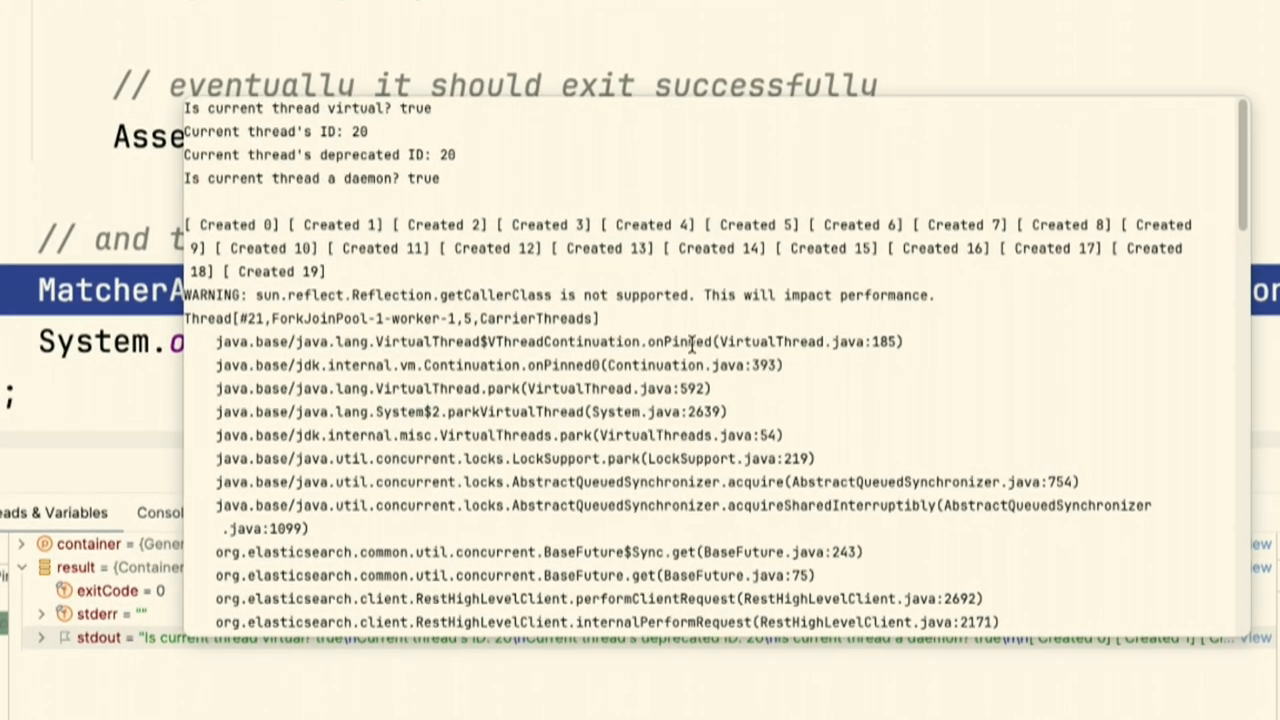
{"action": "mouse_move", "coordinate": [456, 332]}
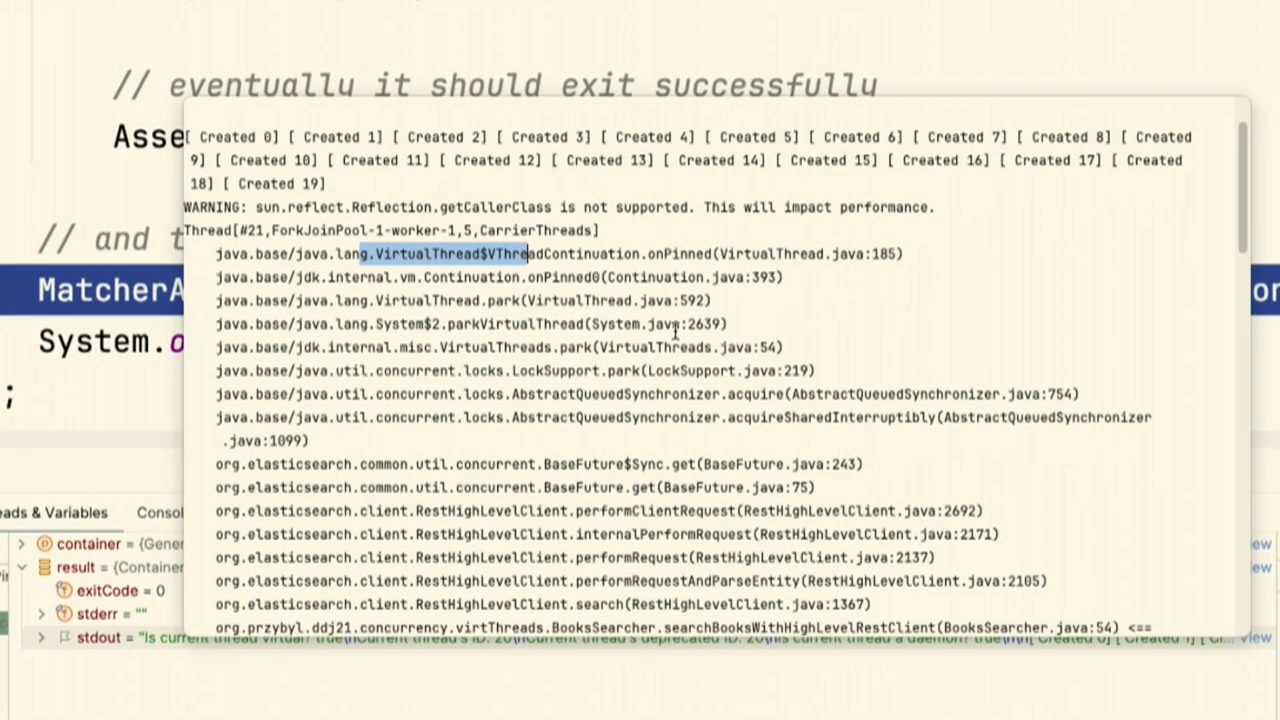
Scroll the captured stdout to the VirtualThread onPinned stack trace from BooksSearcher.
{"action": "scroll", "scroll_direction": "down", "scroll_amount": 3}
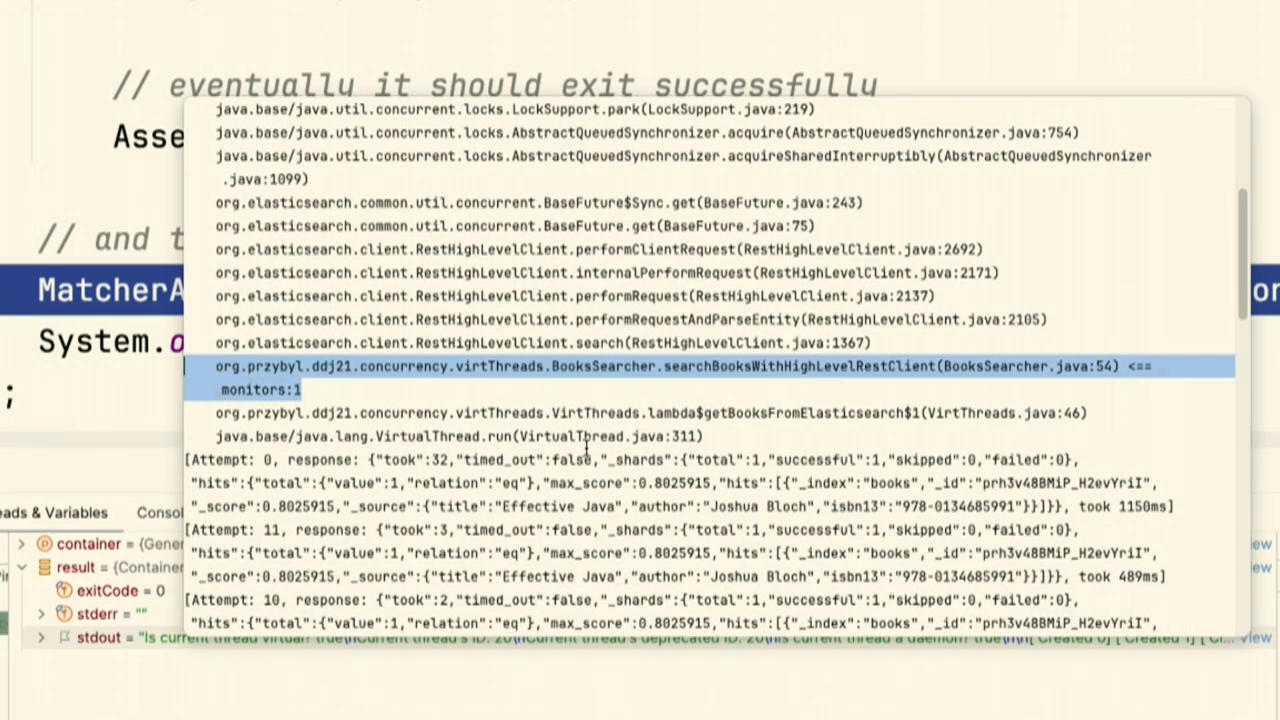
{"action": "mouse_move", "coordinate": [690, 470]}
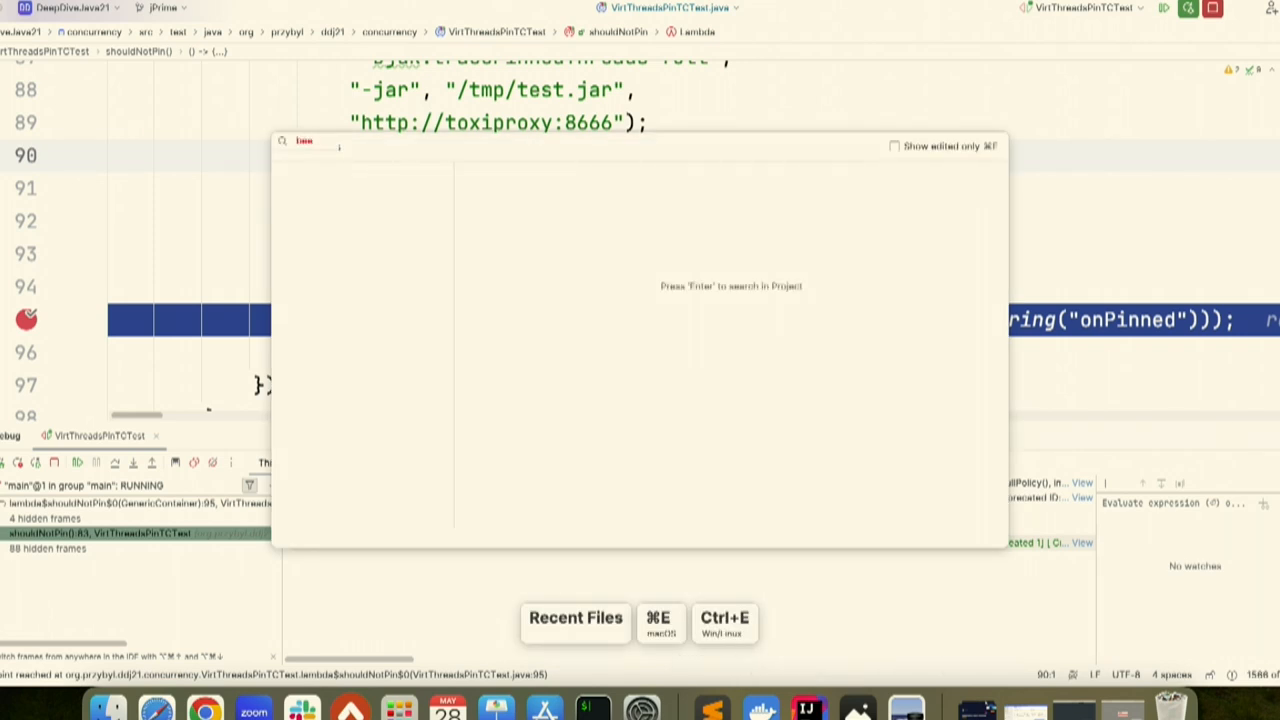
Go to BooksSearcher and comment out the deprecation suppression on searchBooksWithHighLevelRestClient.
{"action": "type", "text": "book"}
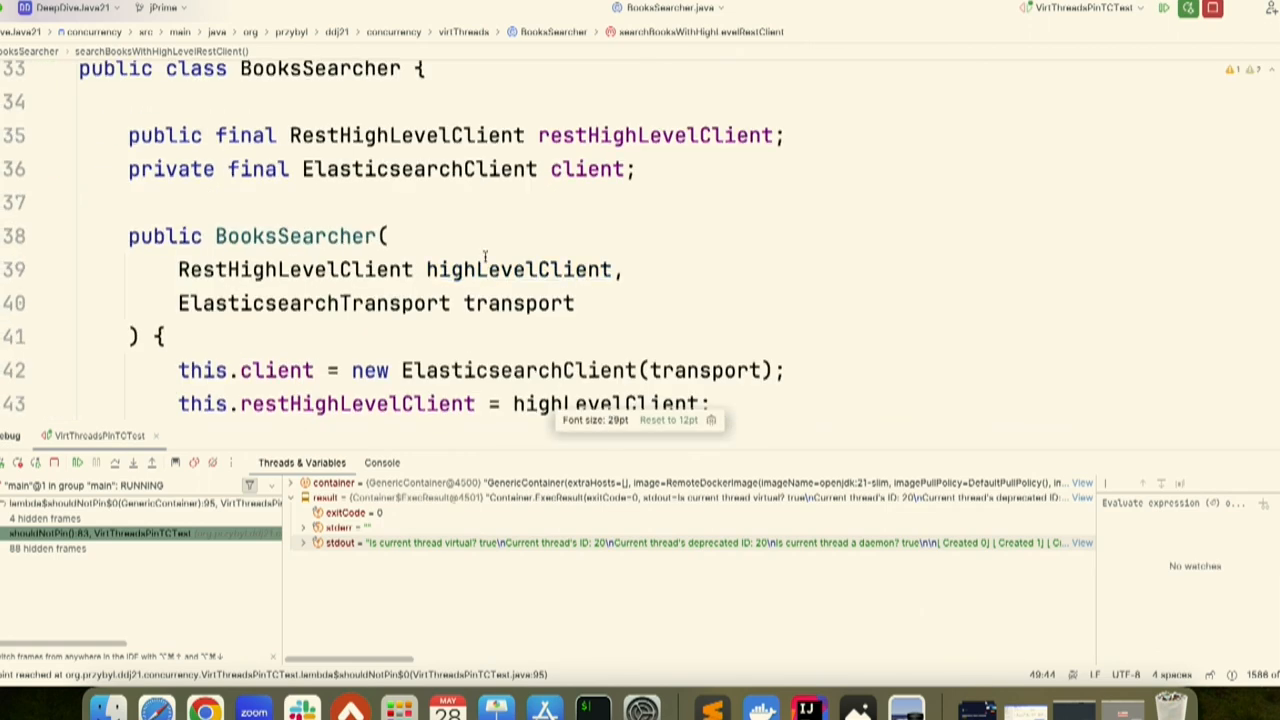
{"action": "scroll", "scroll_direction": "down", "scroll_amount": 3}
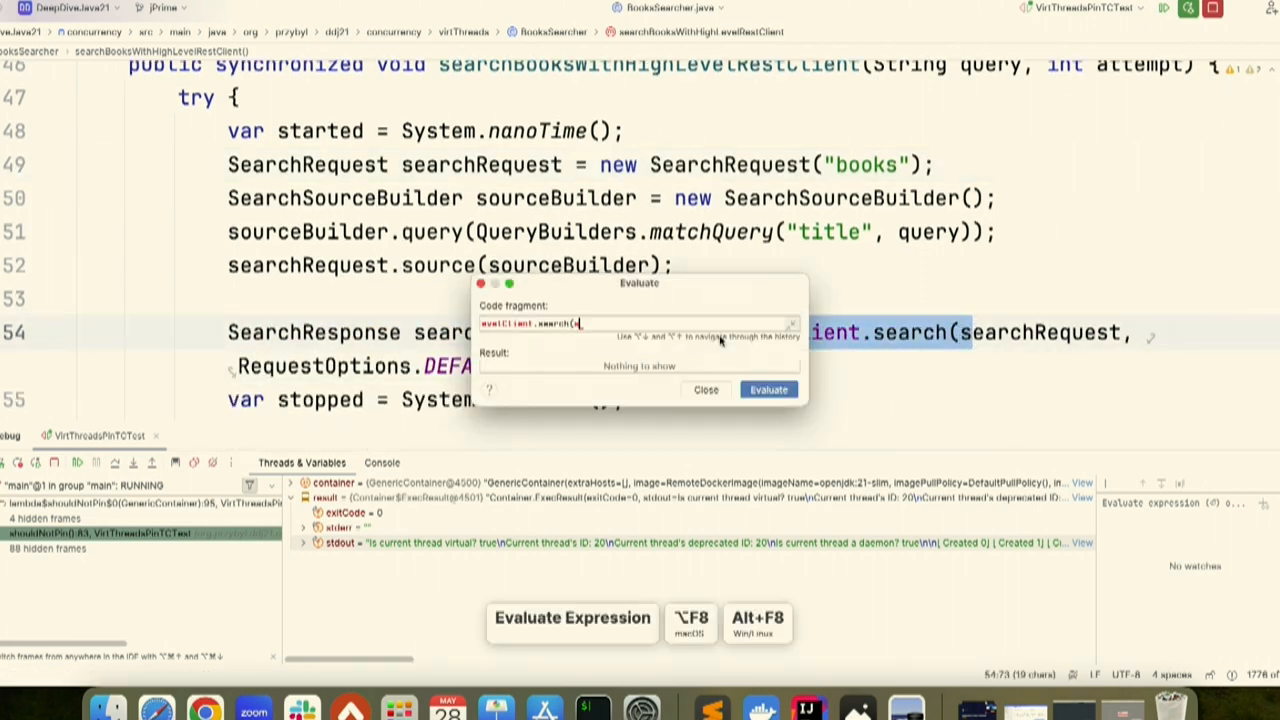
{"action": "left_click", "coordinate": [704, 388]}
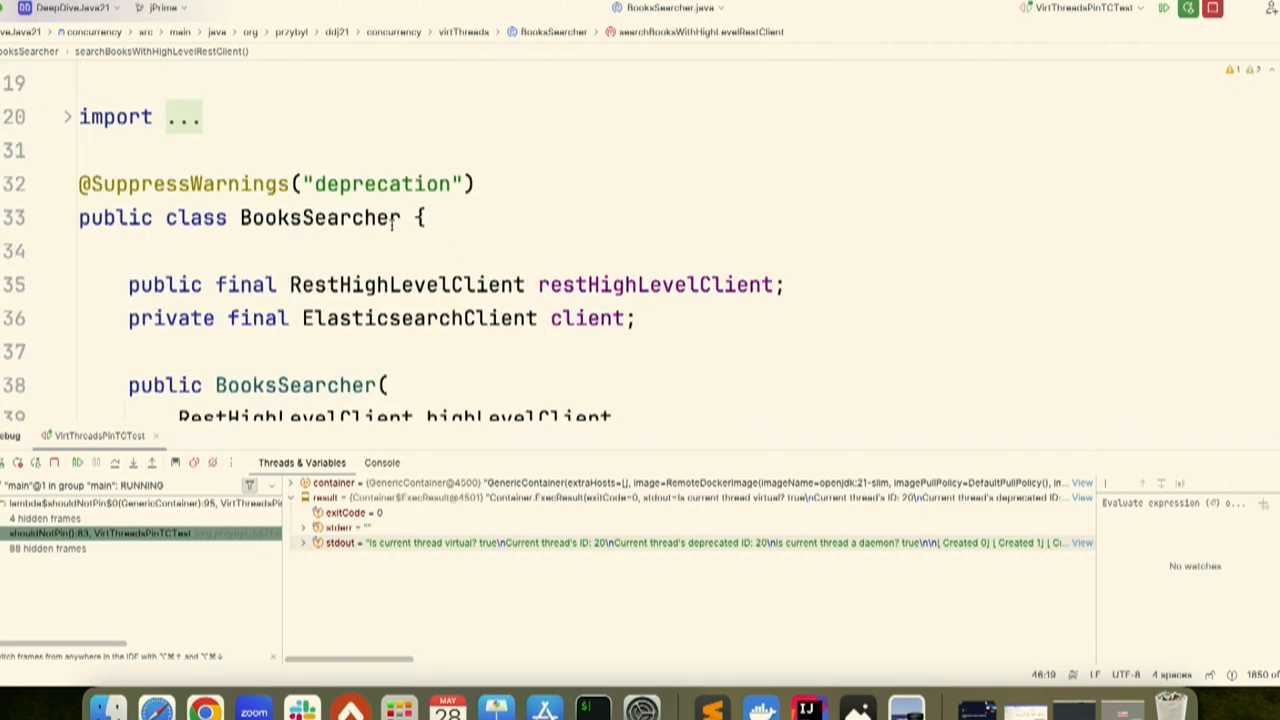
{"action": "left_click", "coordinate": [376, 184]}
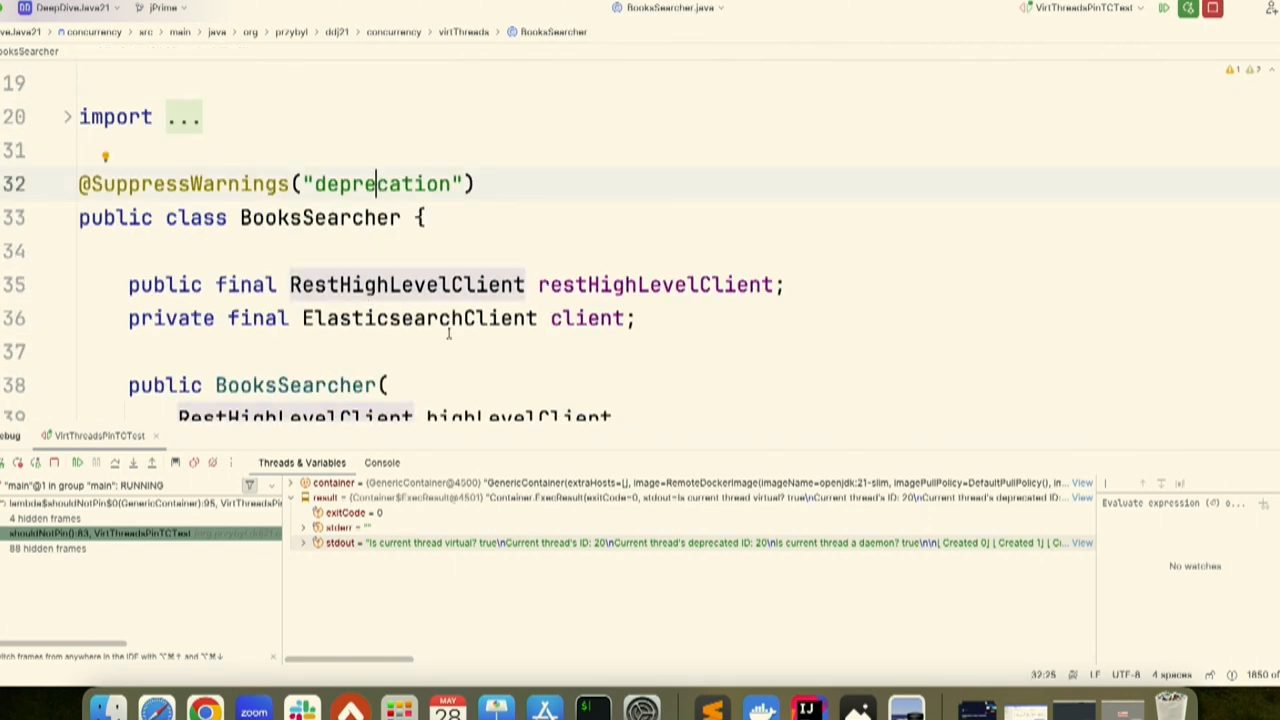
{"action": "key", "text": "cmd+/"}
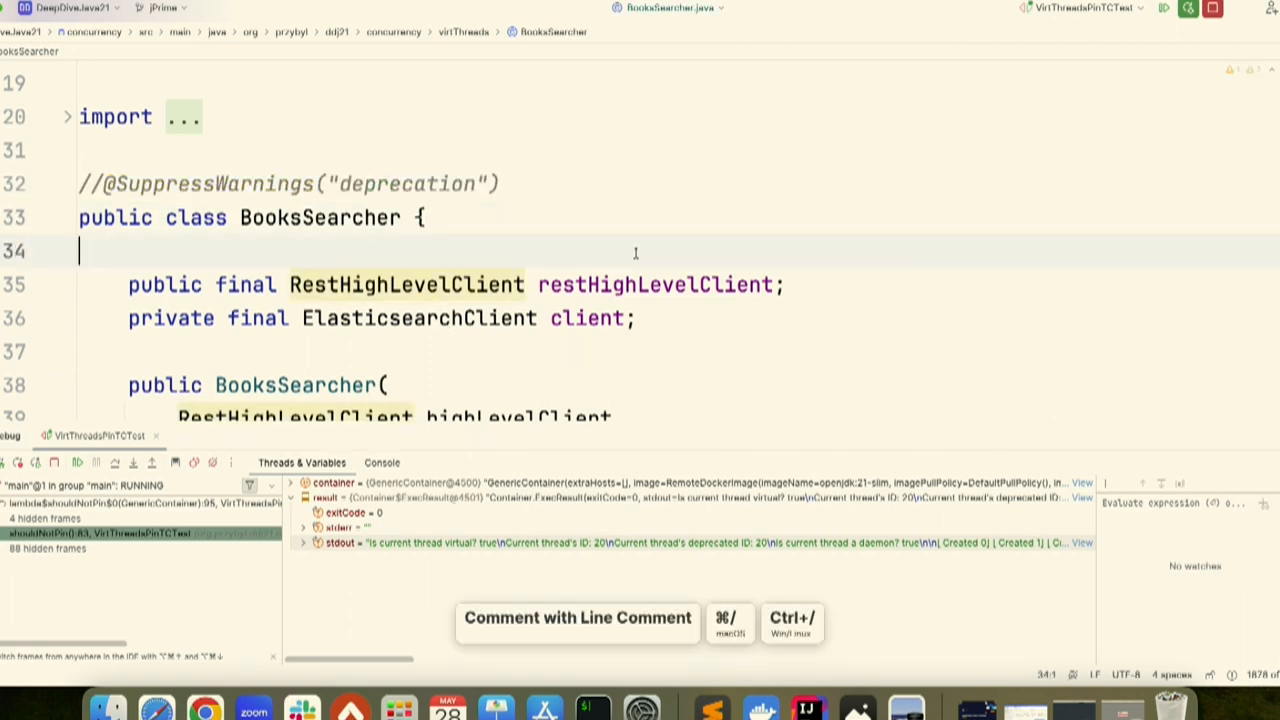
Remove synchronized from the searchBooksWithHighLevelRestClient signature.
{"action": "scroll", "scroll_direction": "down", "scroll_amount": 3}
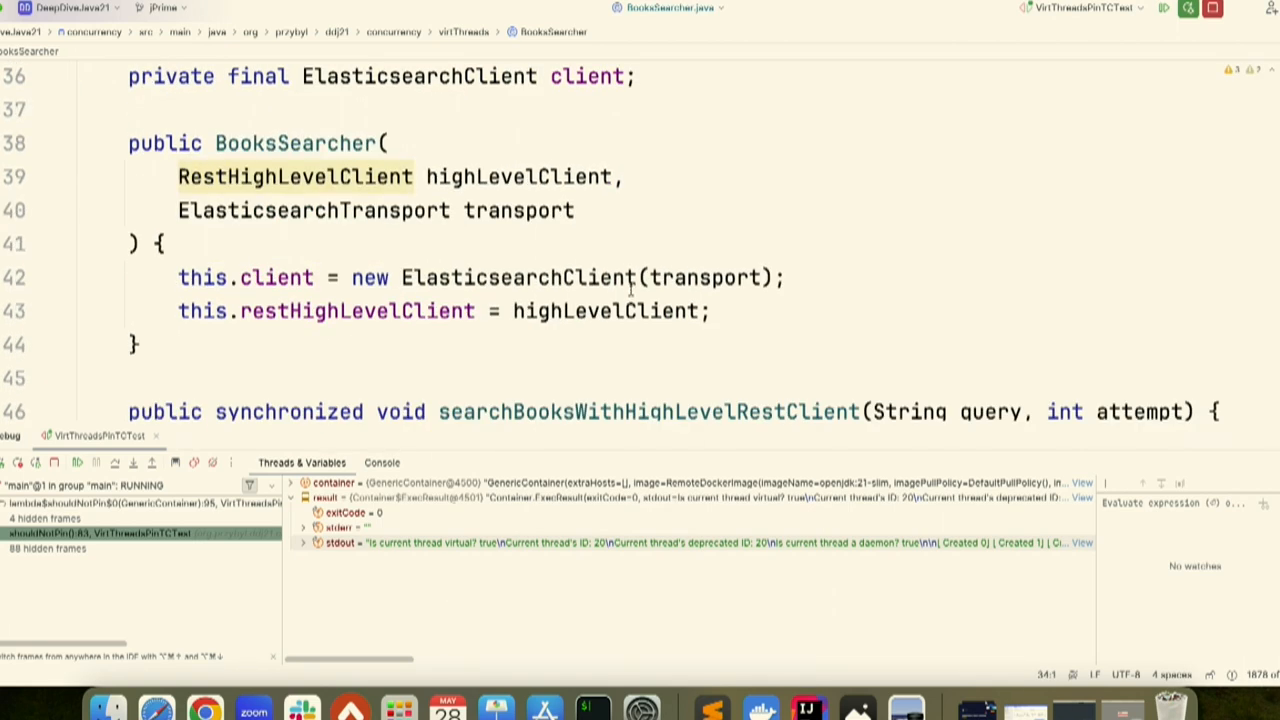
{"action": "scroll", "scroll_direction": "down", "scroll_amount": 3}
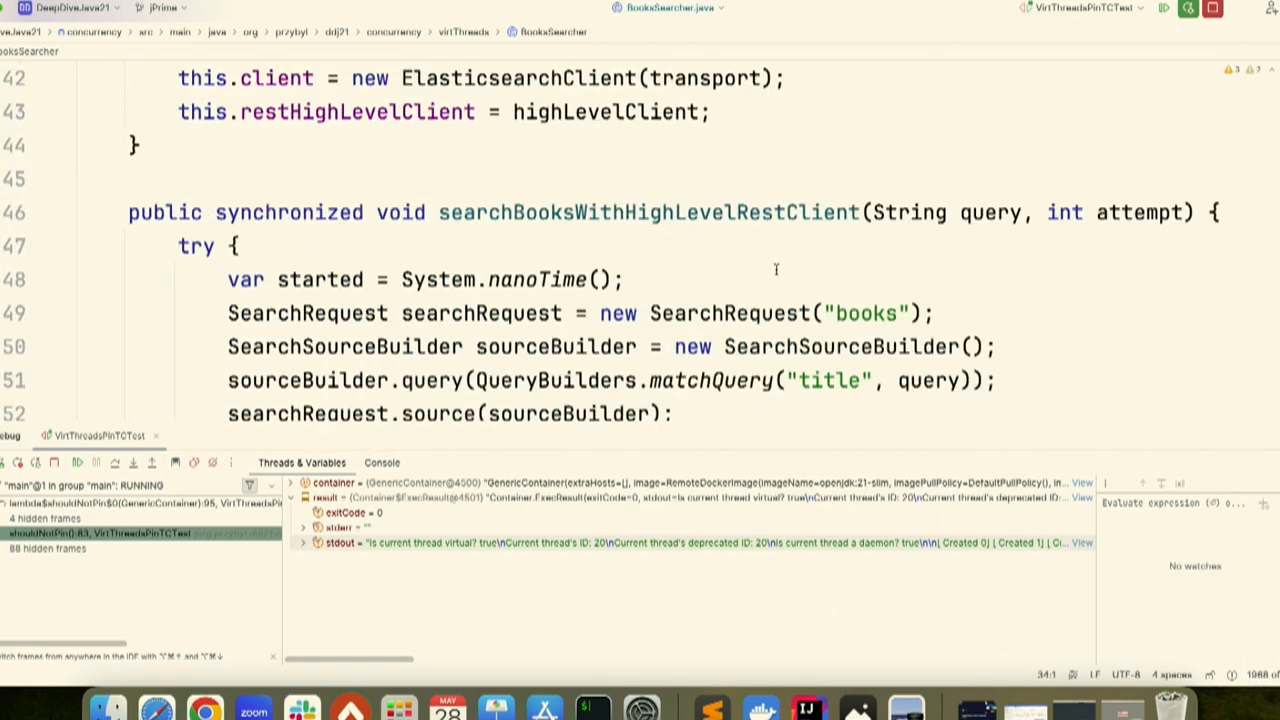
{"action": "scroll", "scroll_direction": "down", "scroll_amount": 3}
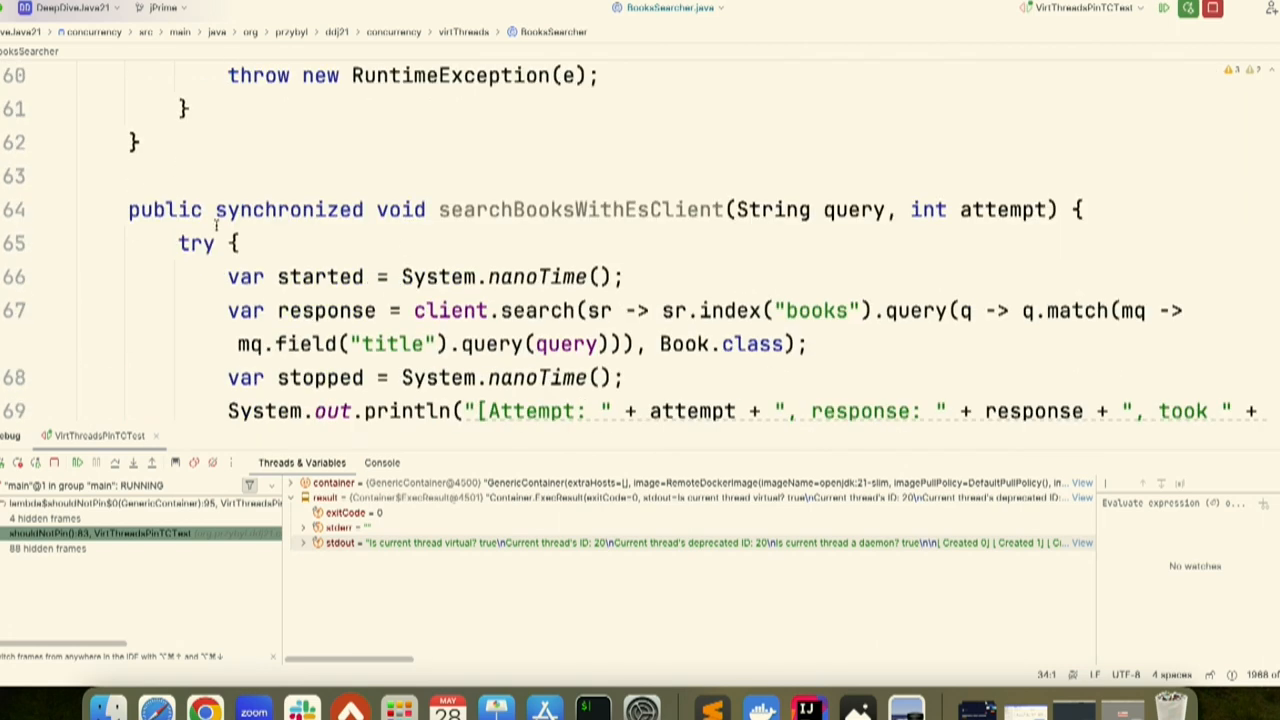
{"action": "scroll", "scroll_direction": "down", "scroll_amount": 3}
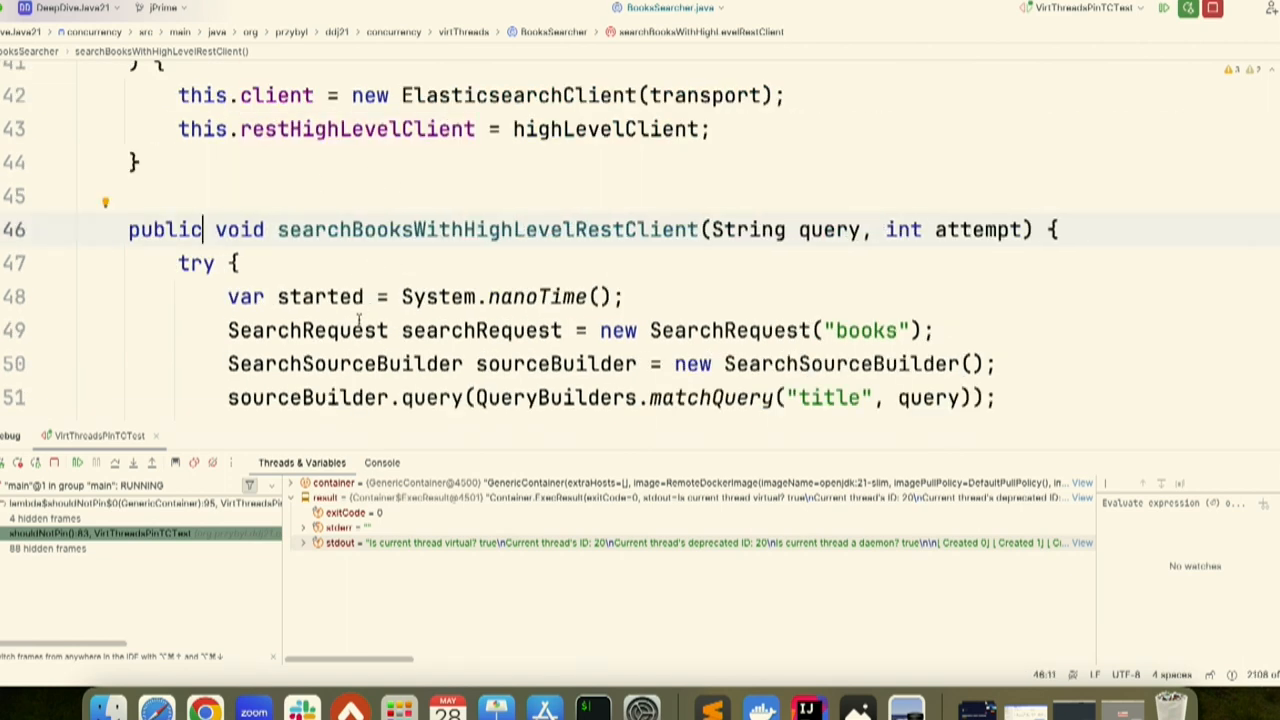
{"action": "mouse_move", "coordinate": [376, 428]}
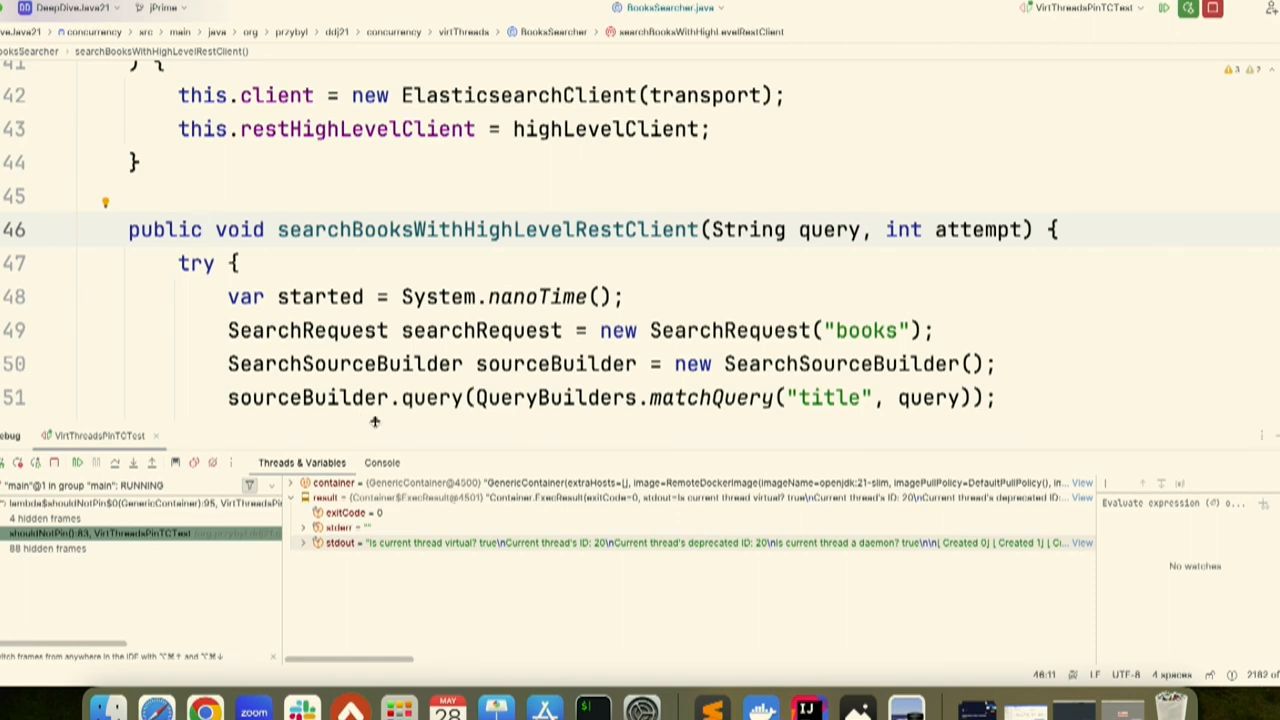
{"action": "mouse_move", "coordinate": [380, 376]}
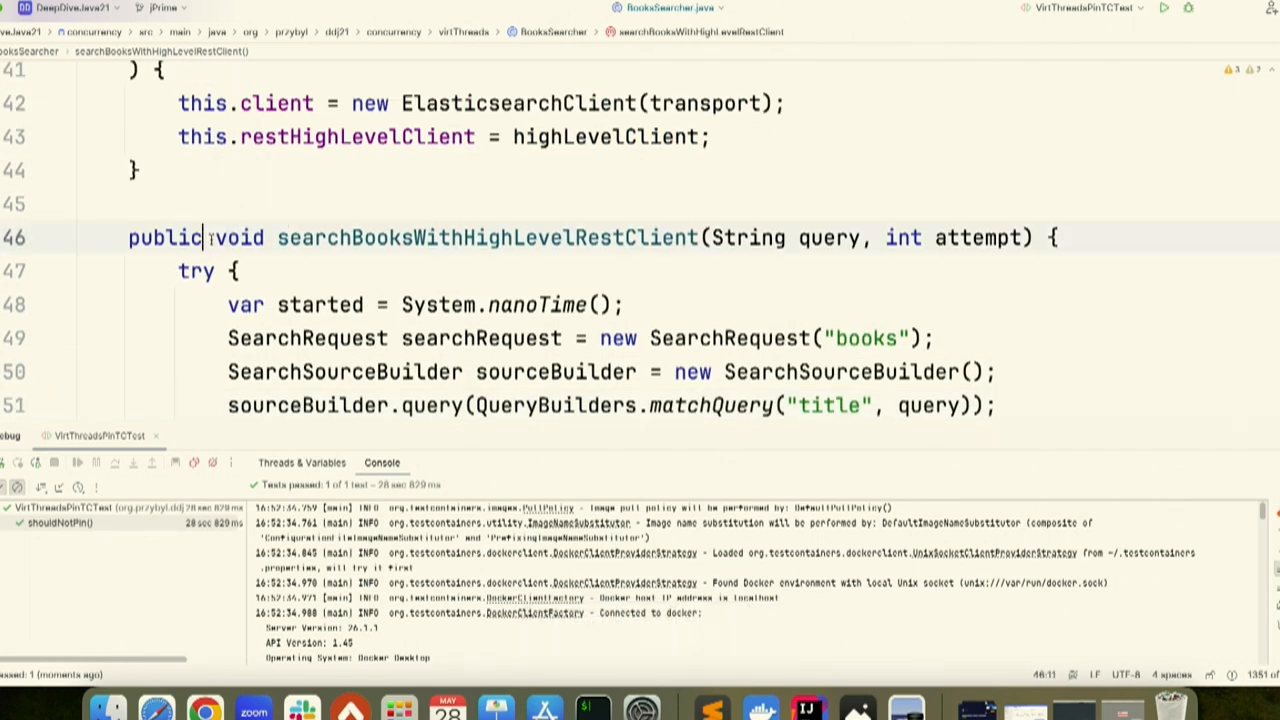
Scroll BooksSearcher to searchBooksWithEsClient and jump to the client field's declaration.
{"action": "scroll", "scroll_direction": "down", "scroll_amount": 3}
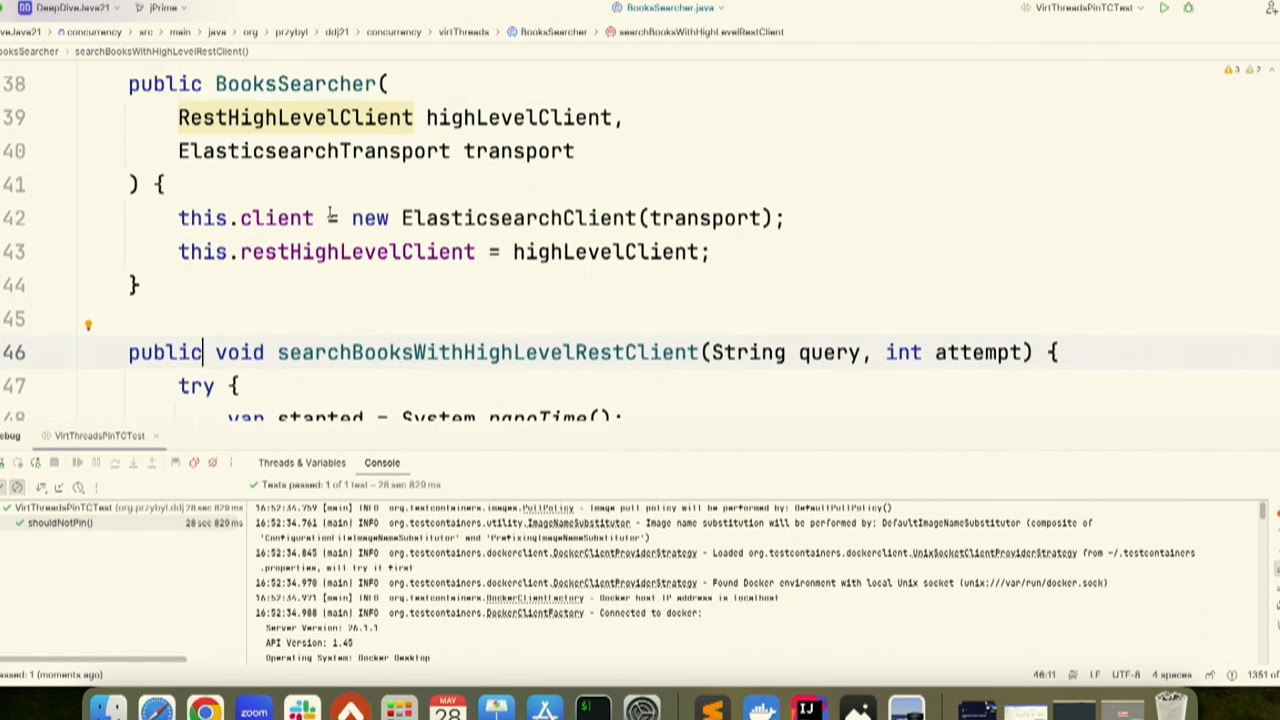
{"action": "scroll", "scroll_direction": "down", "scroll_amount": 3}
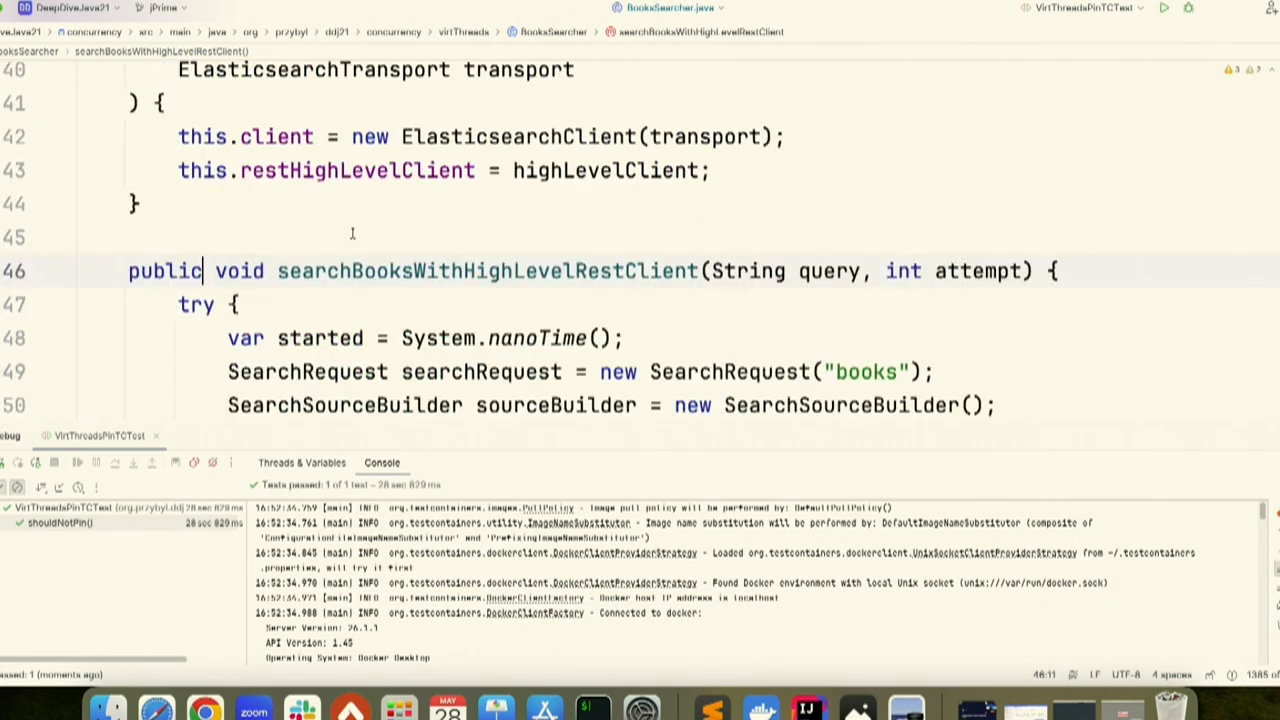
{"action": "scroll", "scroll_direction": "down", "scroll_amount": 3}
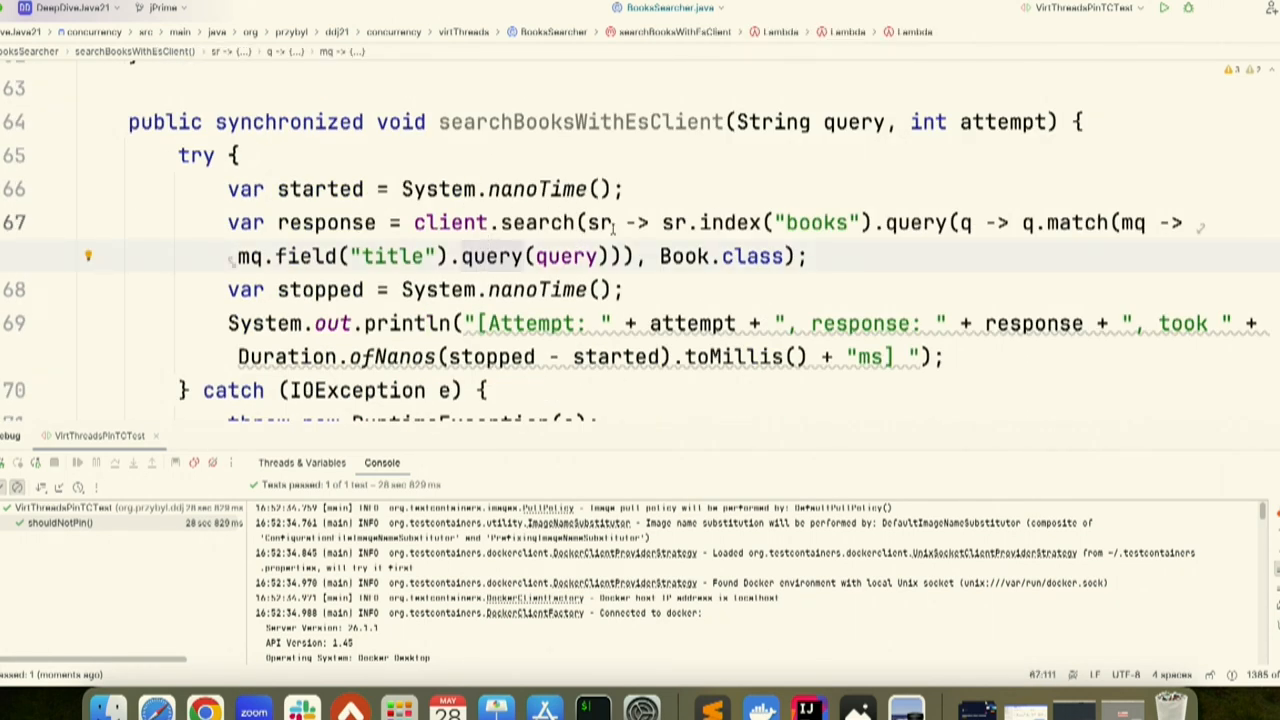
{"action": "left_click", "coordinate": [452, 222]}
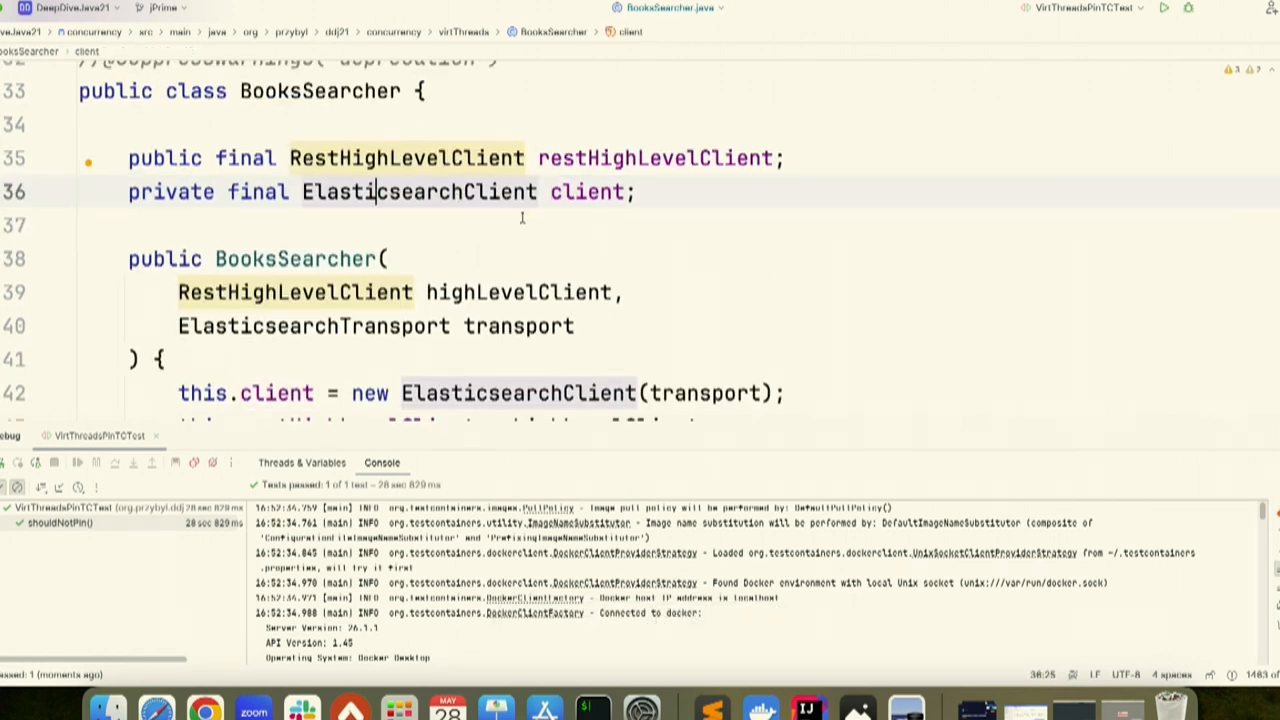
{"action": "scroll", "scroll_direction": "down", "scroll_amount": 3}
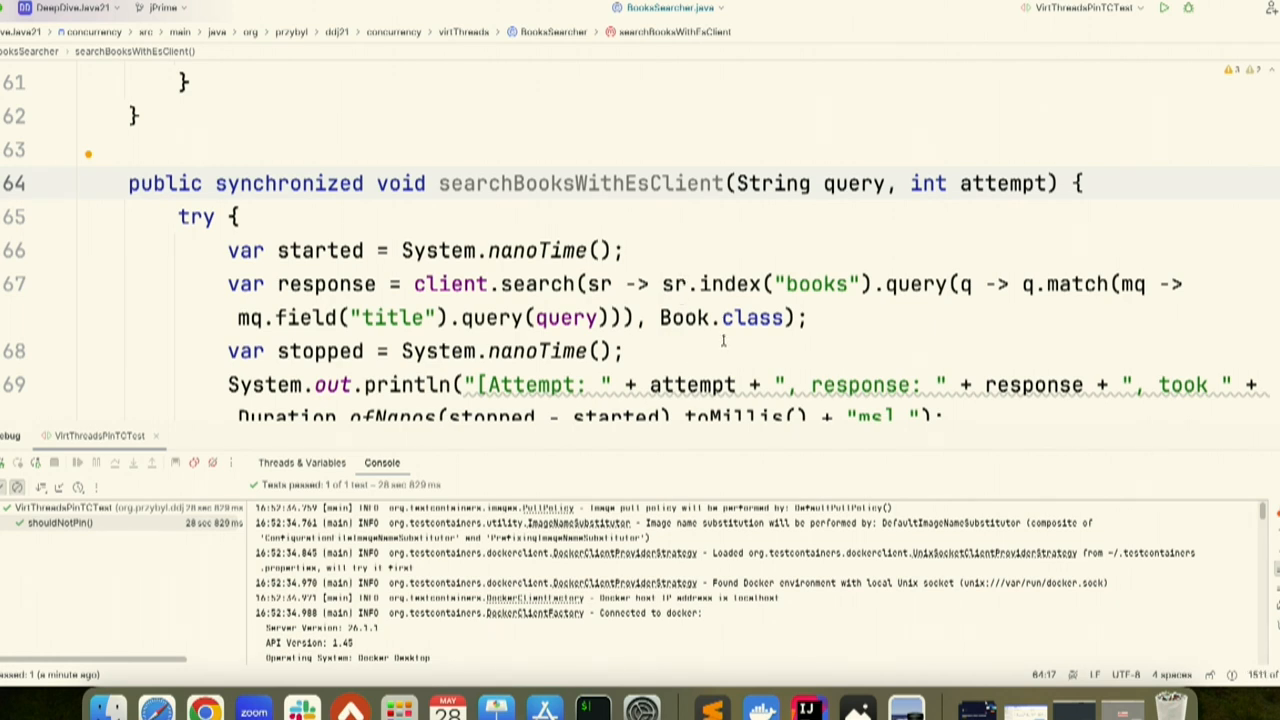
{"action": "mouse_move", "coordinate": [718, 338]}
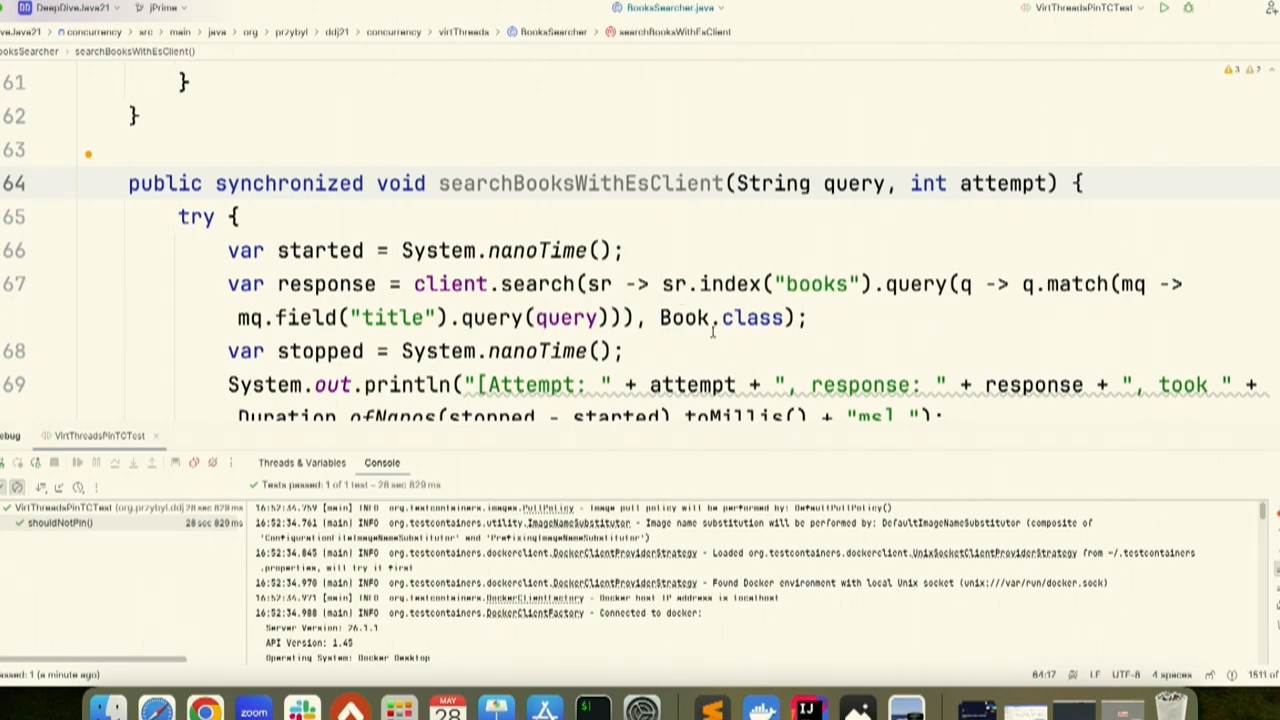
{"action": "mouse_move", "coordinate": [708, 340]}
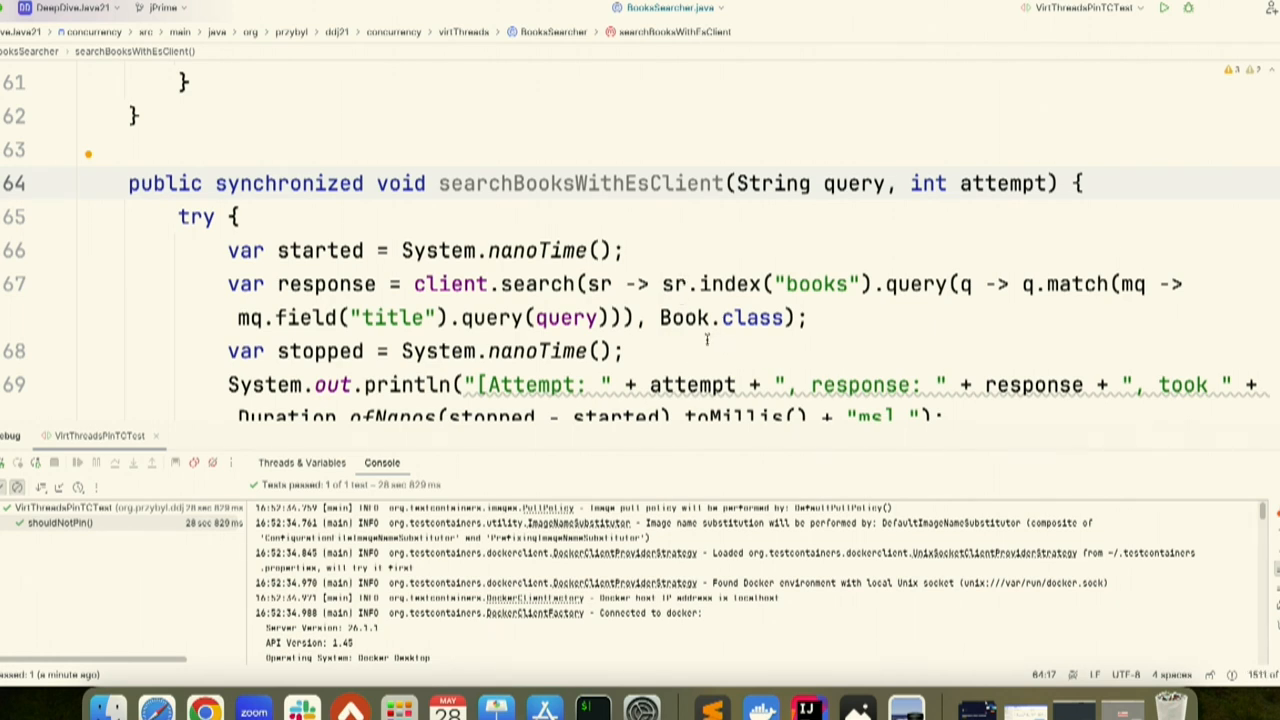
{"action": "mouse_move", "coordinate": [698, 328]}
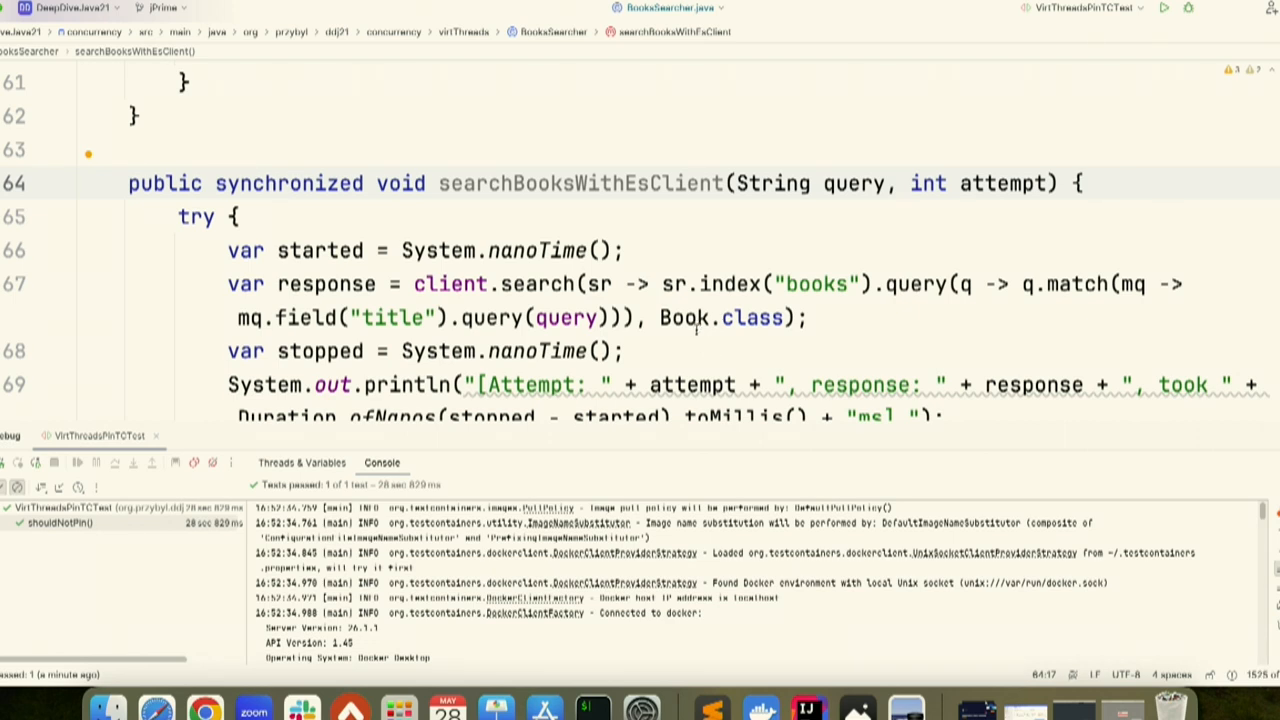
{"action": "mouse_move", "coordinate": [716, 256]}
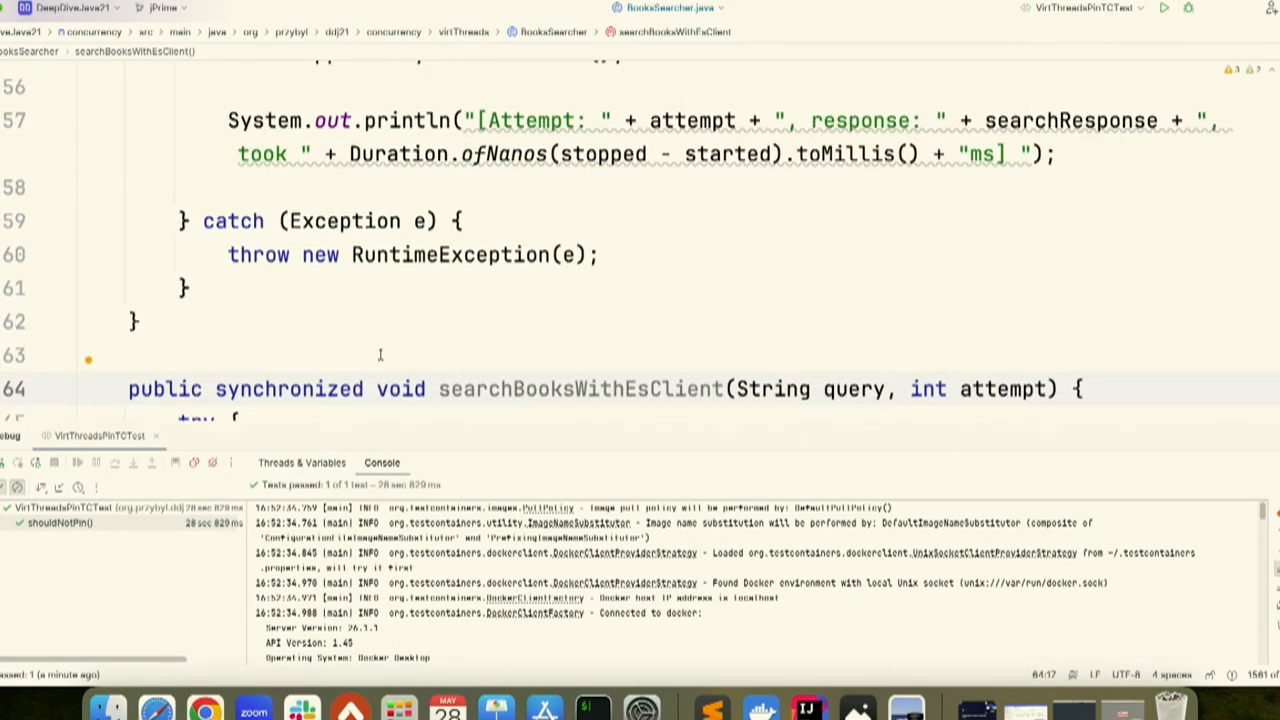
{"action": "mouse_move", "coordinate": [16, 114]}
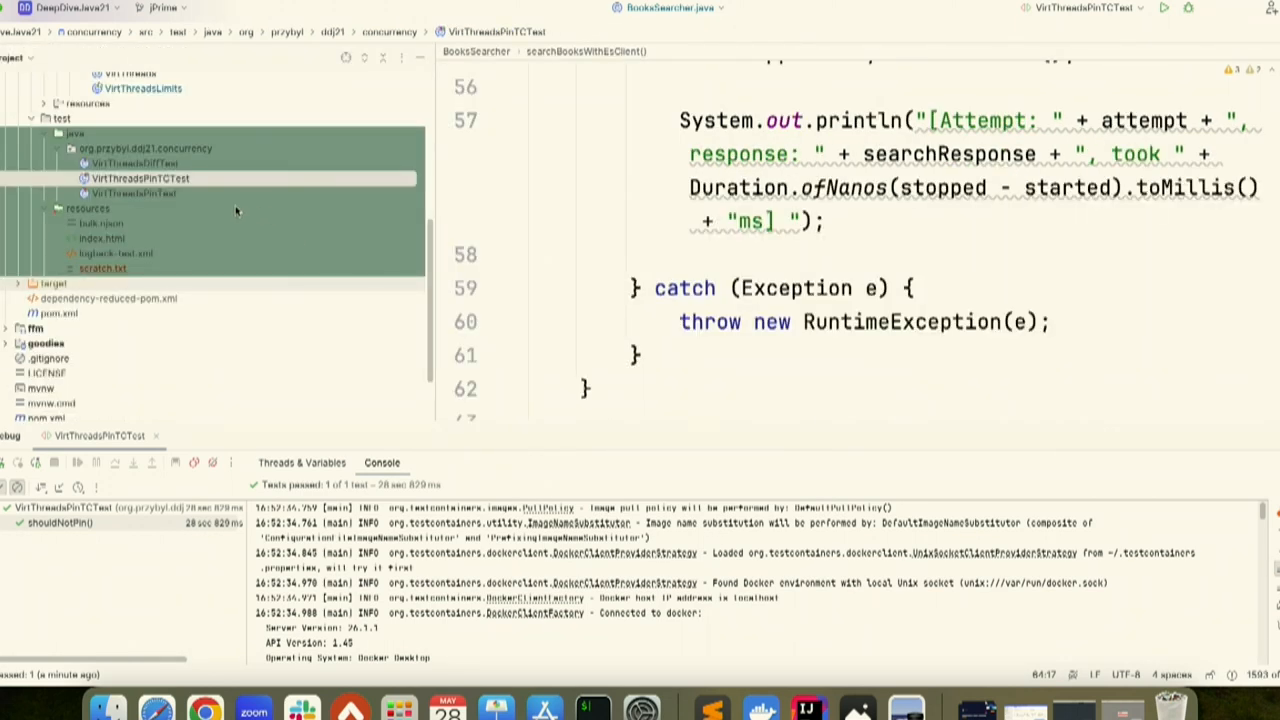
Open VirtThreadsPinTest and scroll through its HTTP server setUp and no-pinned-events assertion.
{"action": "left_click", "coordinate": [134, 192]}
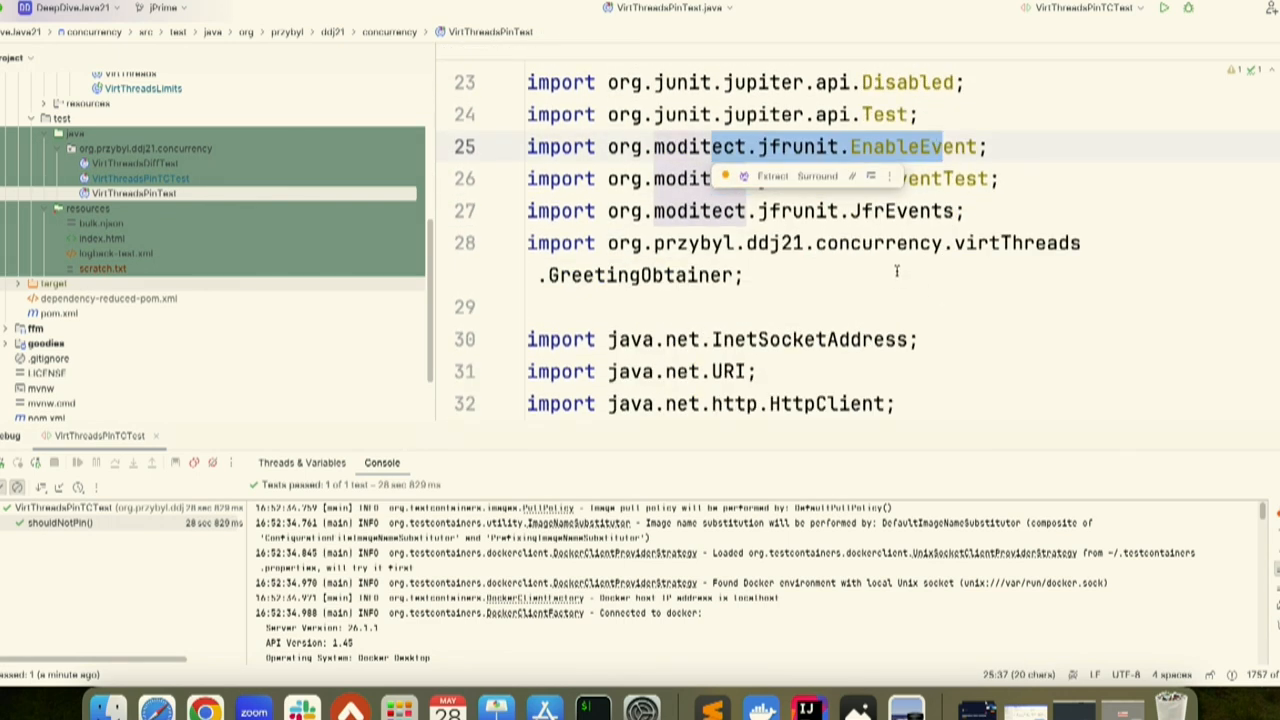
{"action": "scroll", "scroll_direction": "down", "scroll_amount": 3}
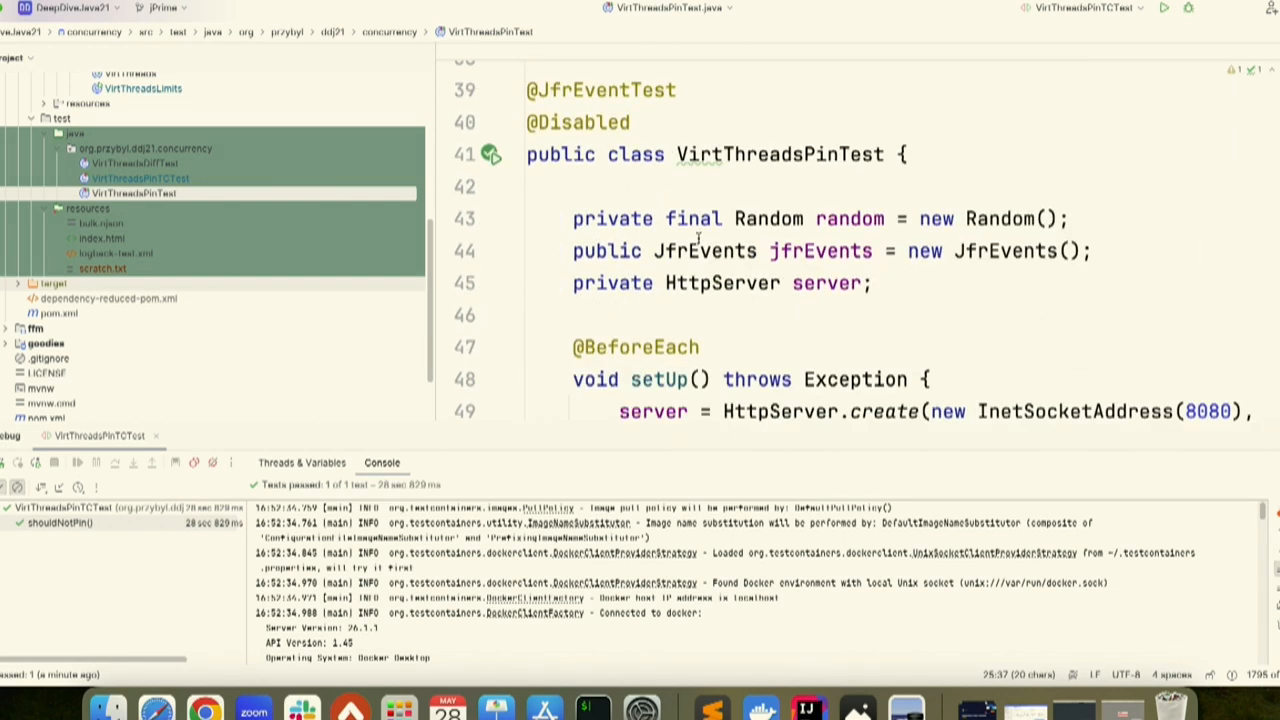
{"action": "left_click", "coordinate": [562, 88]}
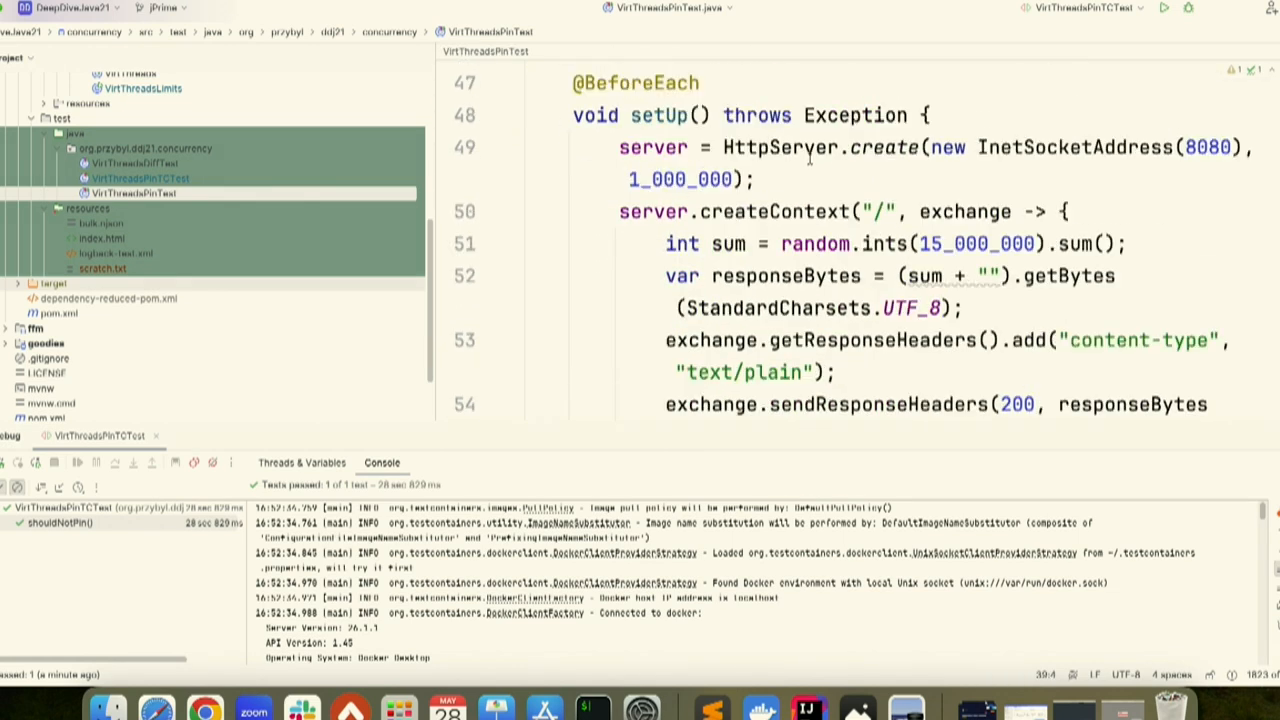
{"action": "scroll", "scroll_direction": "down", "scroll_amount": 3}
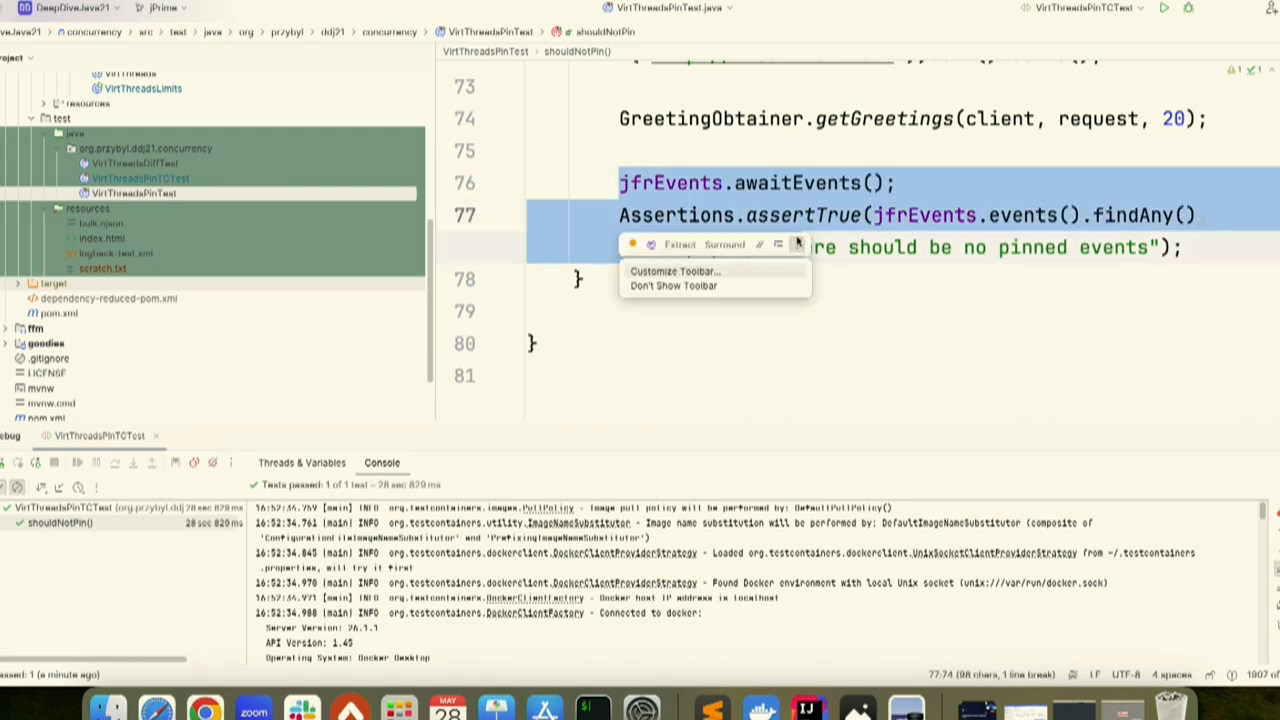
{"action": "mouse_move", "coordinate": [796, 268]}
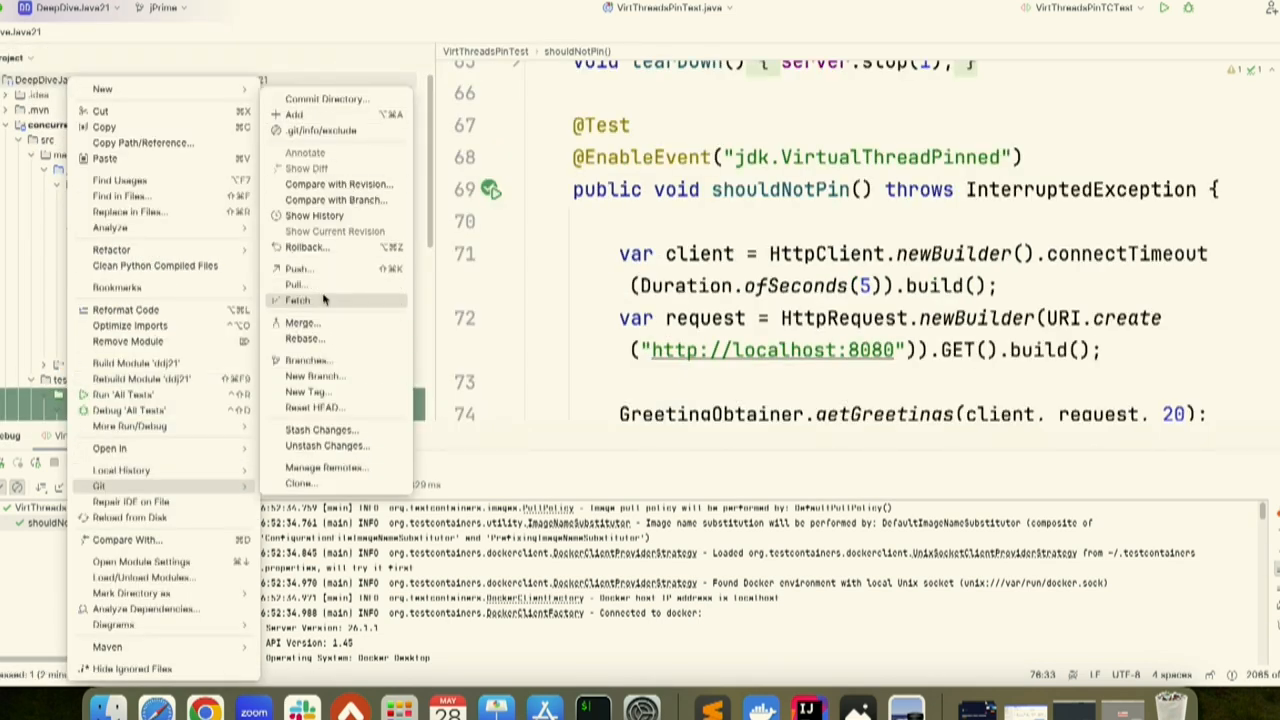
{"action": "mouse_move", "coordinate": [330, 352]}
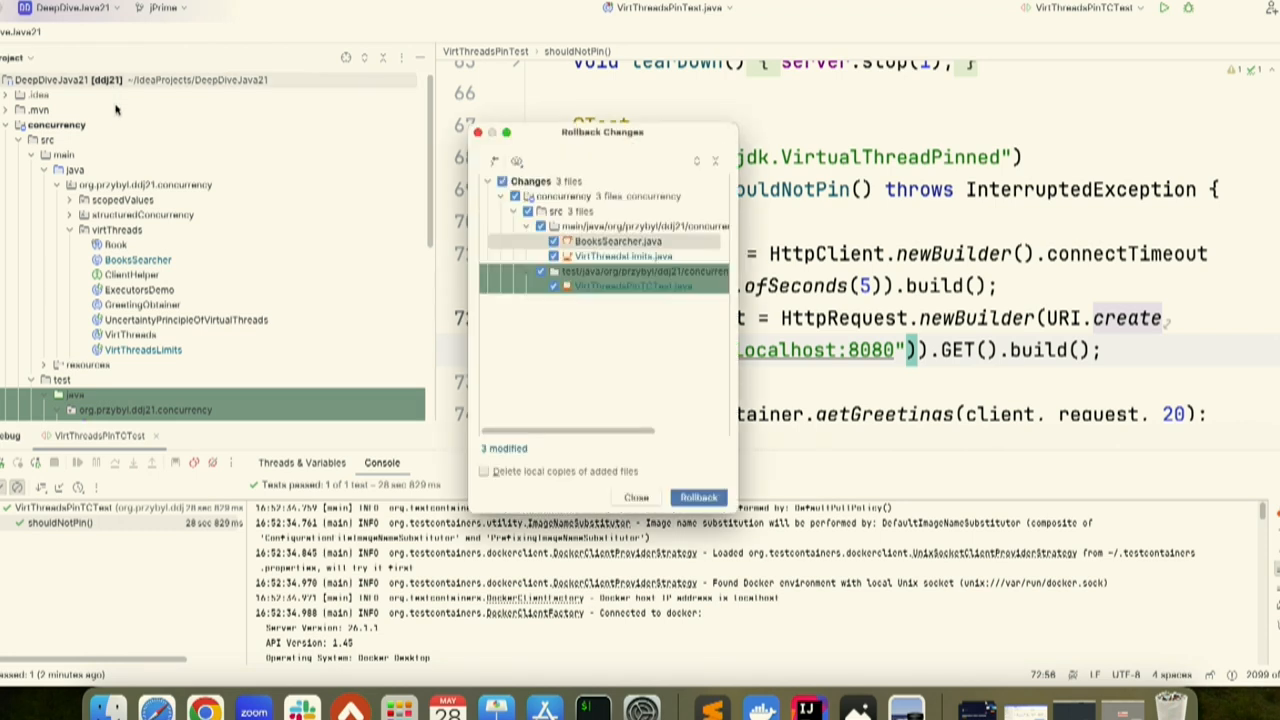
Roll back all three modified concurrency source and test files via Git Rollback.
{"action": "left_click", "coordinate": [636, 496]}
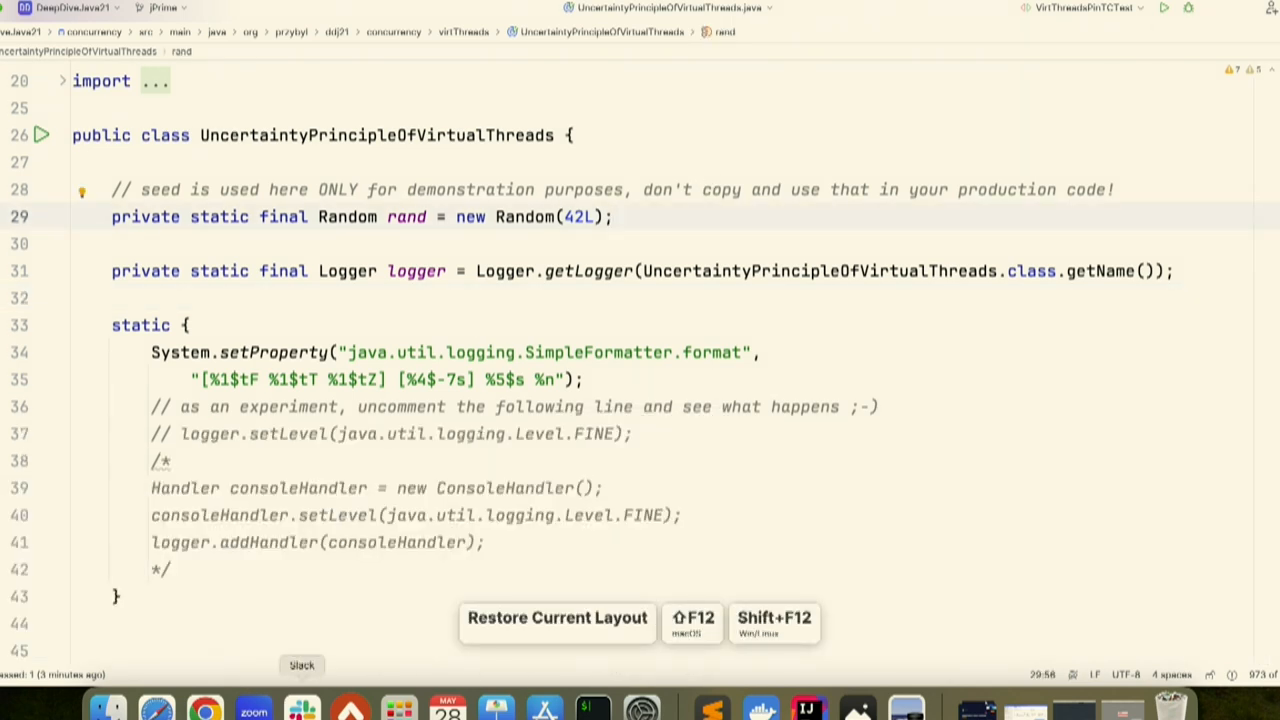
Uncomment the logger.info PID line in main and run UncertaintyPrincipleOfVirtualThreads.main().
{"action": "scroll", "scroll_direction": "down", "scroll_amount": 3}
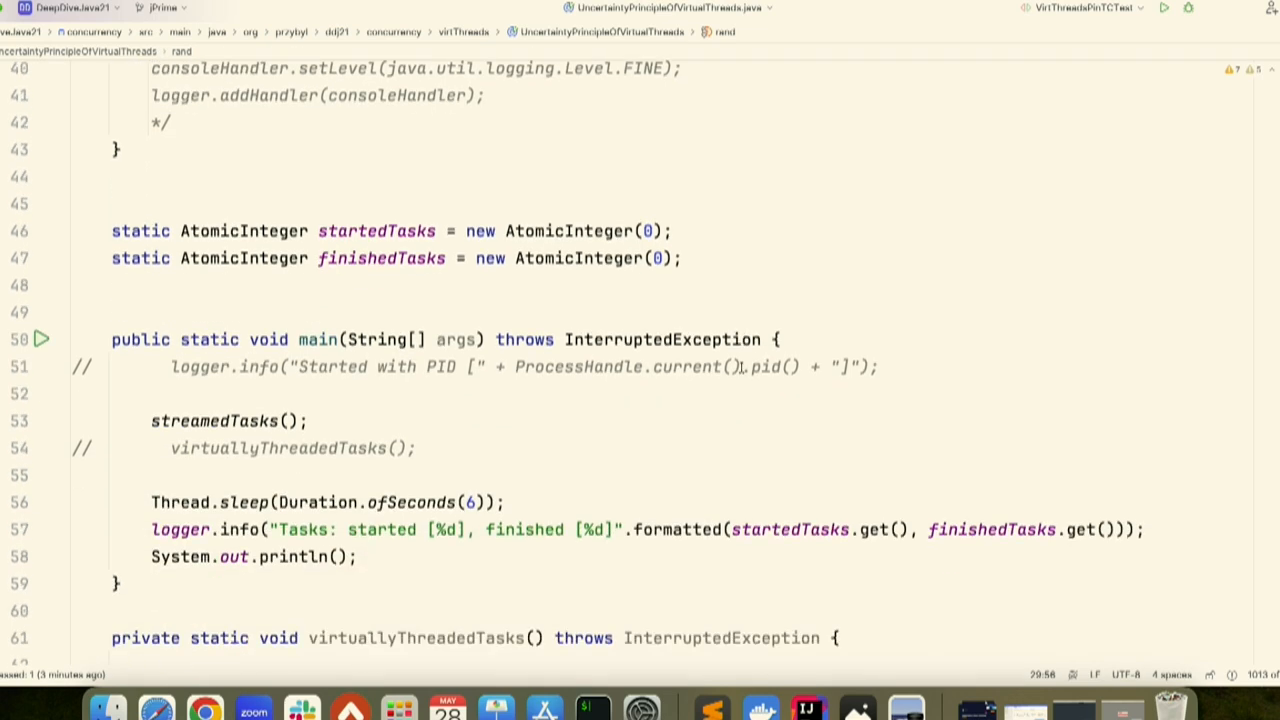
{"action": "scroll", "scroll_direction": "down", "scroll_amount": 3}
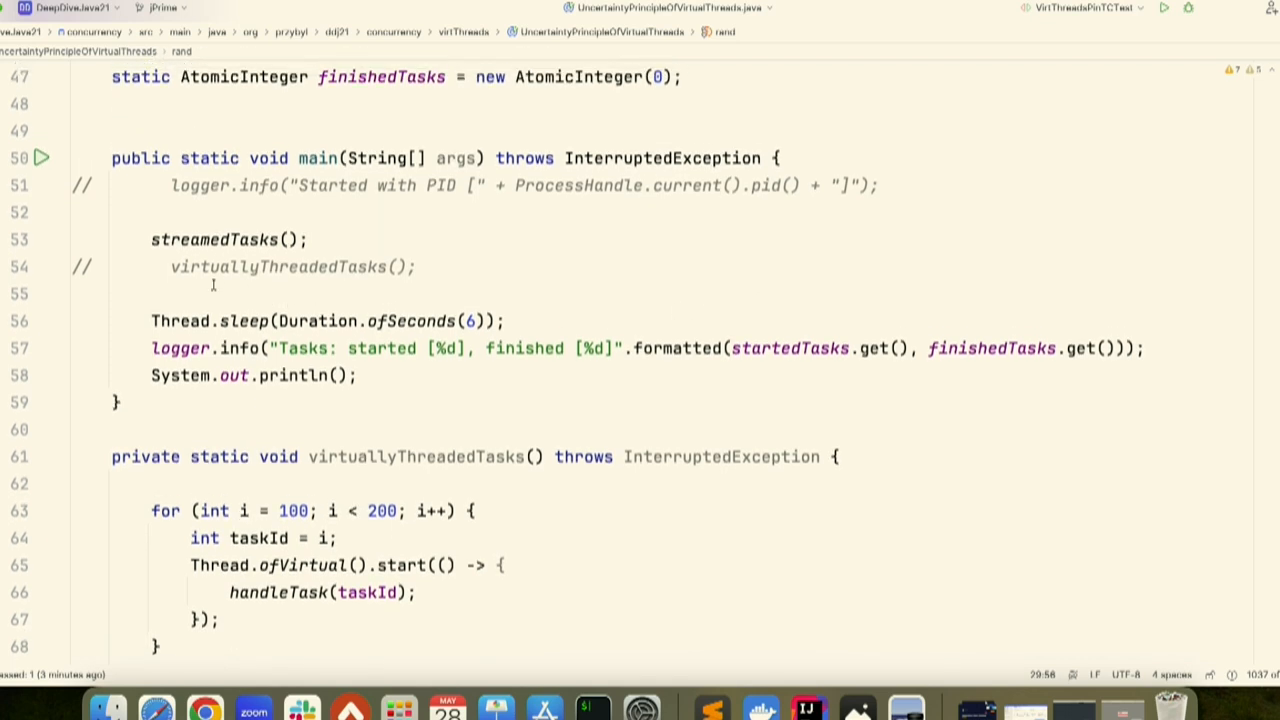
{"action": "left_click", "coordinate": [214, 240]}
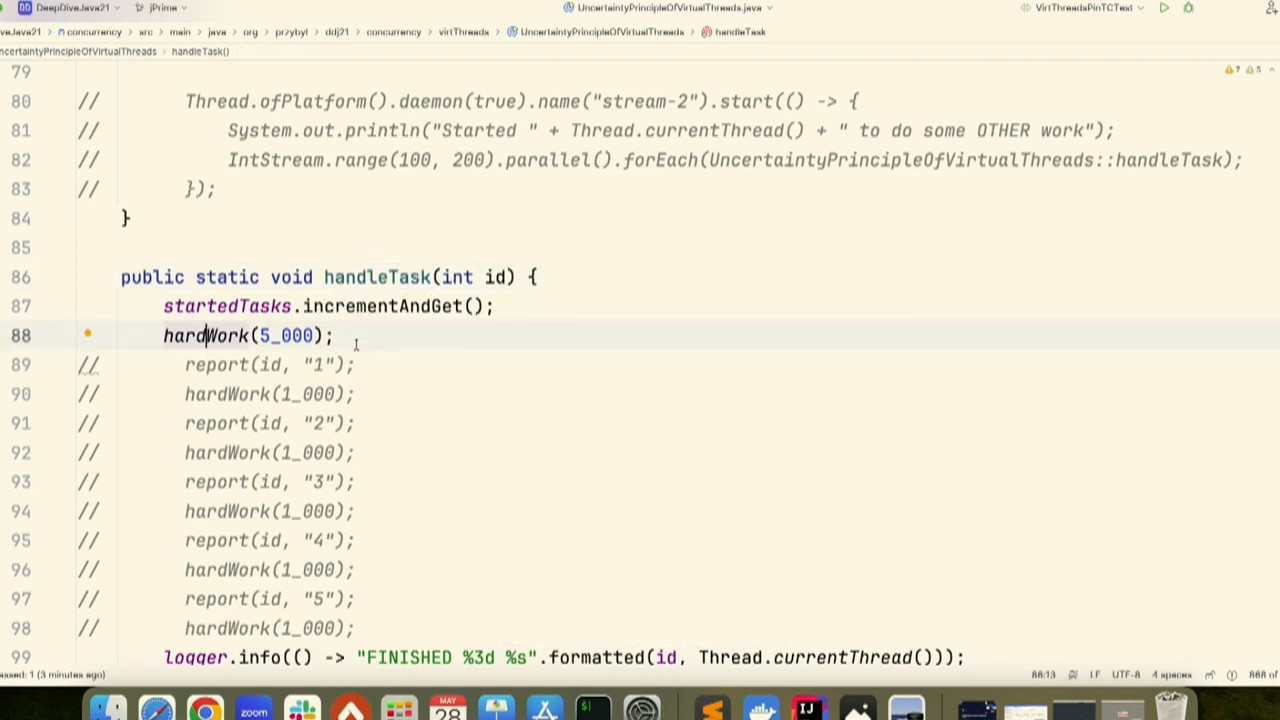
{"action": "scroll", "scroll_direction": "down", "scroll_amount": 3}
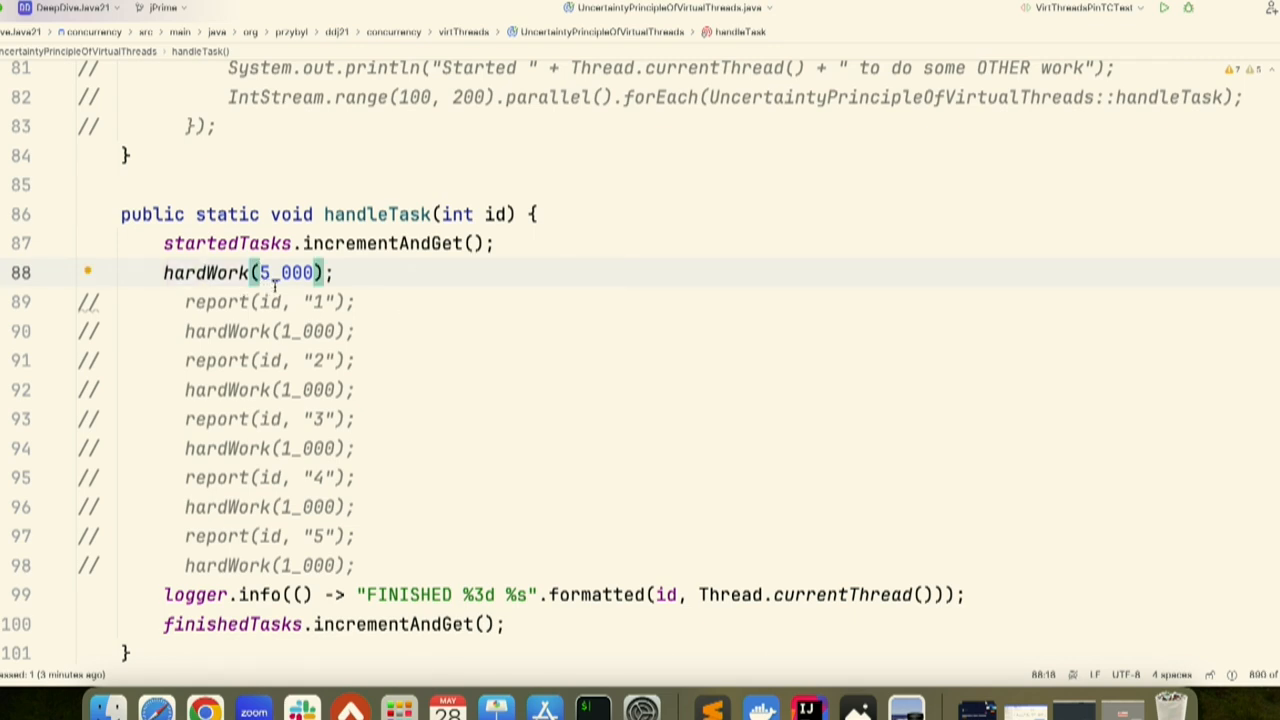
{"action": "mouse_move", "coordinate": [562, 318]}
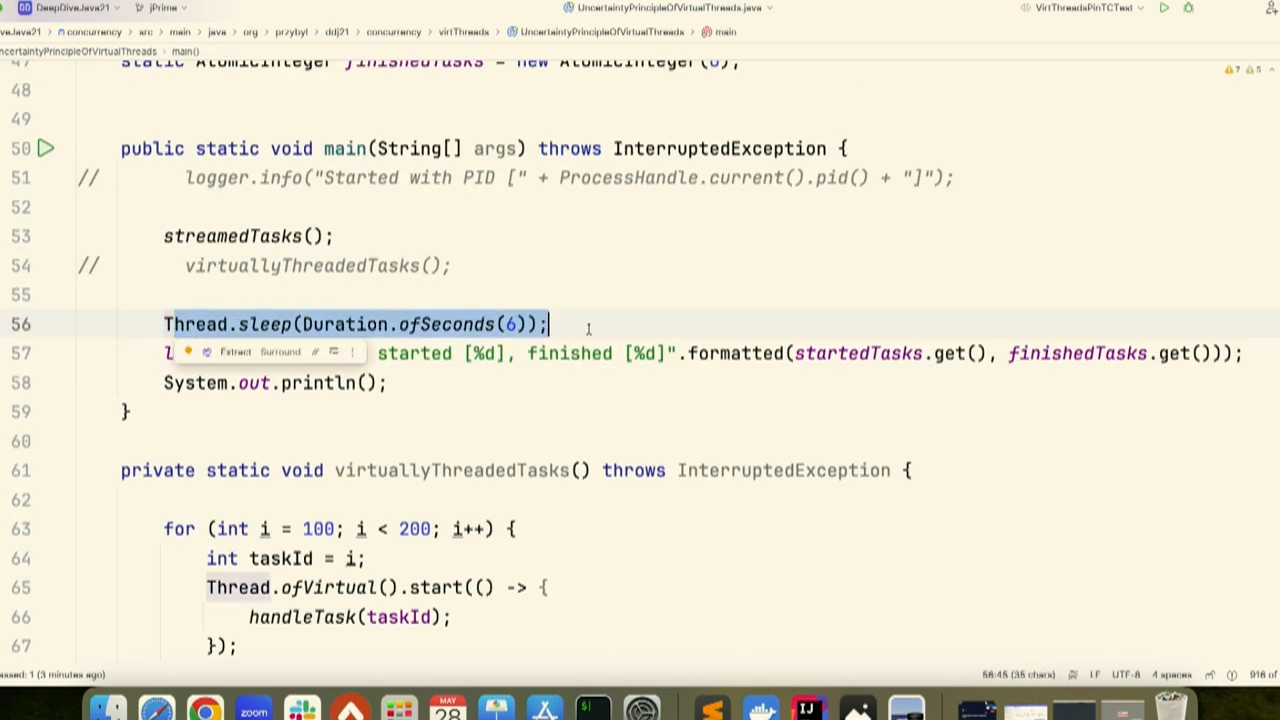
{"action": "mouse_move", "coordinate": [544, 706]}
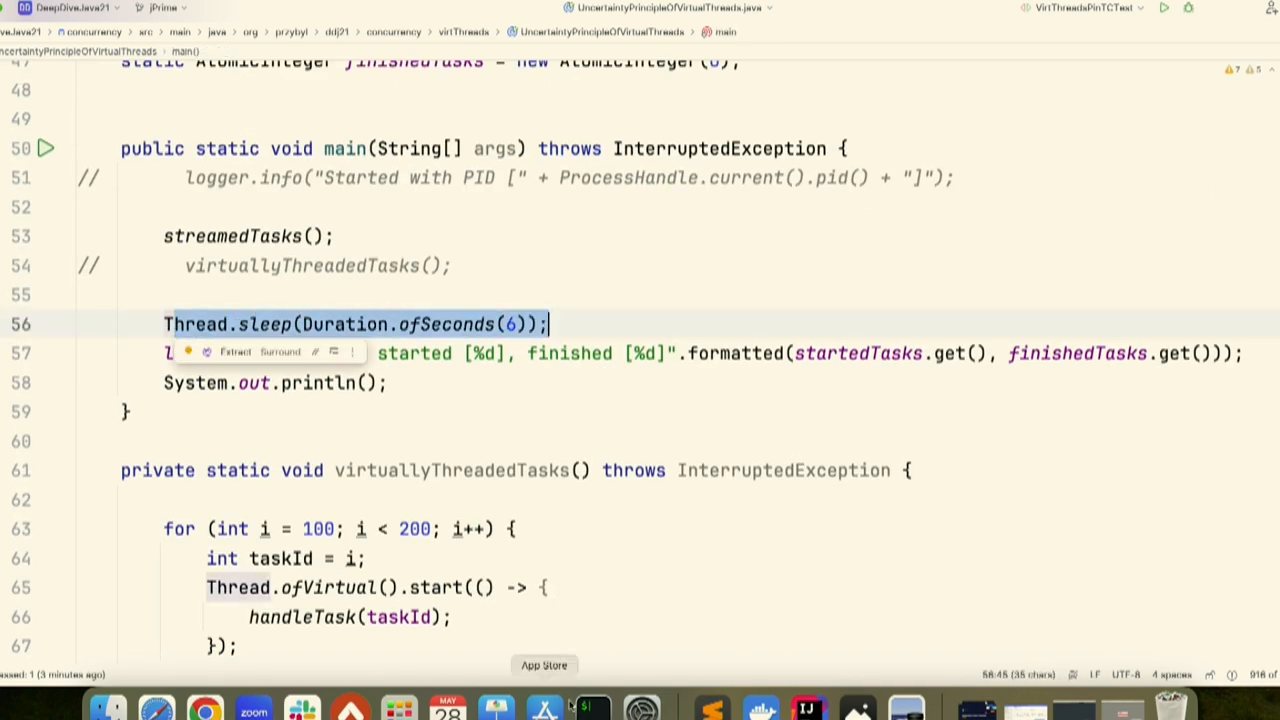
{"action": "mouse_move", "coordinate": [664, 572]}
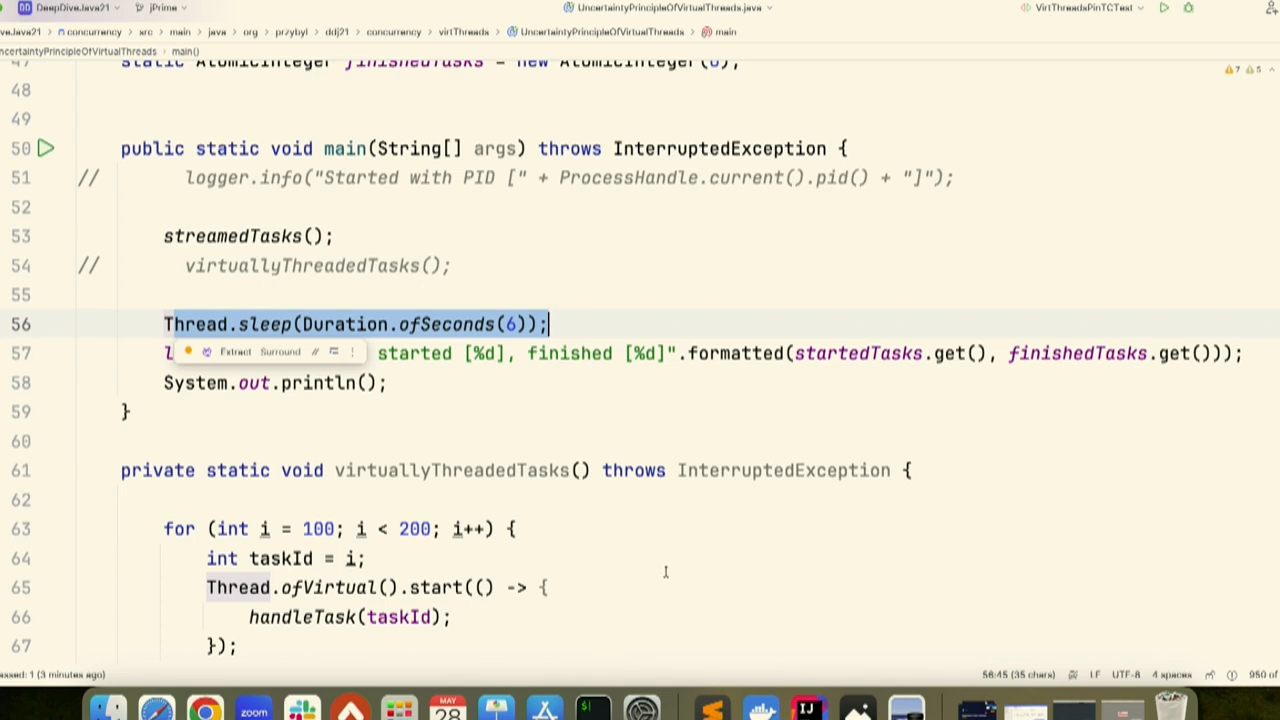
{"action": "mouse_move", "coordinate": [688, 606]}
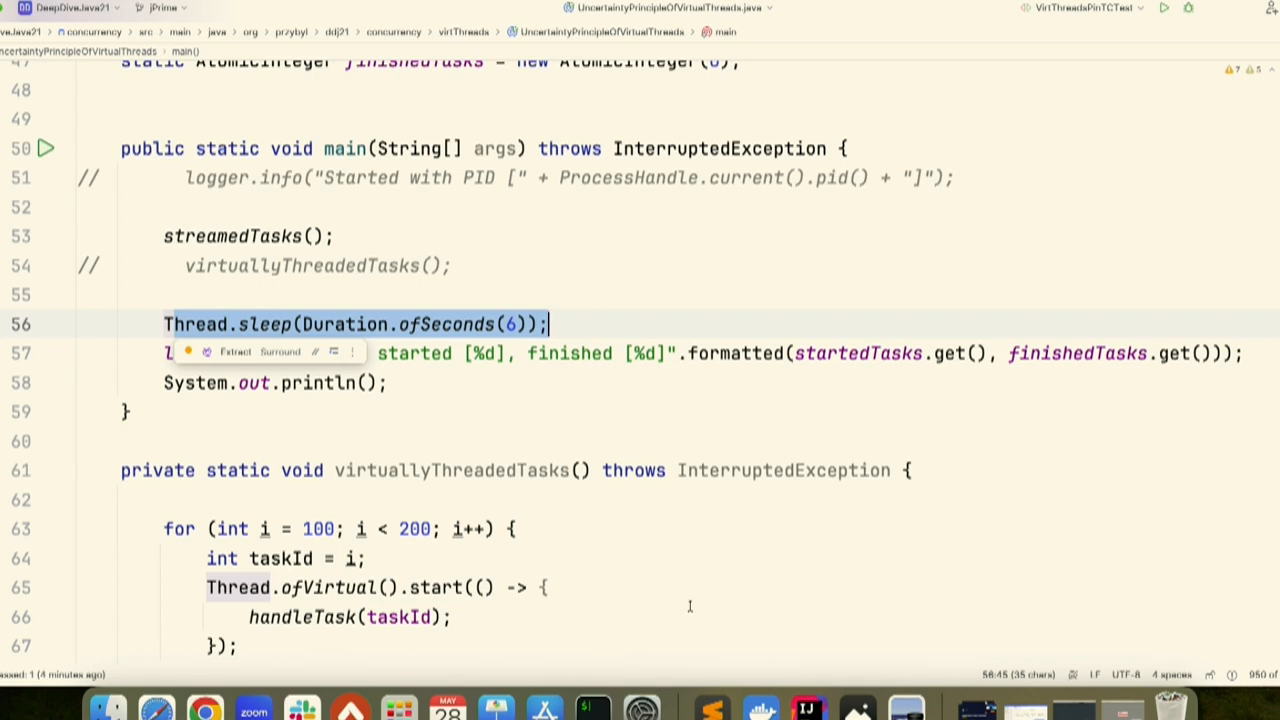
{"action": "mouse_move", "coordinate": [736, 640]}
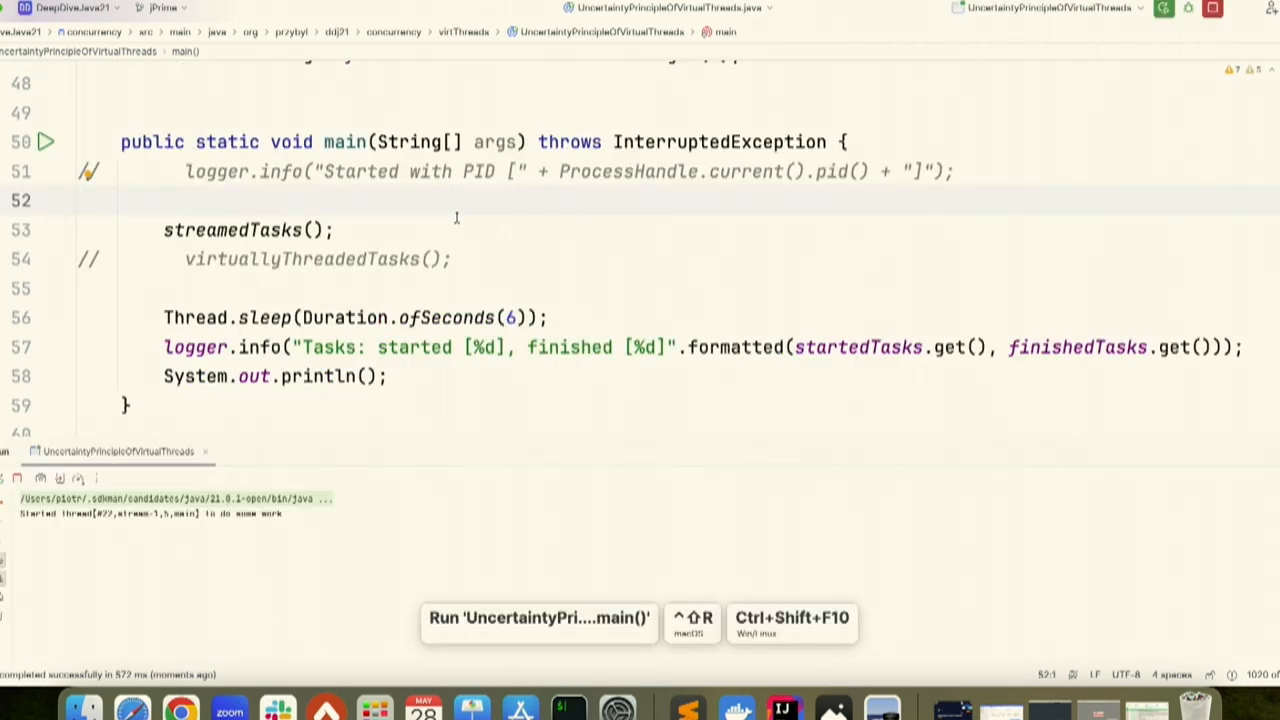
{"action": "mouse_move", "coordinate": [360, 620]}
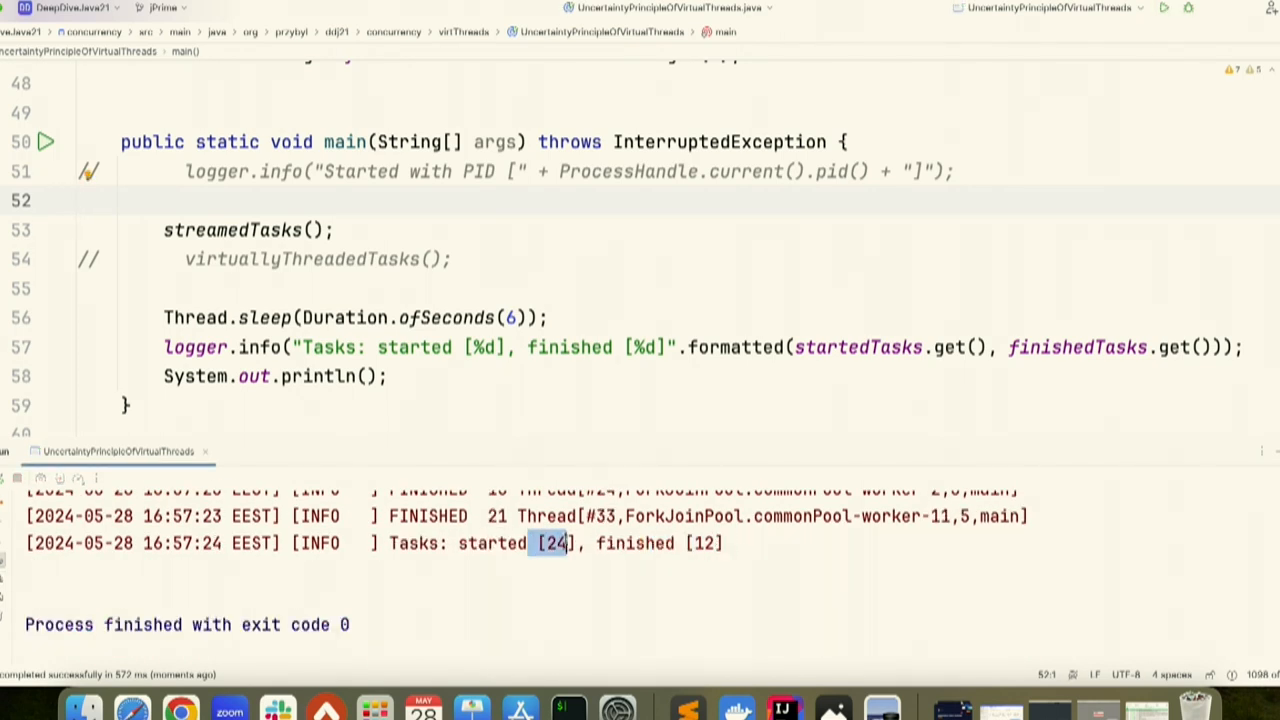
{"action": "mouse_move", "coordinate": [480, 644]}
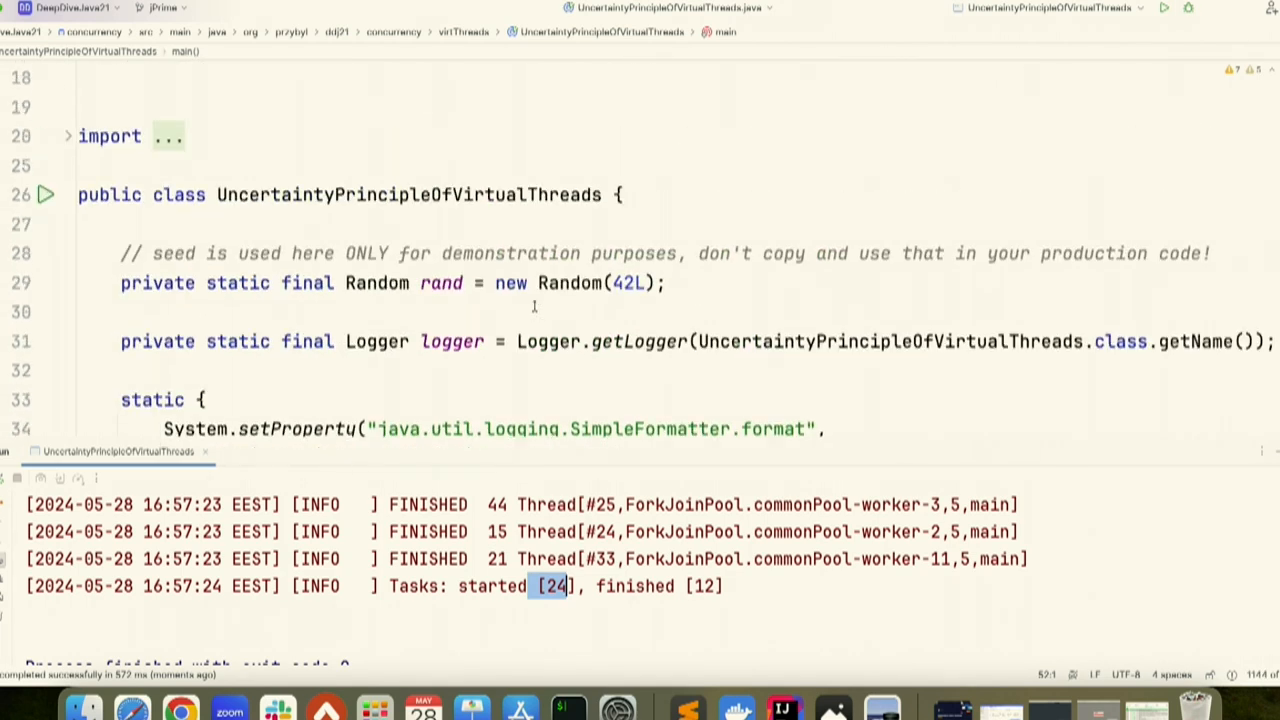
Uncomment the stream-2 thread block in streamedTasks and rerun main, reading 26 started / 13 finished.
{"action": "scroll", "scroll_direction": "down", "scroll_amount": 3}
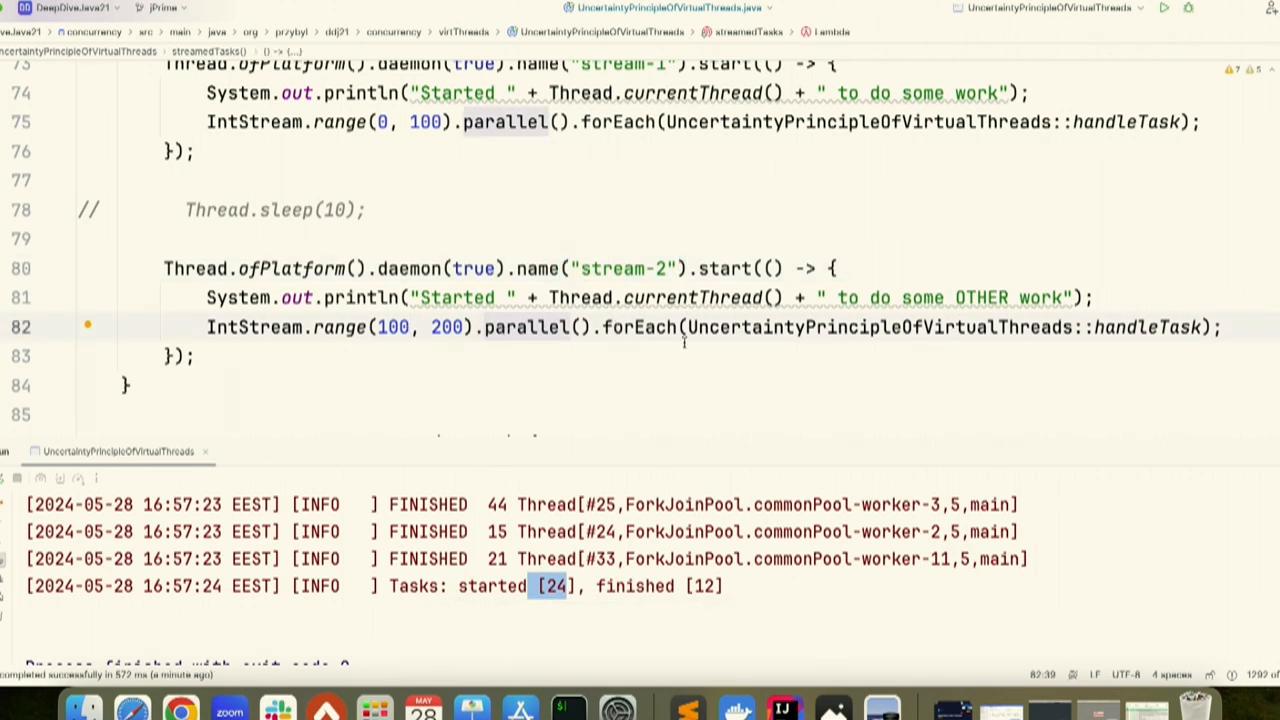
{"action": "mouse_move", "coordinate": [696, 370]}
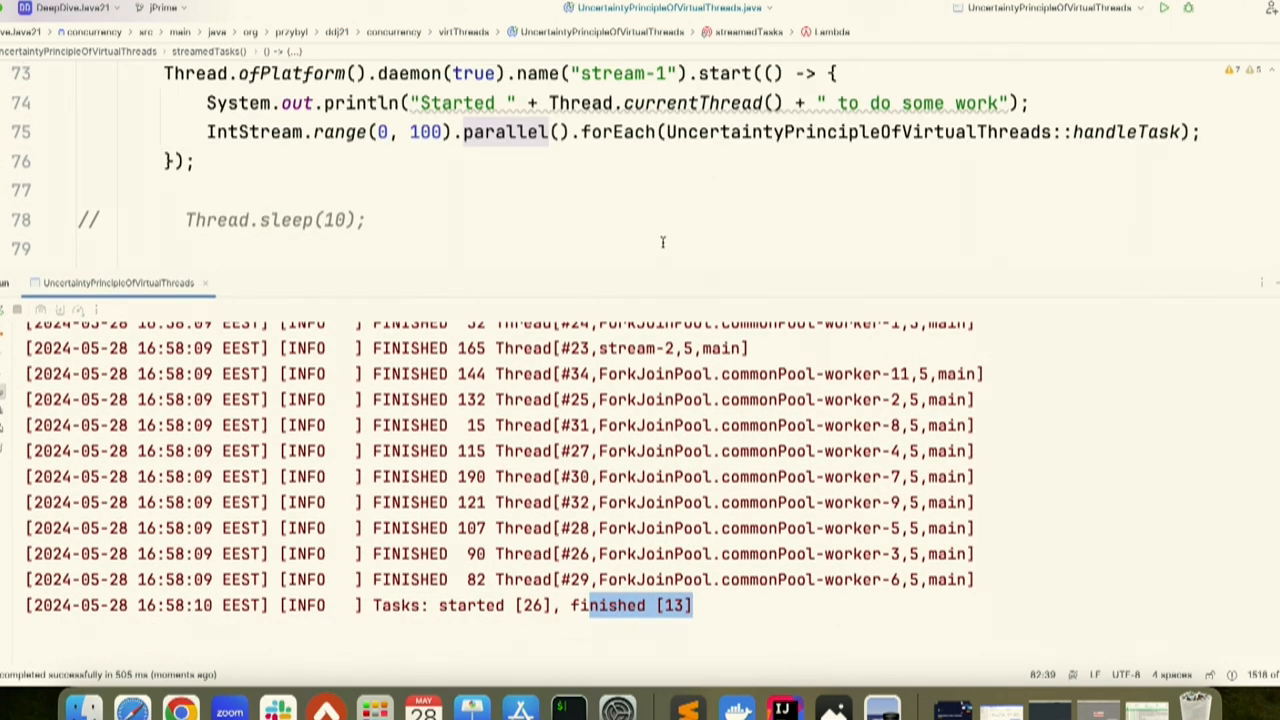
{"action": "mouse_move", "coordinate": [680, 192]}
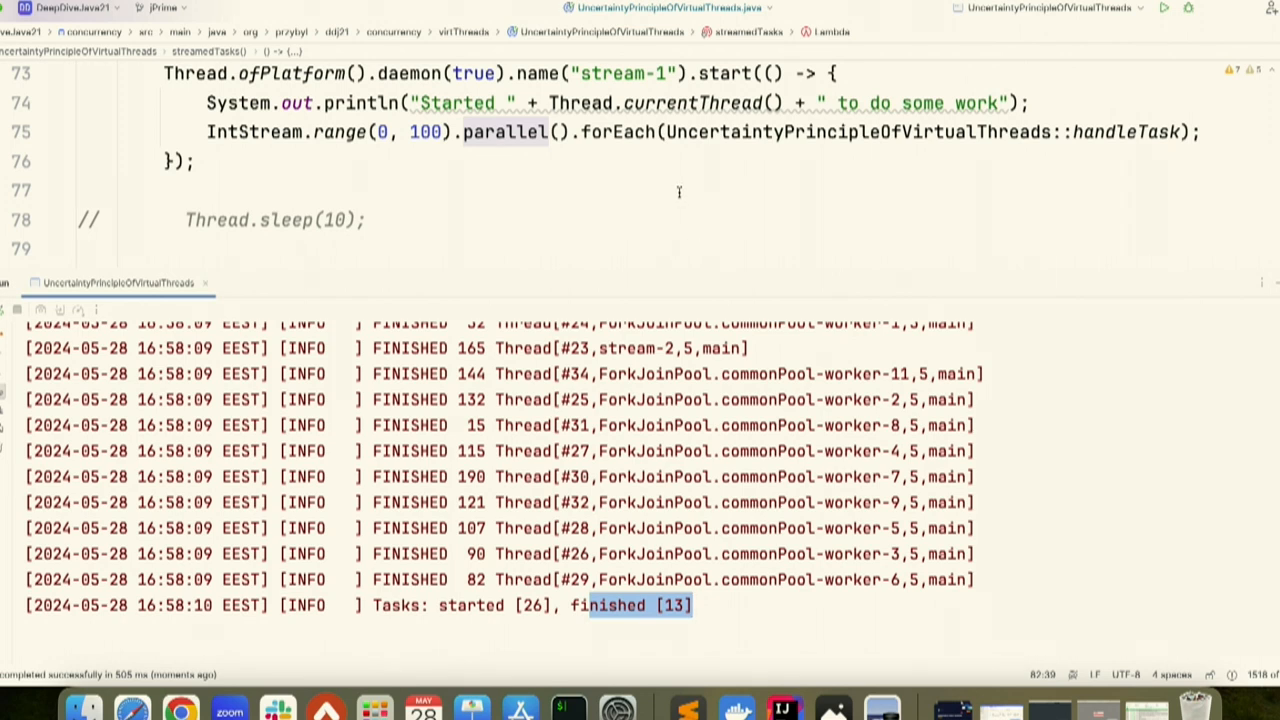
{"action": "scroll", "scroll_direction": "down", "scroll_amount": 3}
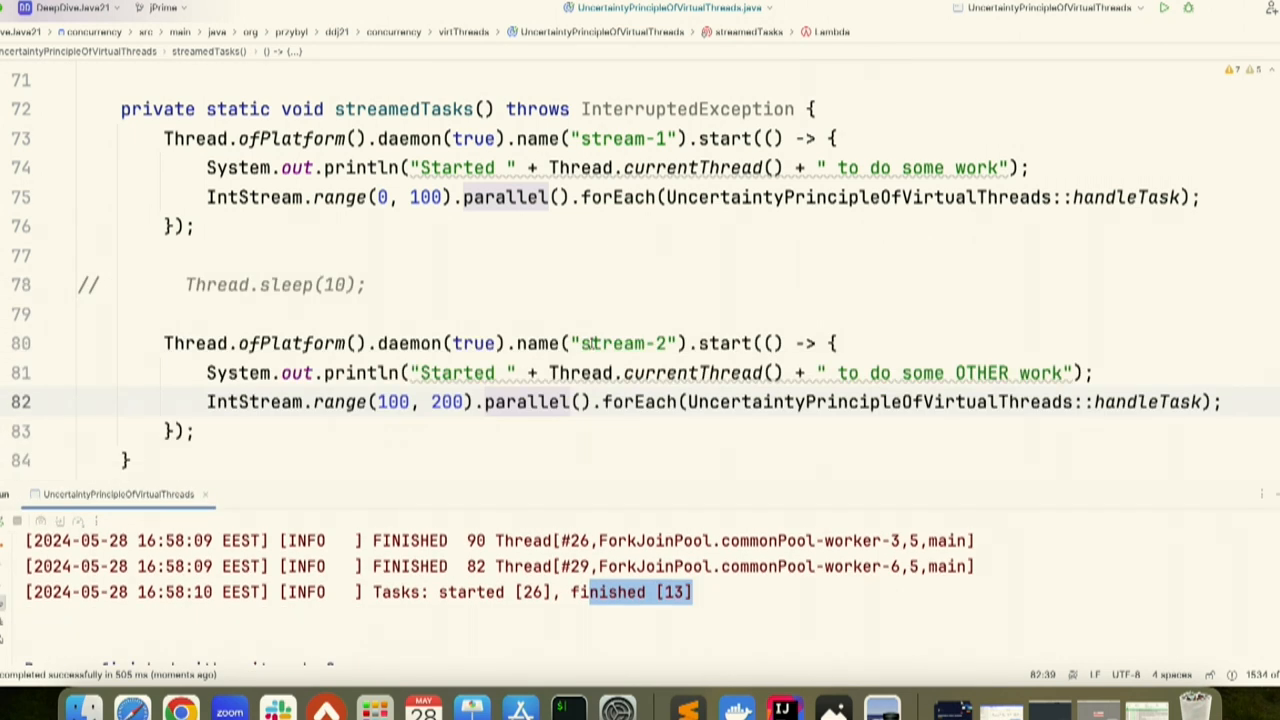
Swap streamedTasks() for virtuallyThreadedTasks() in main and rerun, reading 24 started / 12 finished.
{"action": "left_click", "coordinate": [508, 374]}
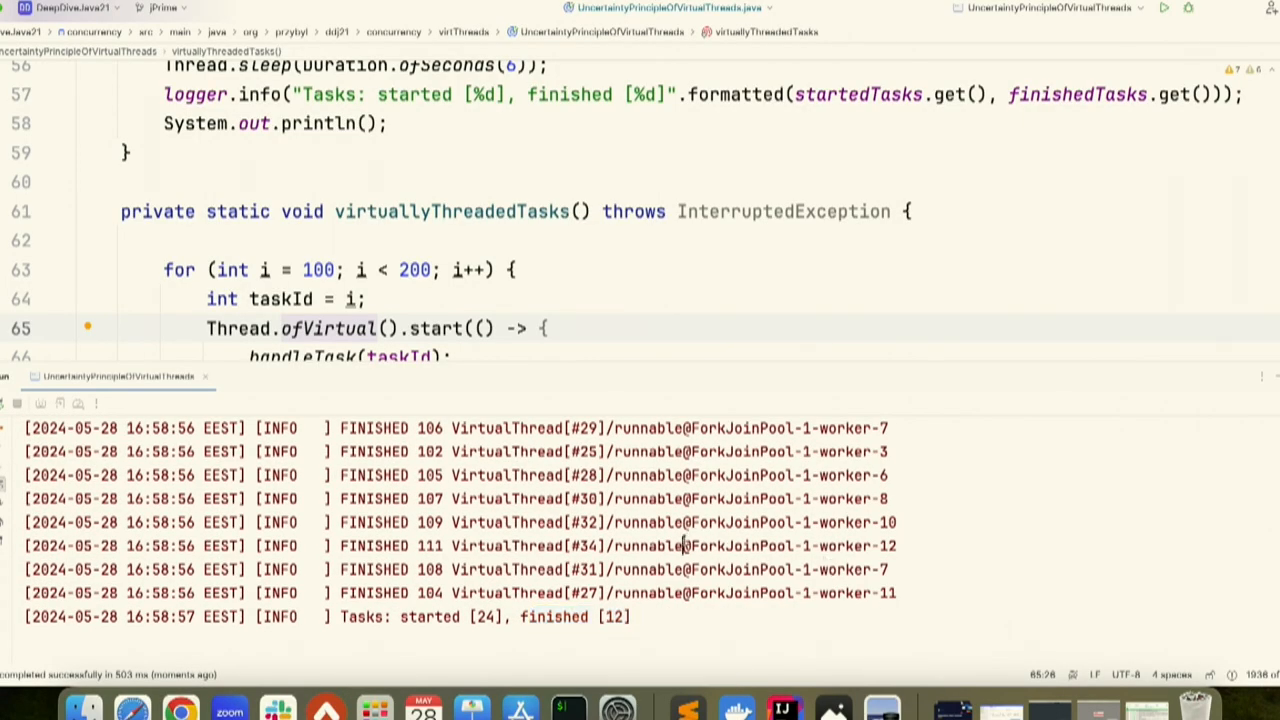
{"action": "double_click", "coordinate": [750, 544]}
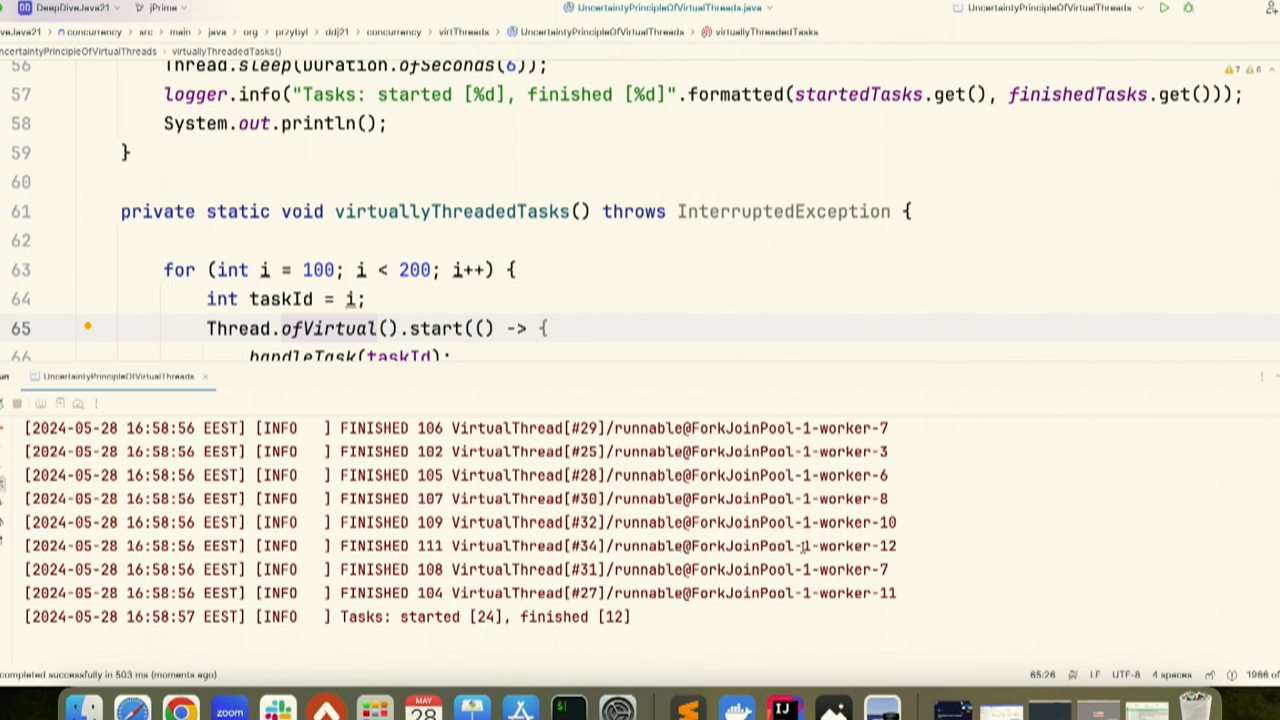
{"action": "mouse_move", "coordinate": [724, 642]}
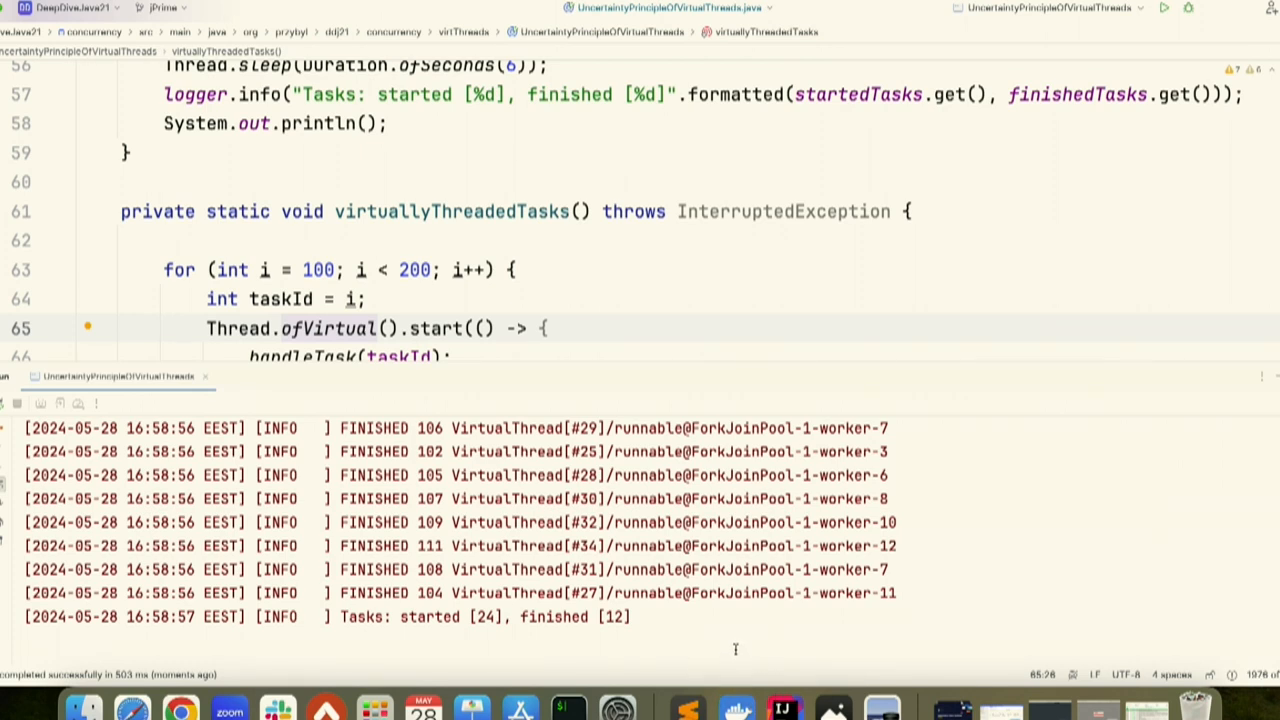
{"action": "mouse_move", "coordinate": [590, 612]}
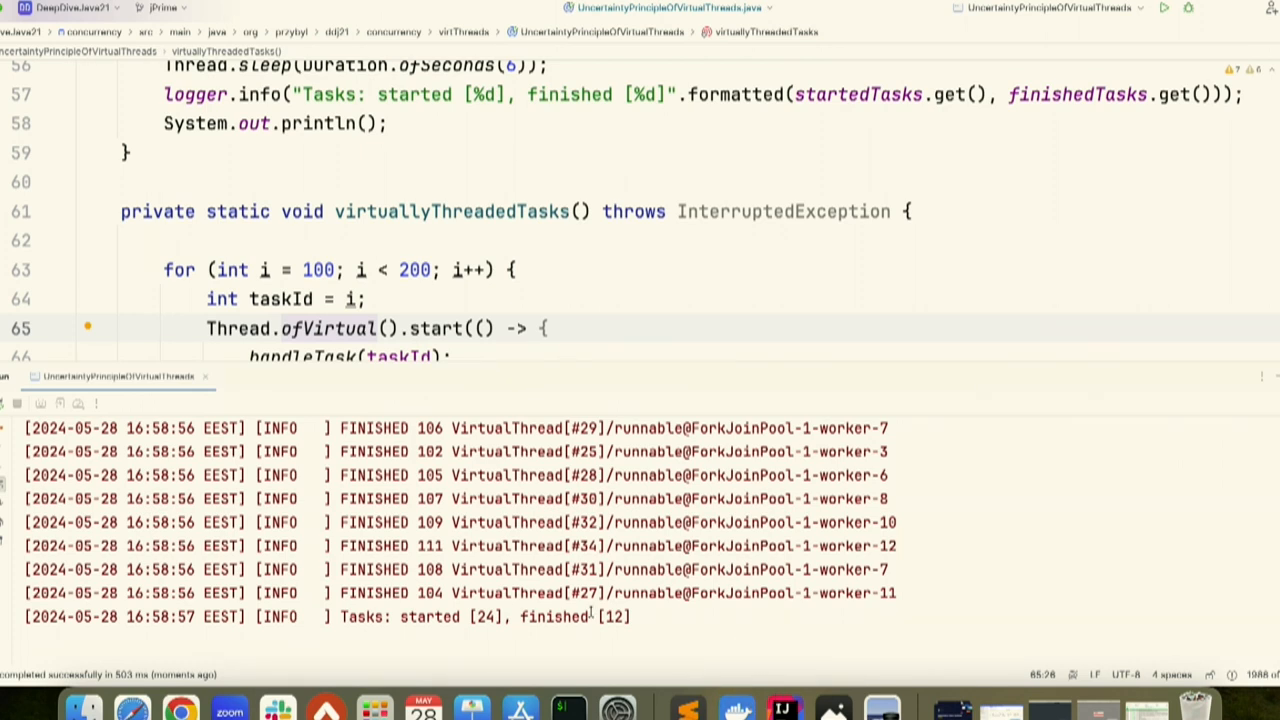
{"action": "scroll", "scroll_direction": "down", "scroll_amount": 3}
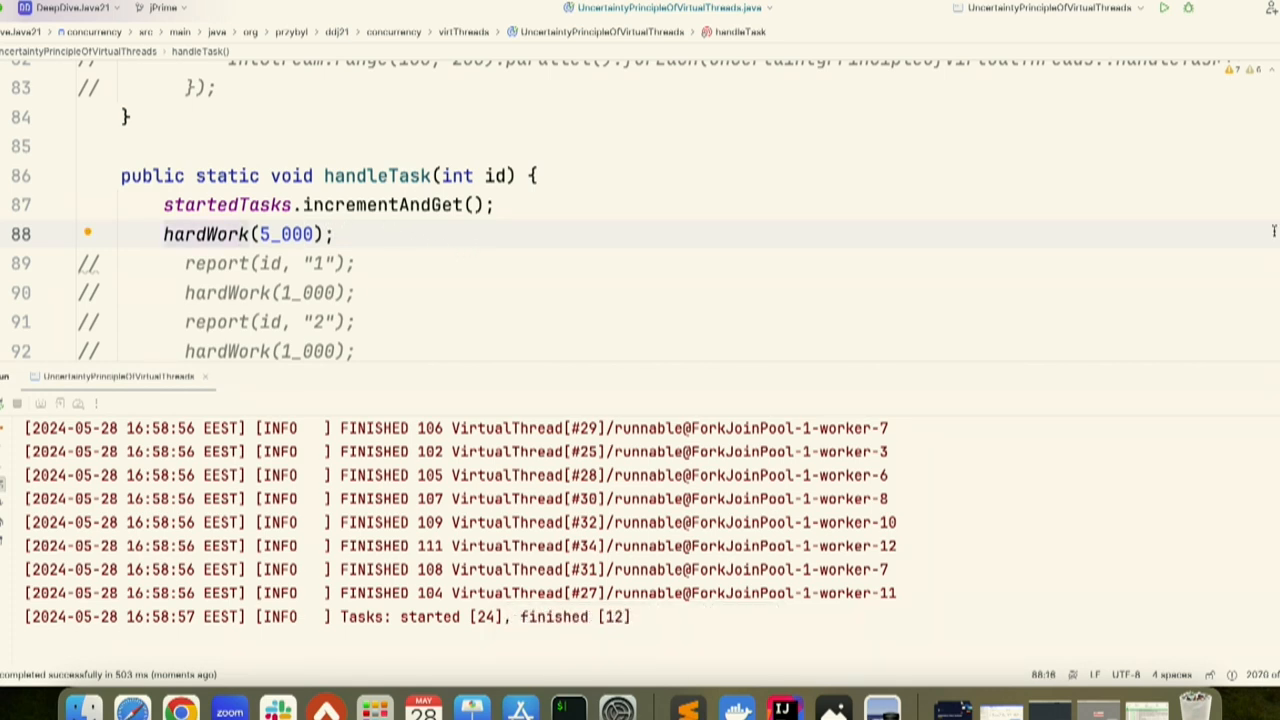
{"action": "mouse_move", "coordinate": [684, 676]}
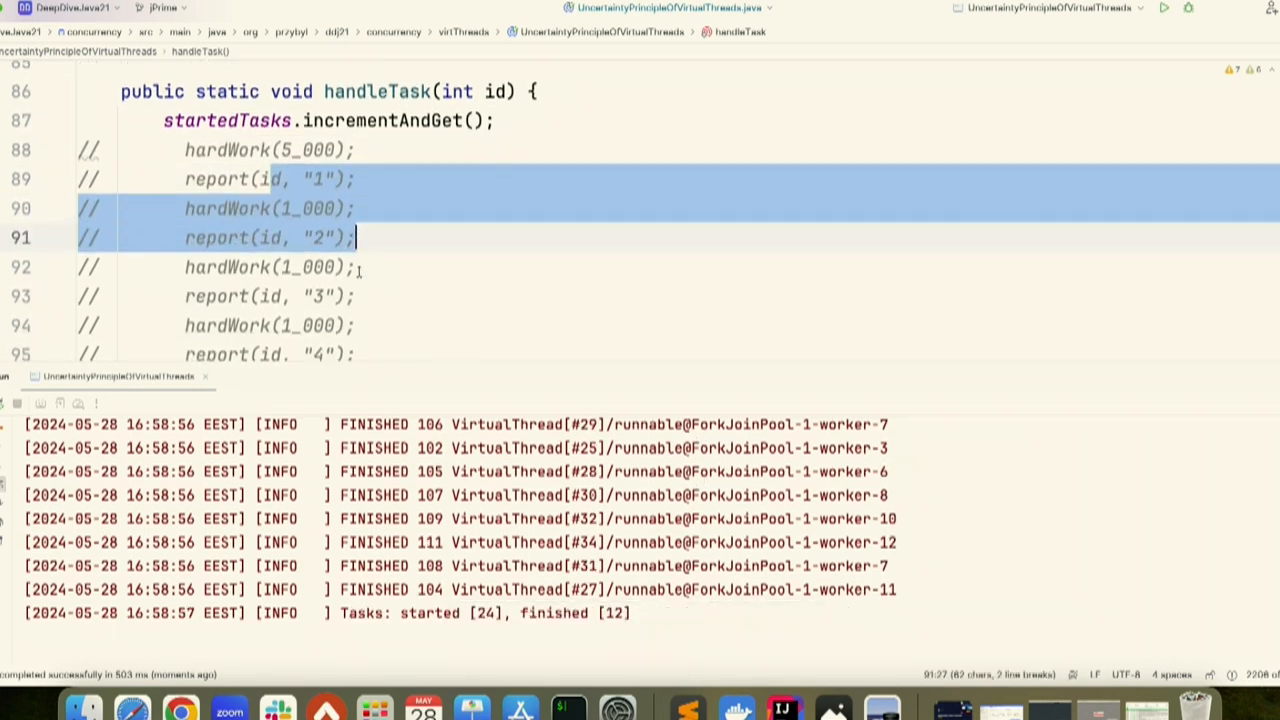
Replace hardWork(5_000) with the report/hardWork steps in handleTask and uncomment logger.setLevel(Level.FINE).
{"action": "scroll", "scroll_direction": "down", "scroll_amount": 3}
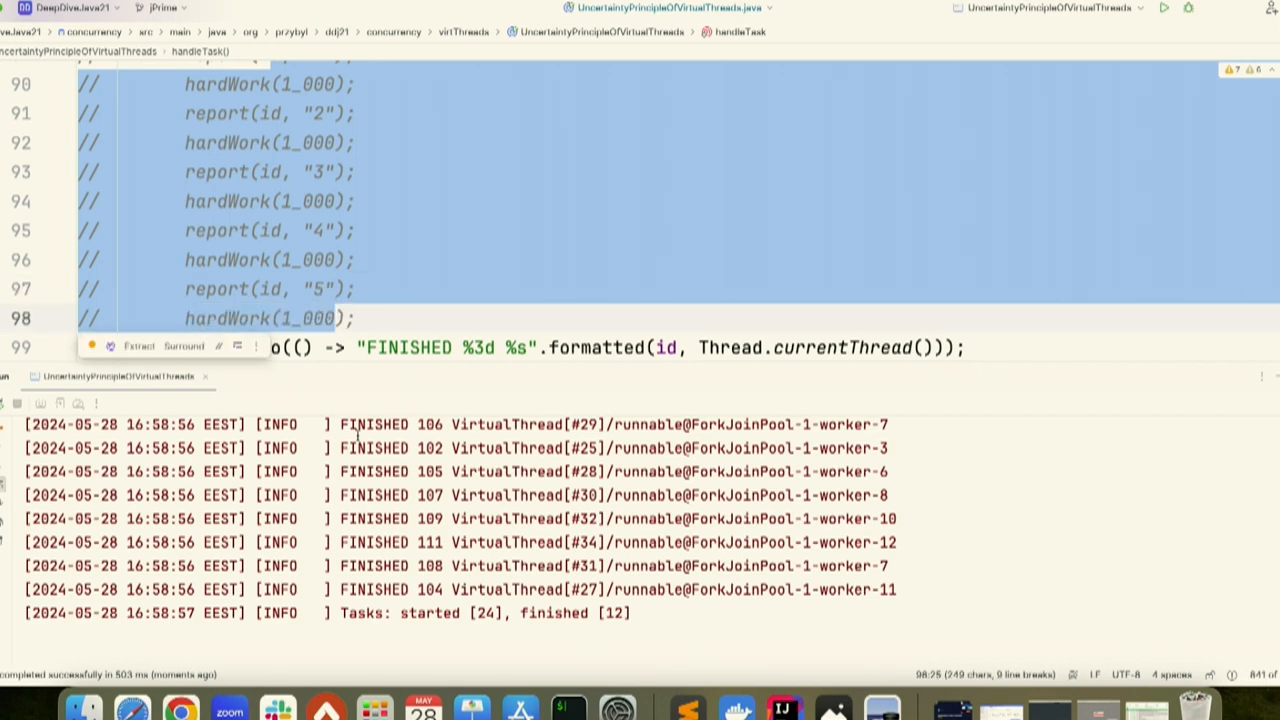
{"action": "key", "text": "cmd+/"}
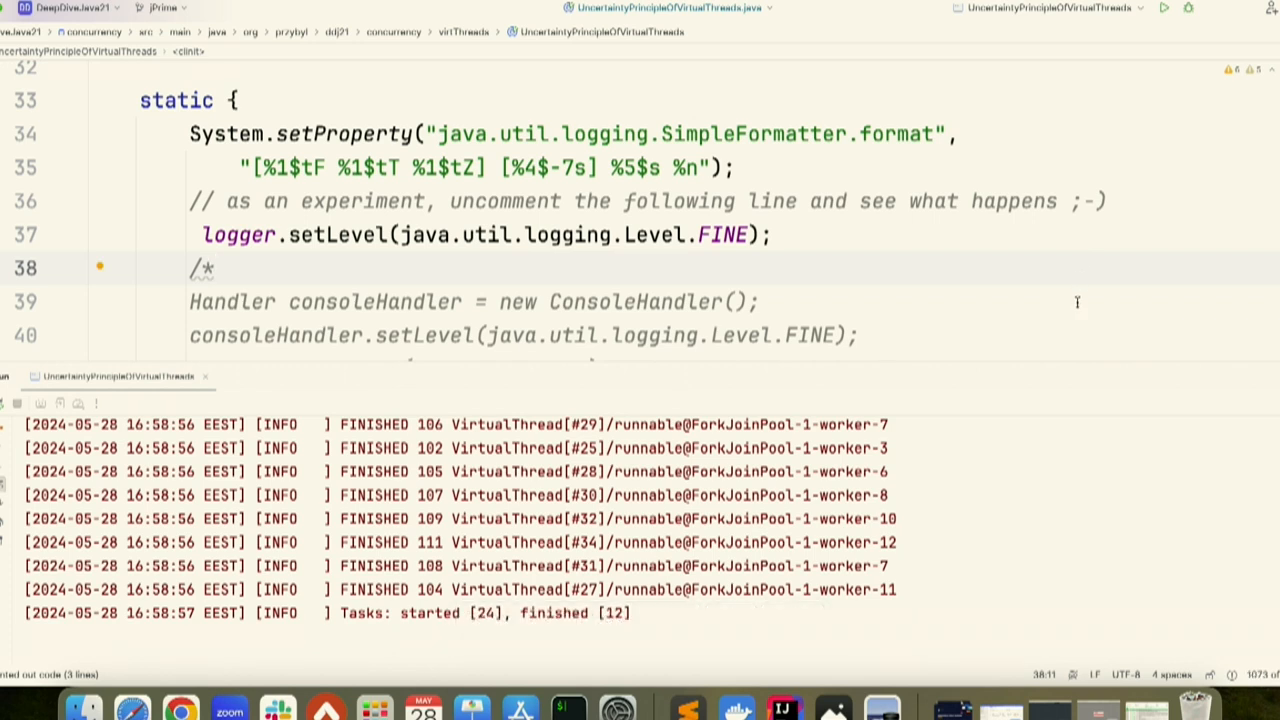
{"action": "mouse_move", "coordinate": [1034, 432]}
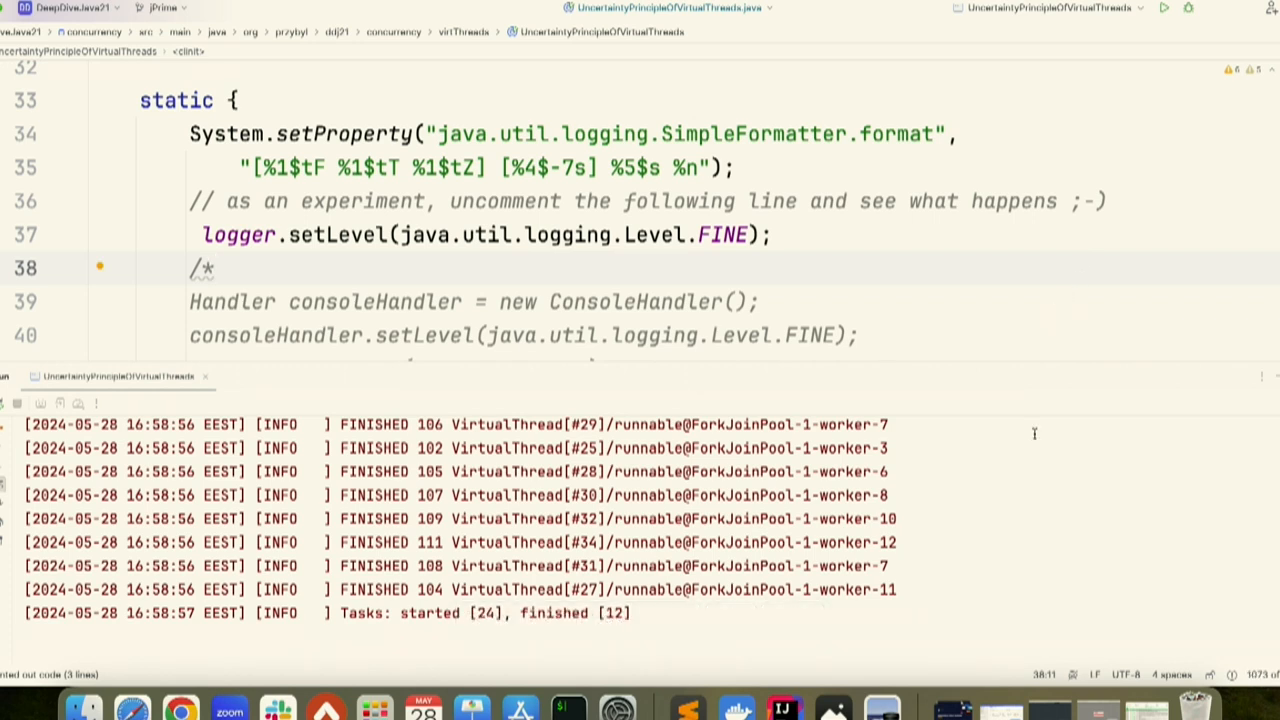